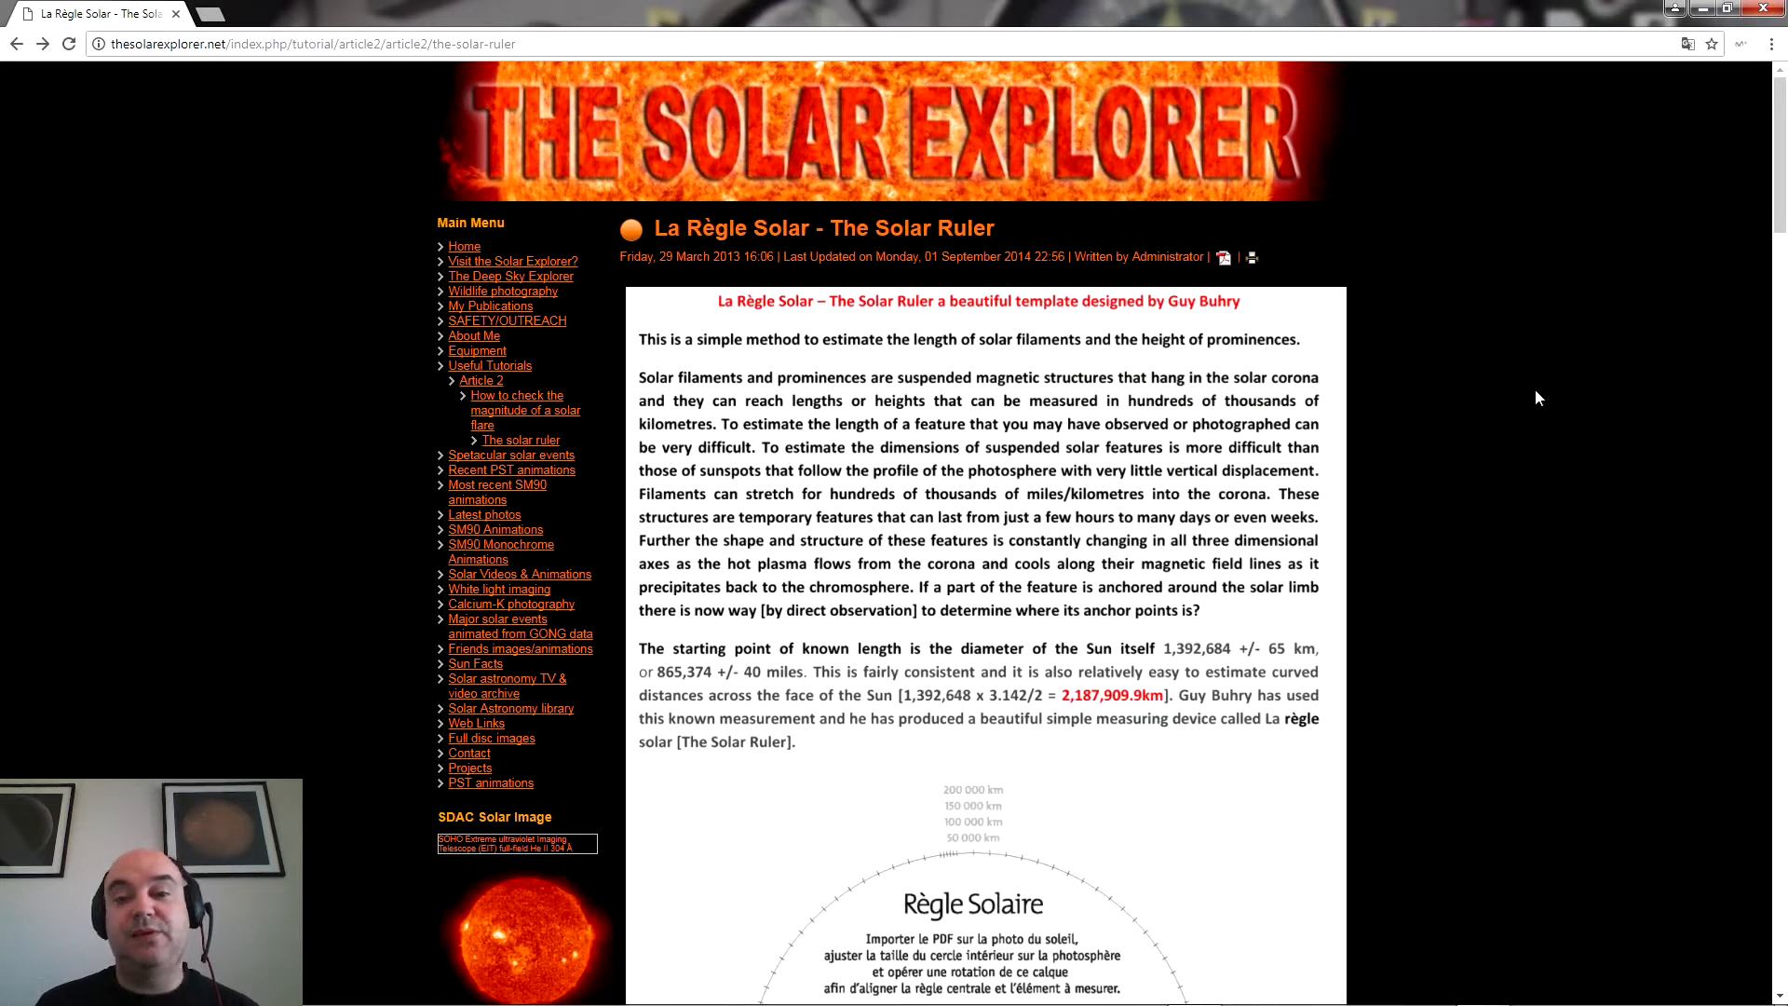
mouse_move(1297, 225)
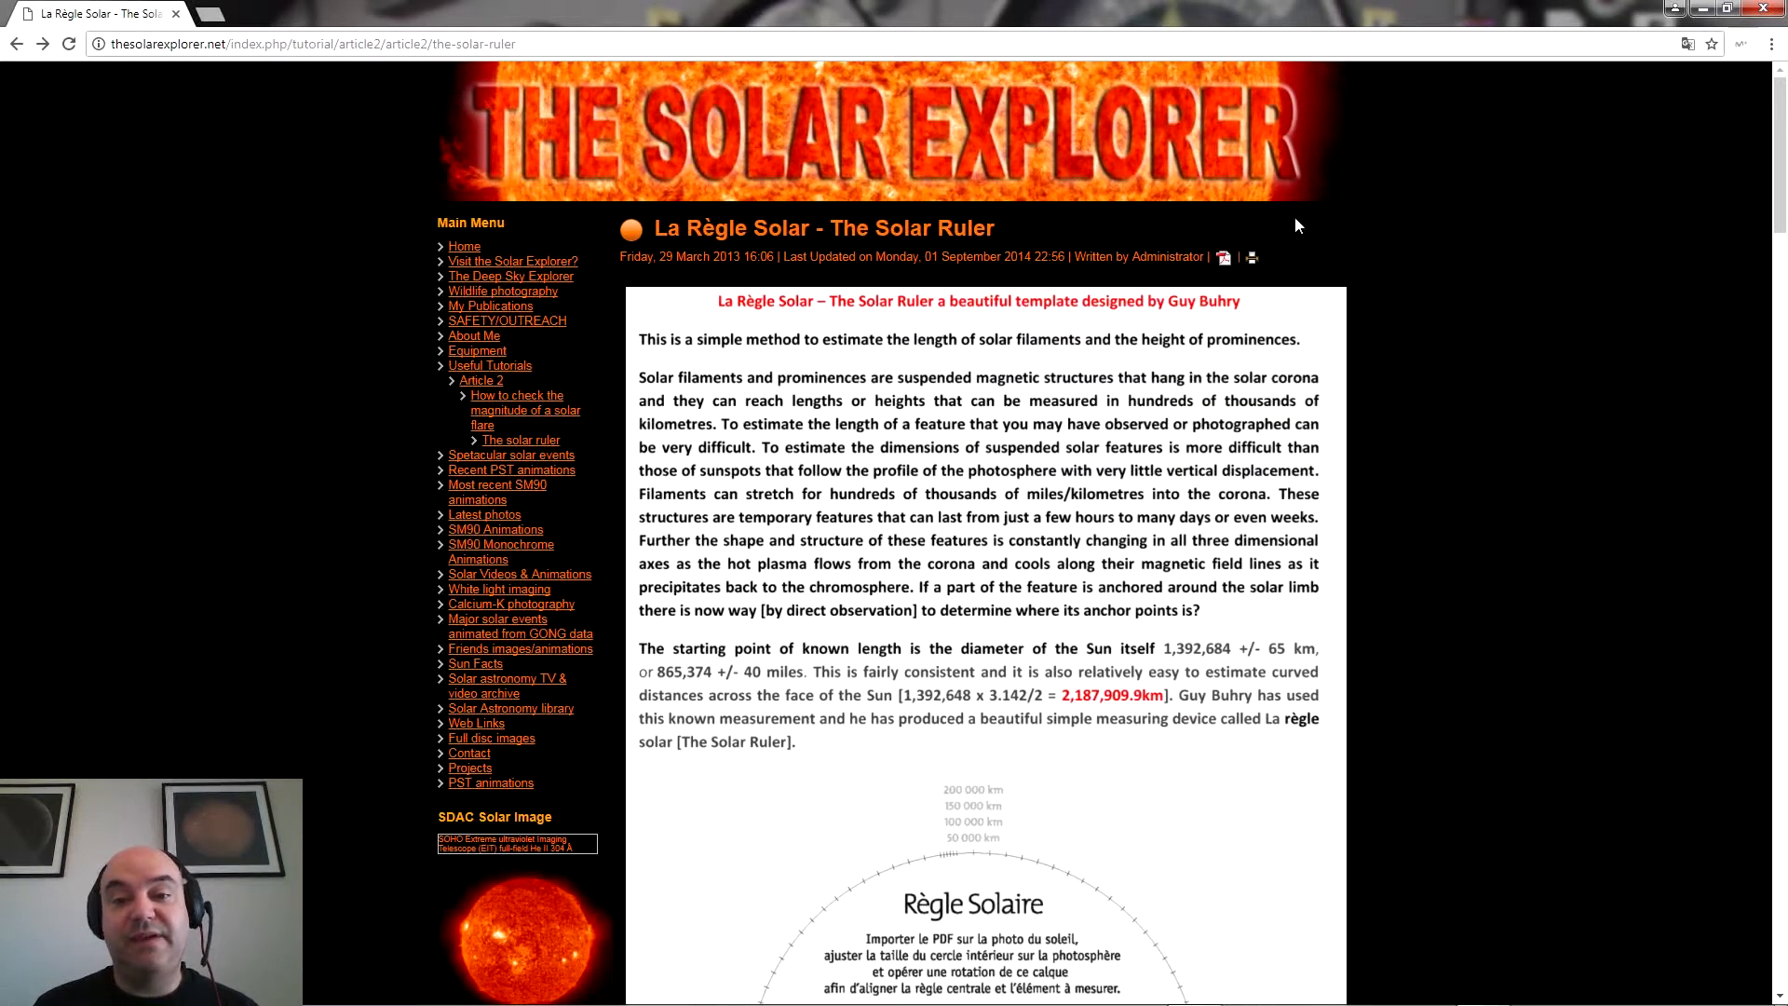
mouse_move(942, 190)
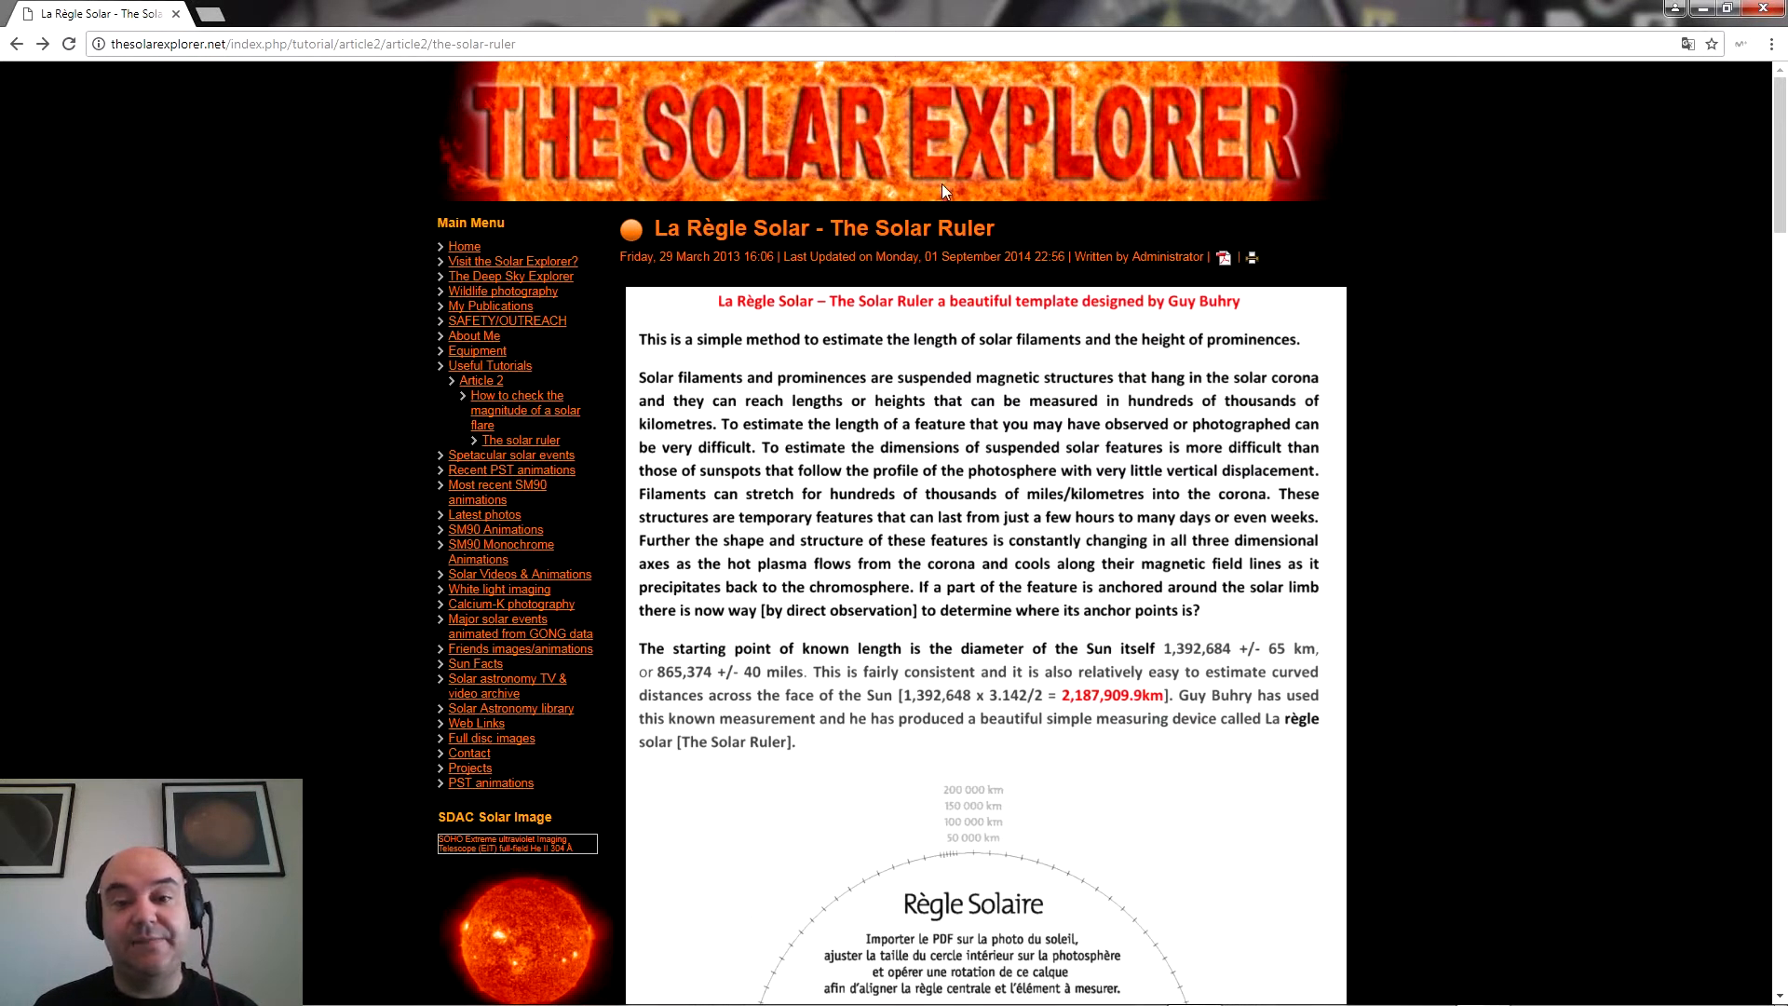
mouse_move(991, 331)
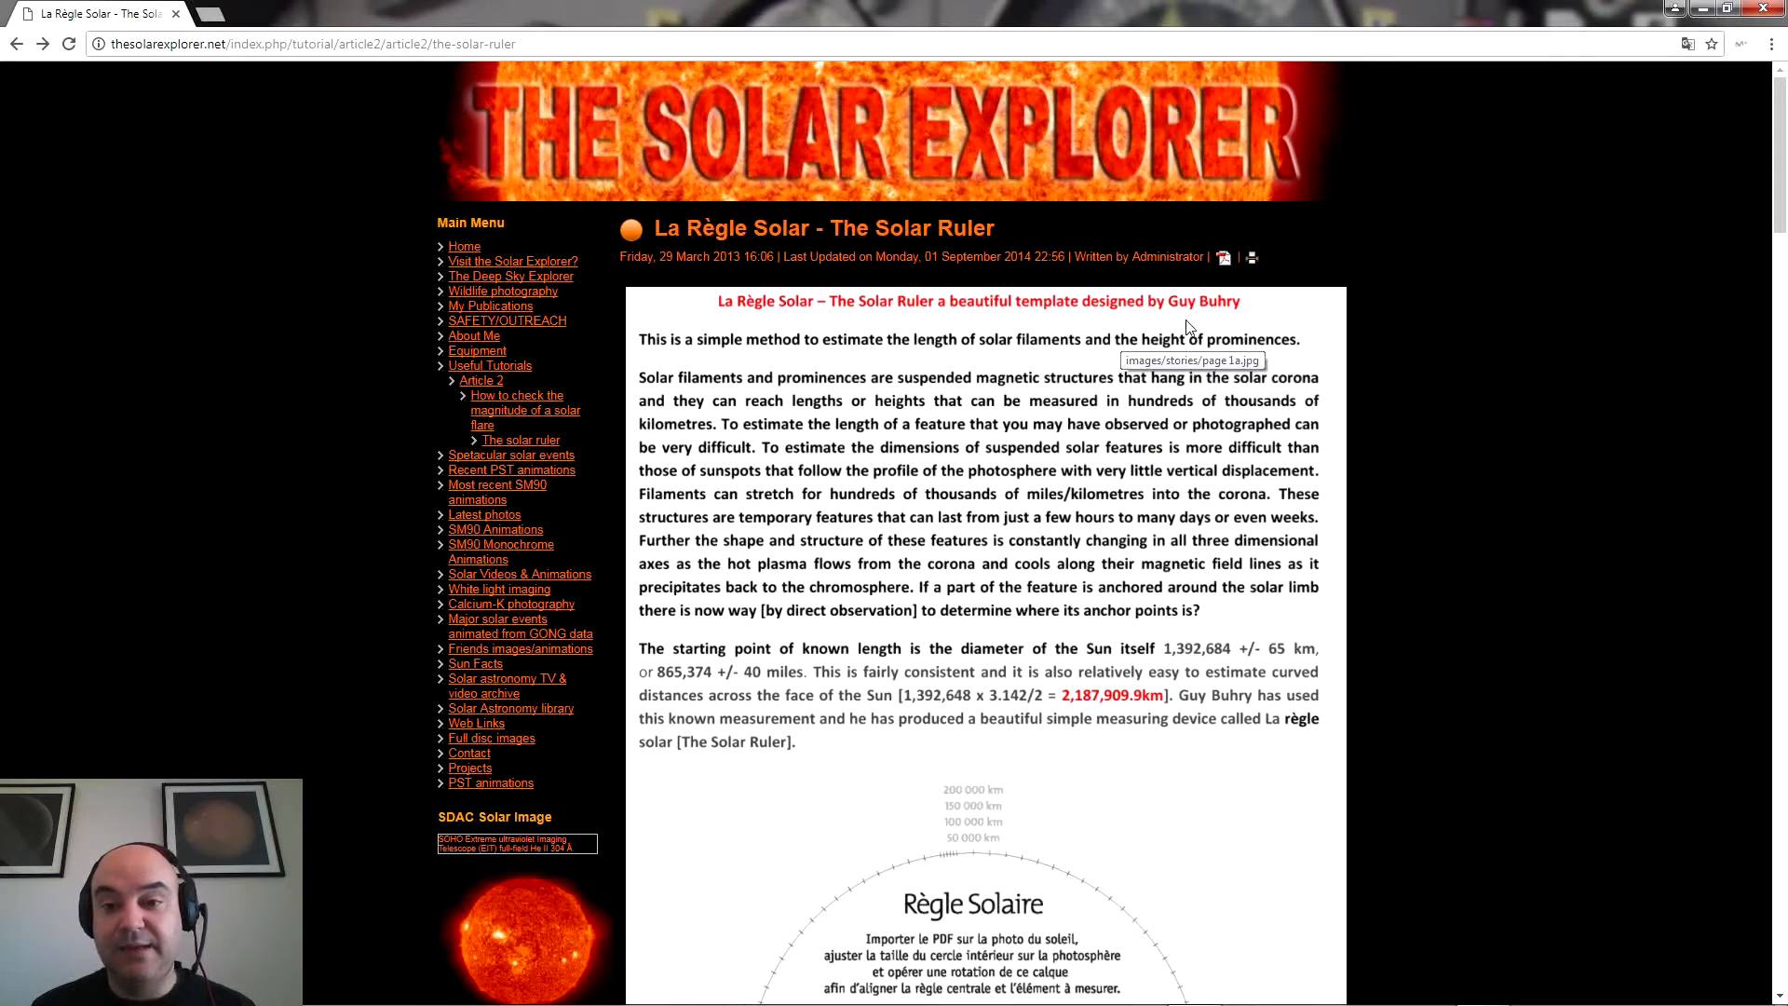
mouse_move(1258, 327)
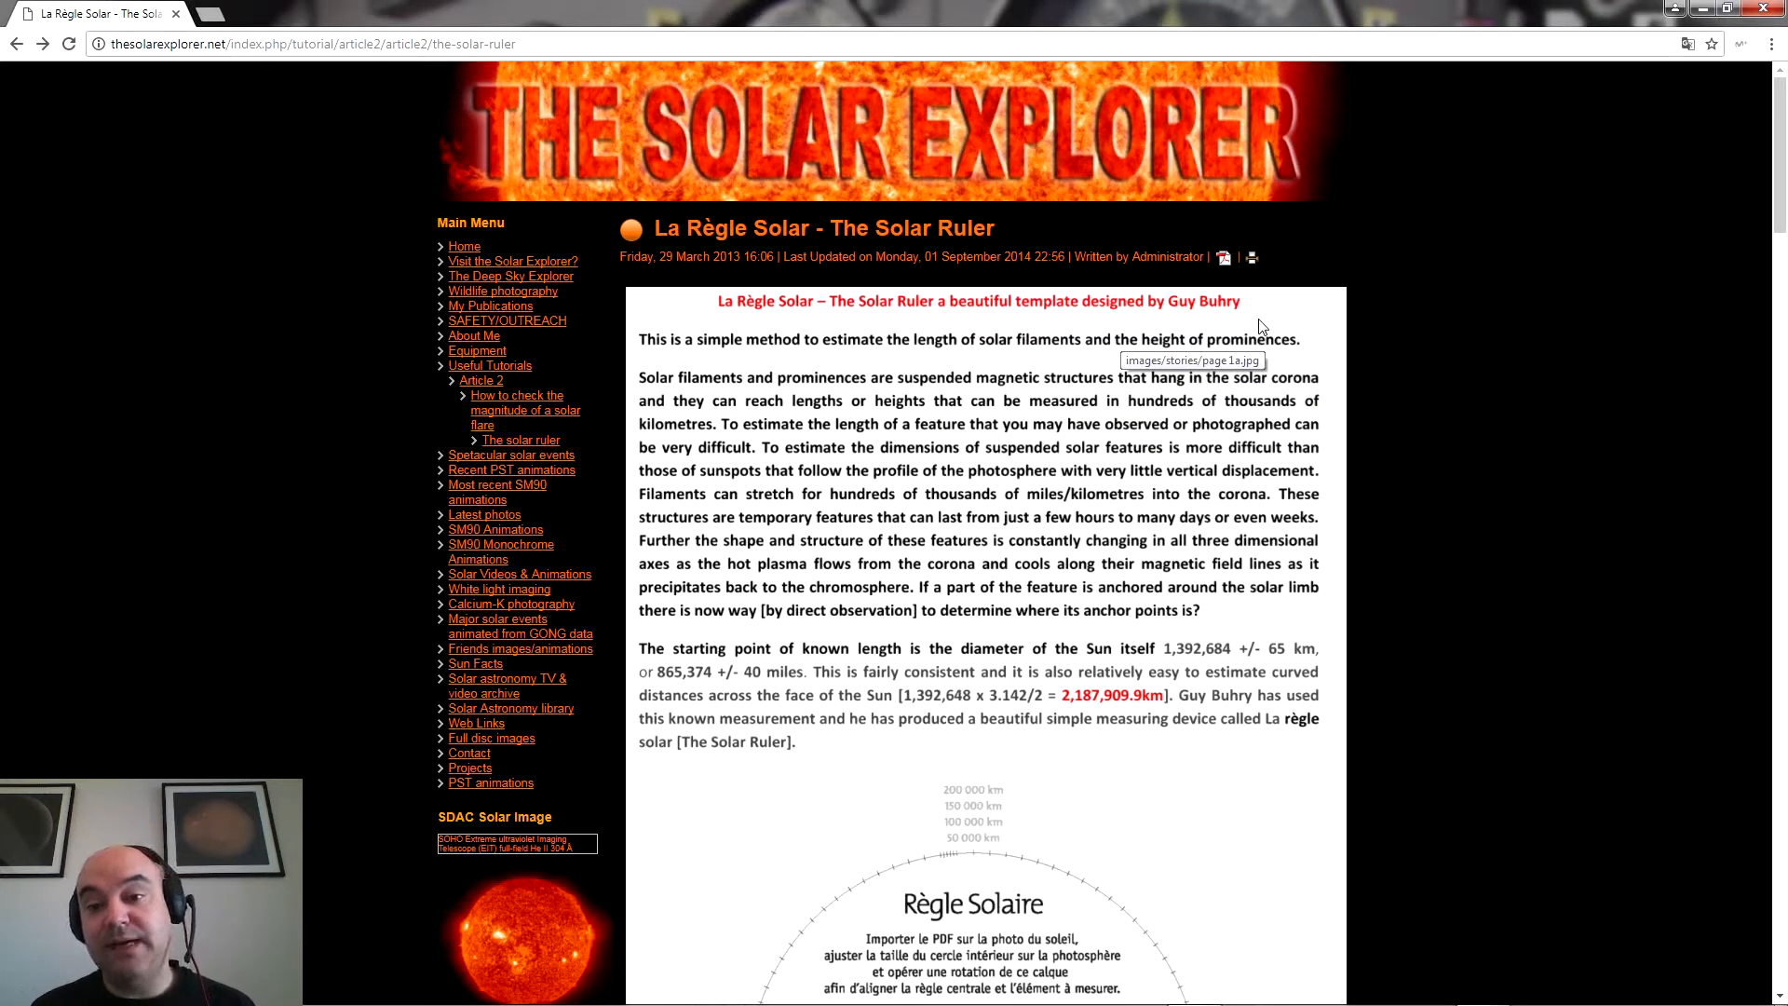
mouse_move(1772, 305)
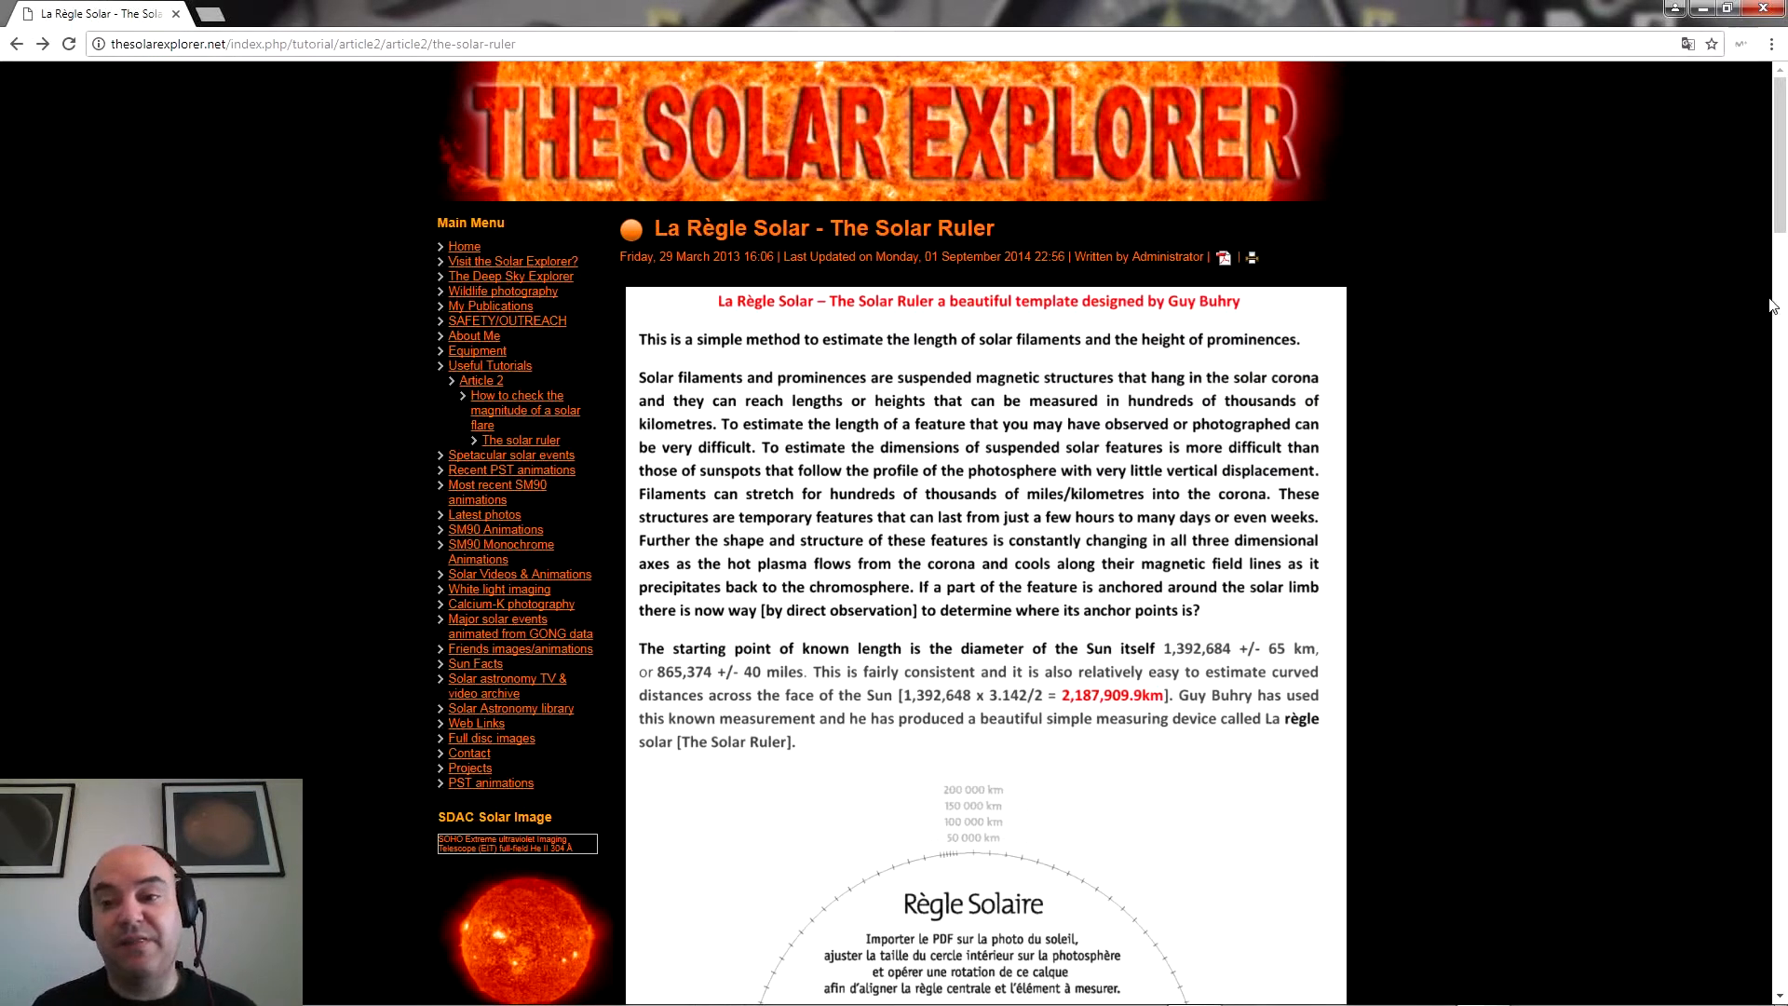
- Scroll the article down to the very large prominence measurement example, then minimise Chrome
scroll("down", 3)
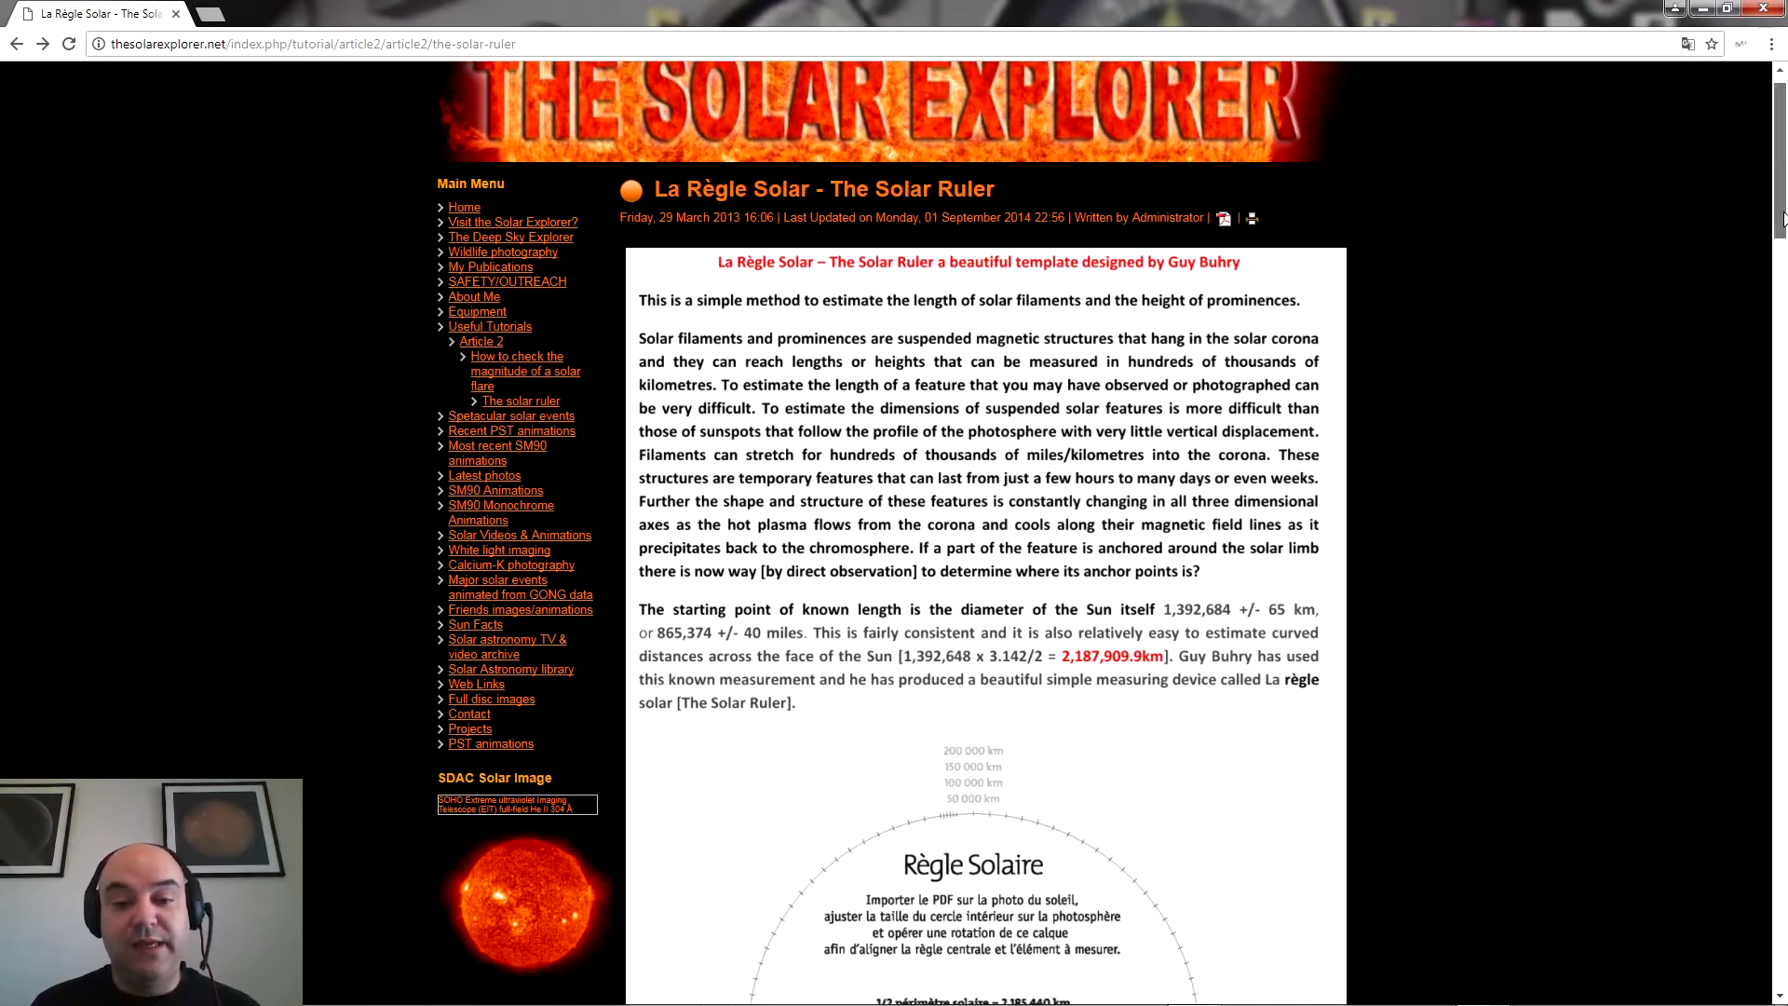
scroll("down", 3)
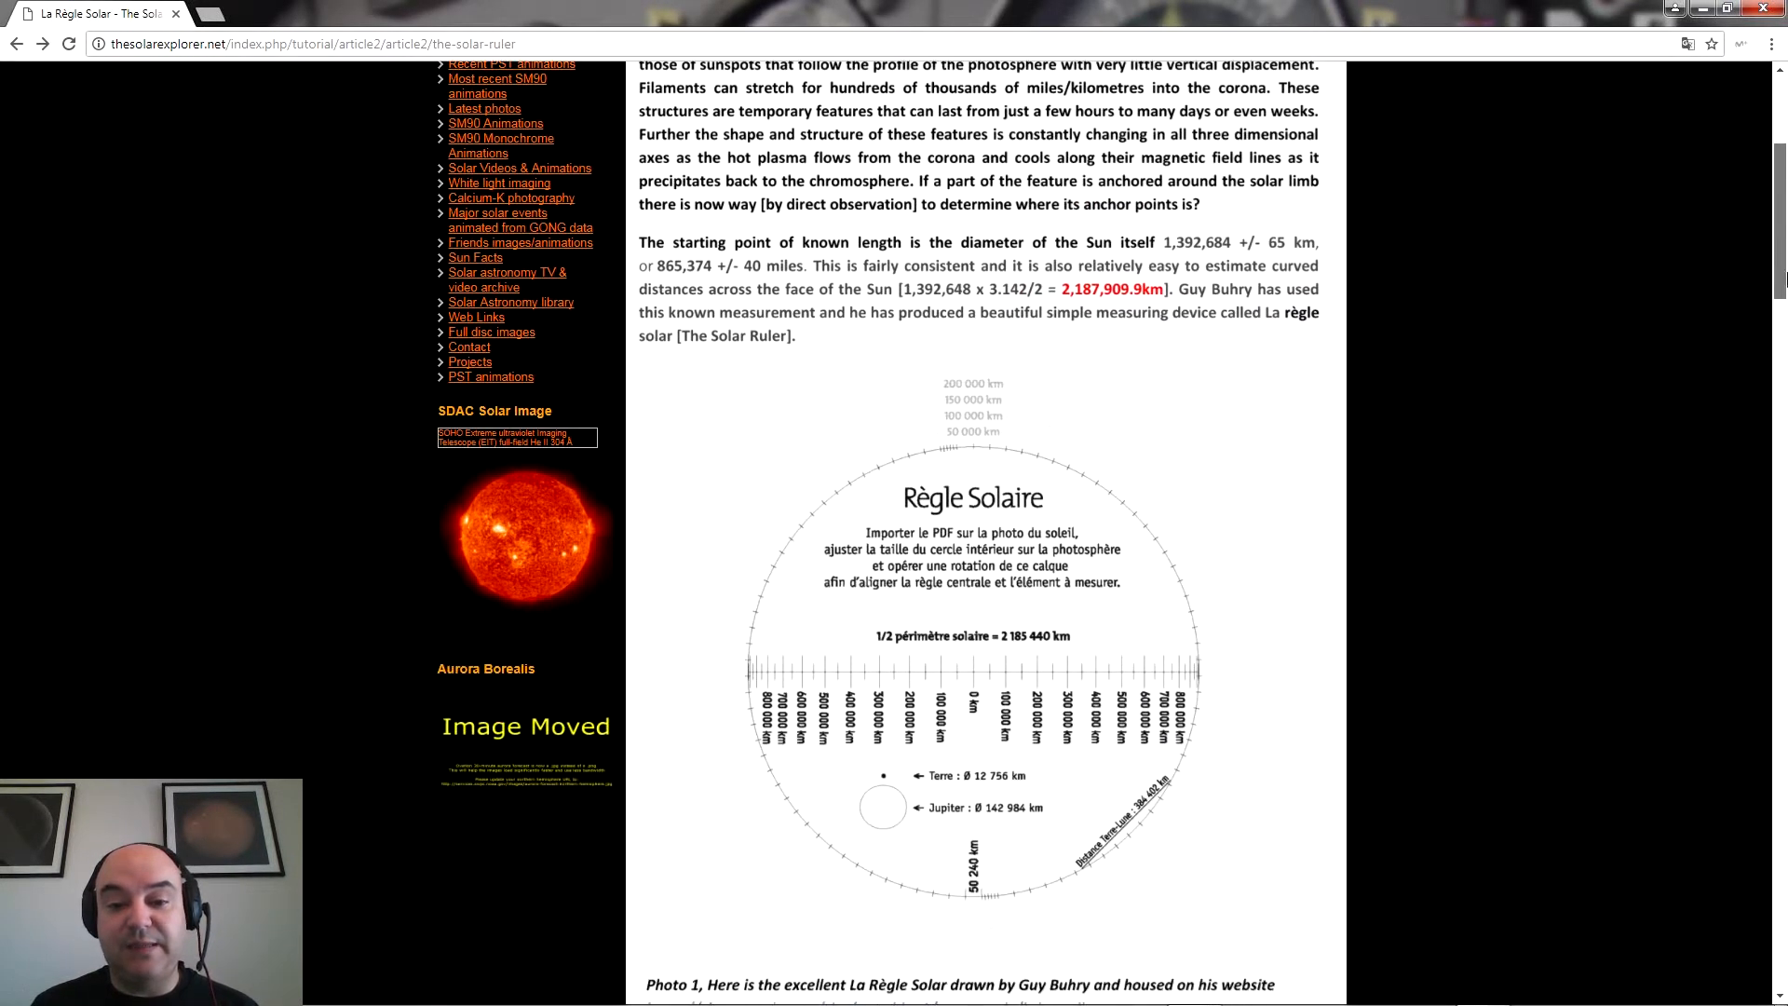
mouse_move(850, 544)
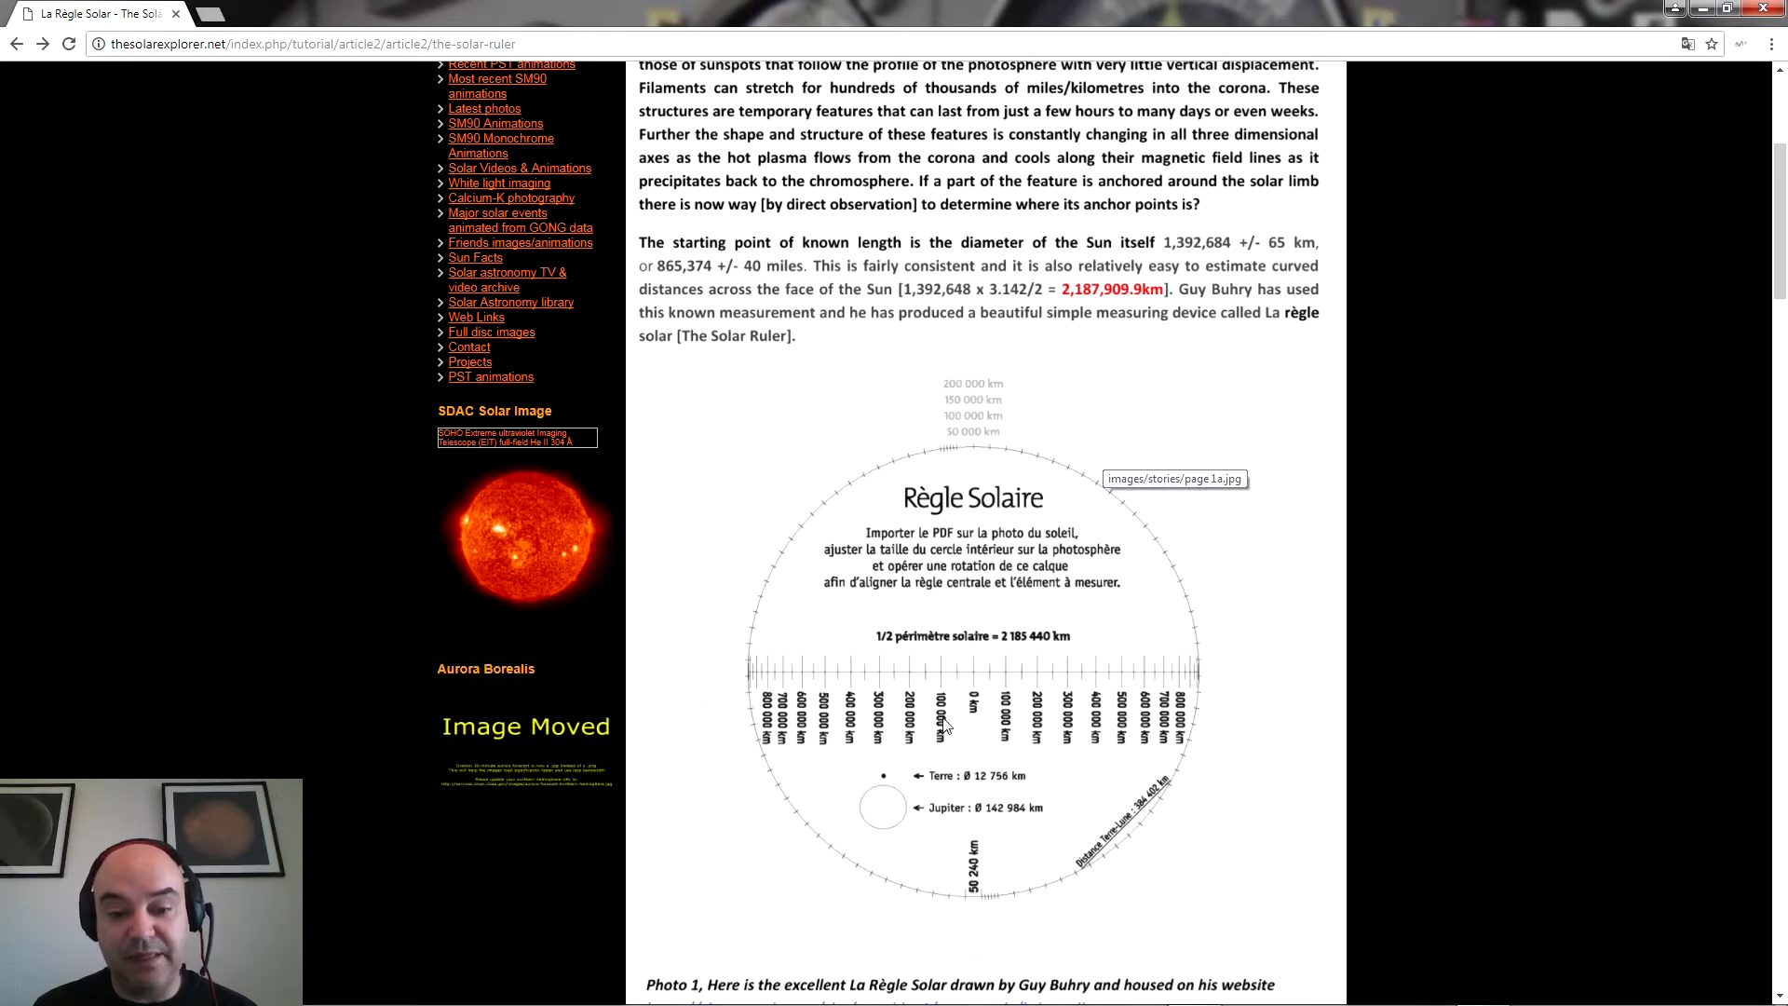
mouse_move(976, 758)
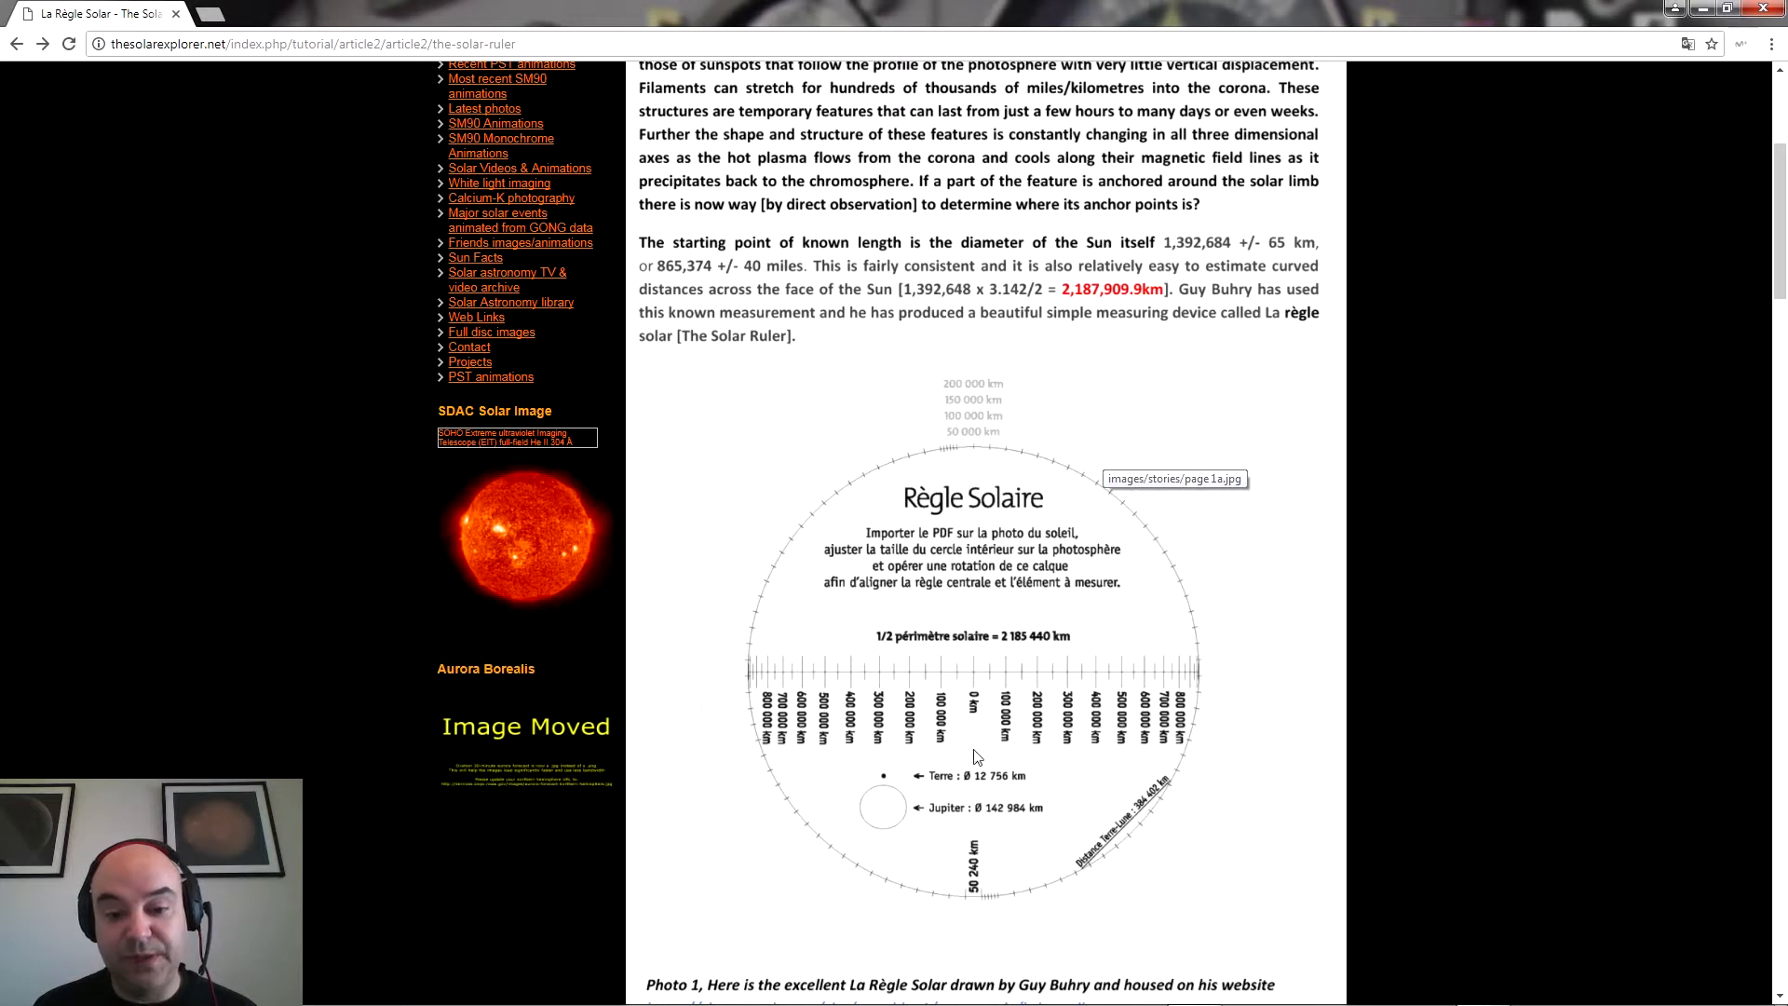
mouse_move(950, 817)
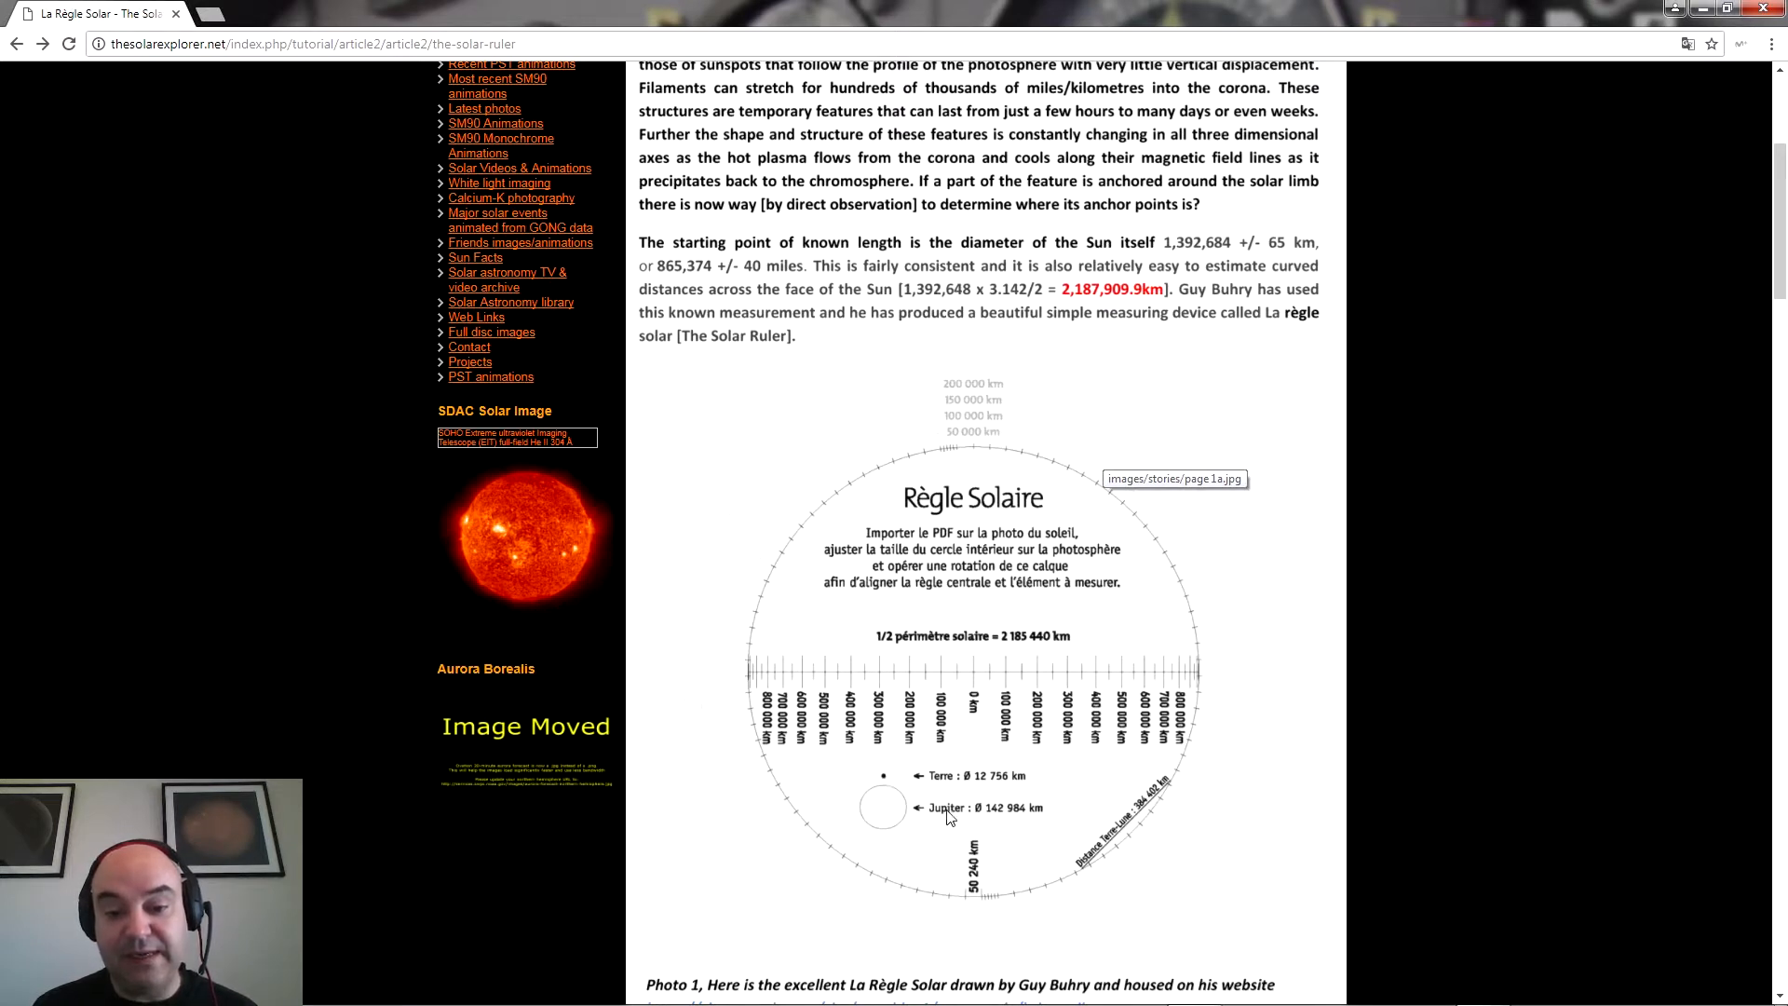
mouse_move(910, 816)
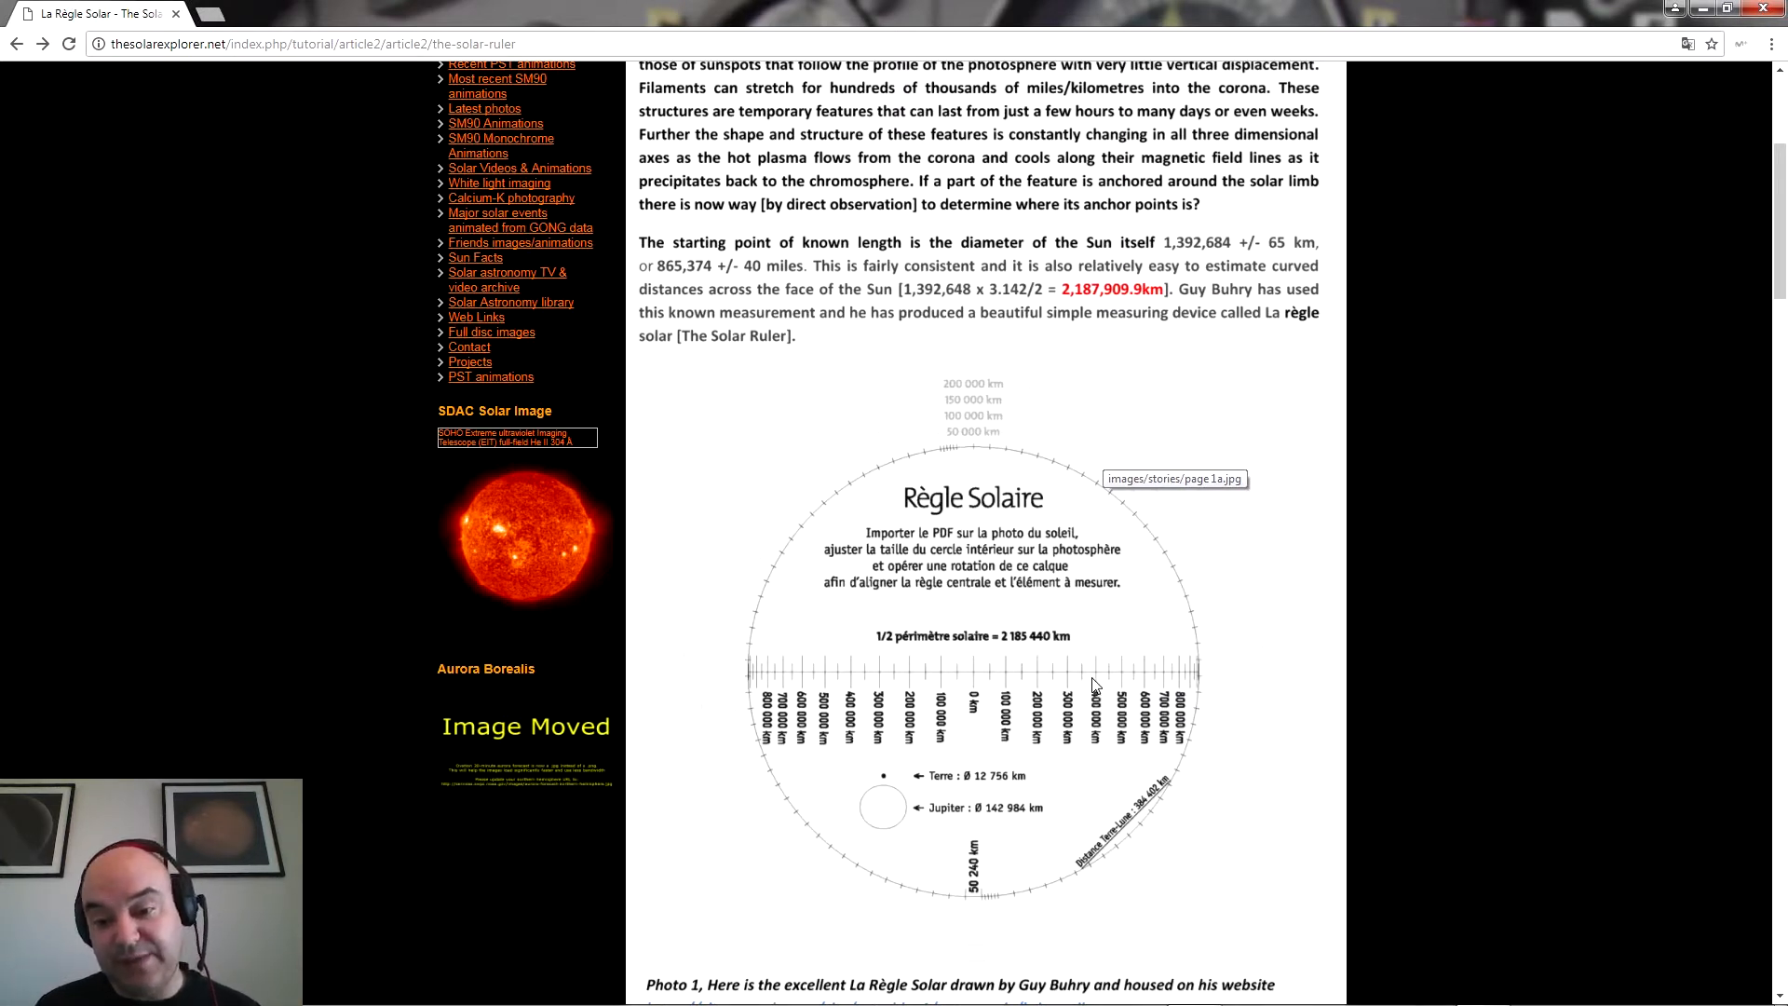
mouse_move(1190, 681)
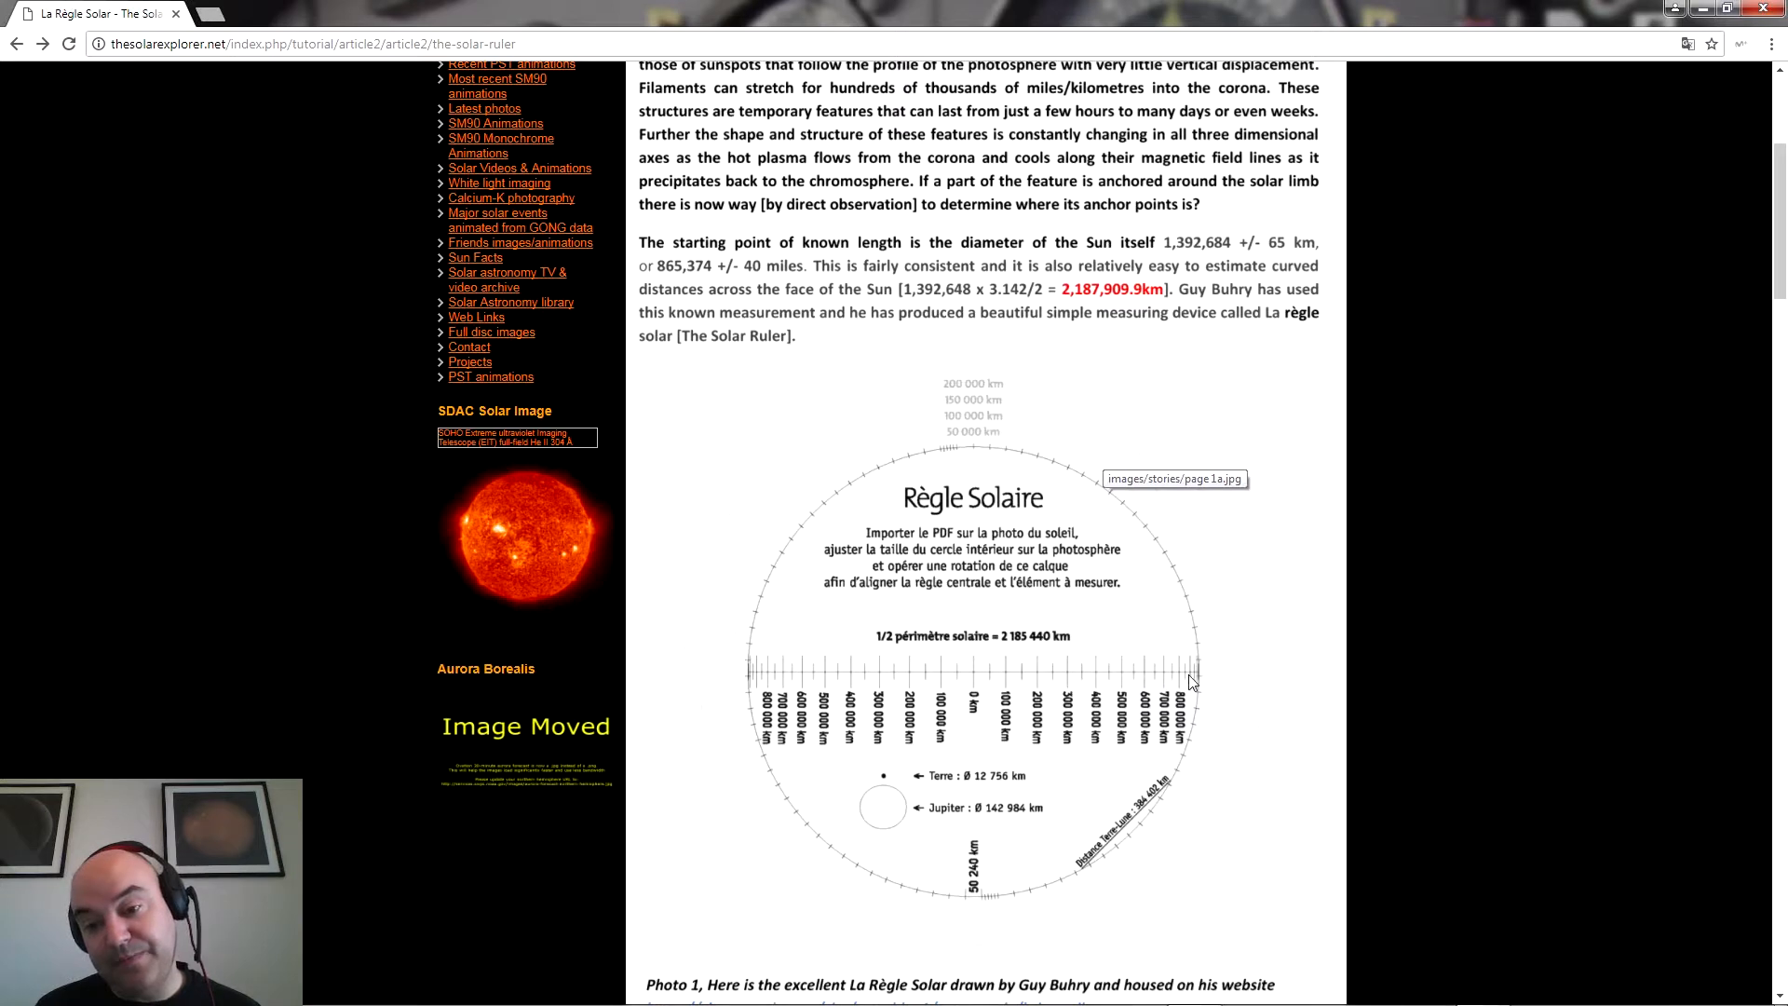
mouse_move(1194, 676)
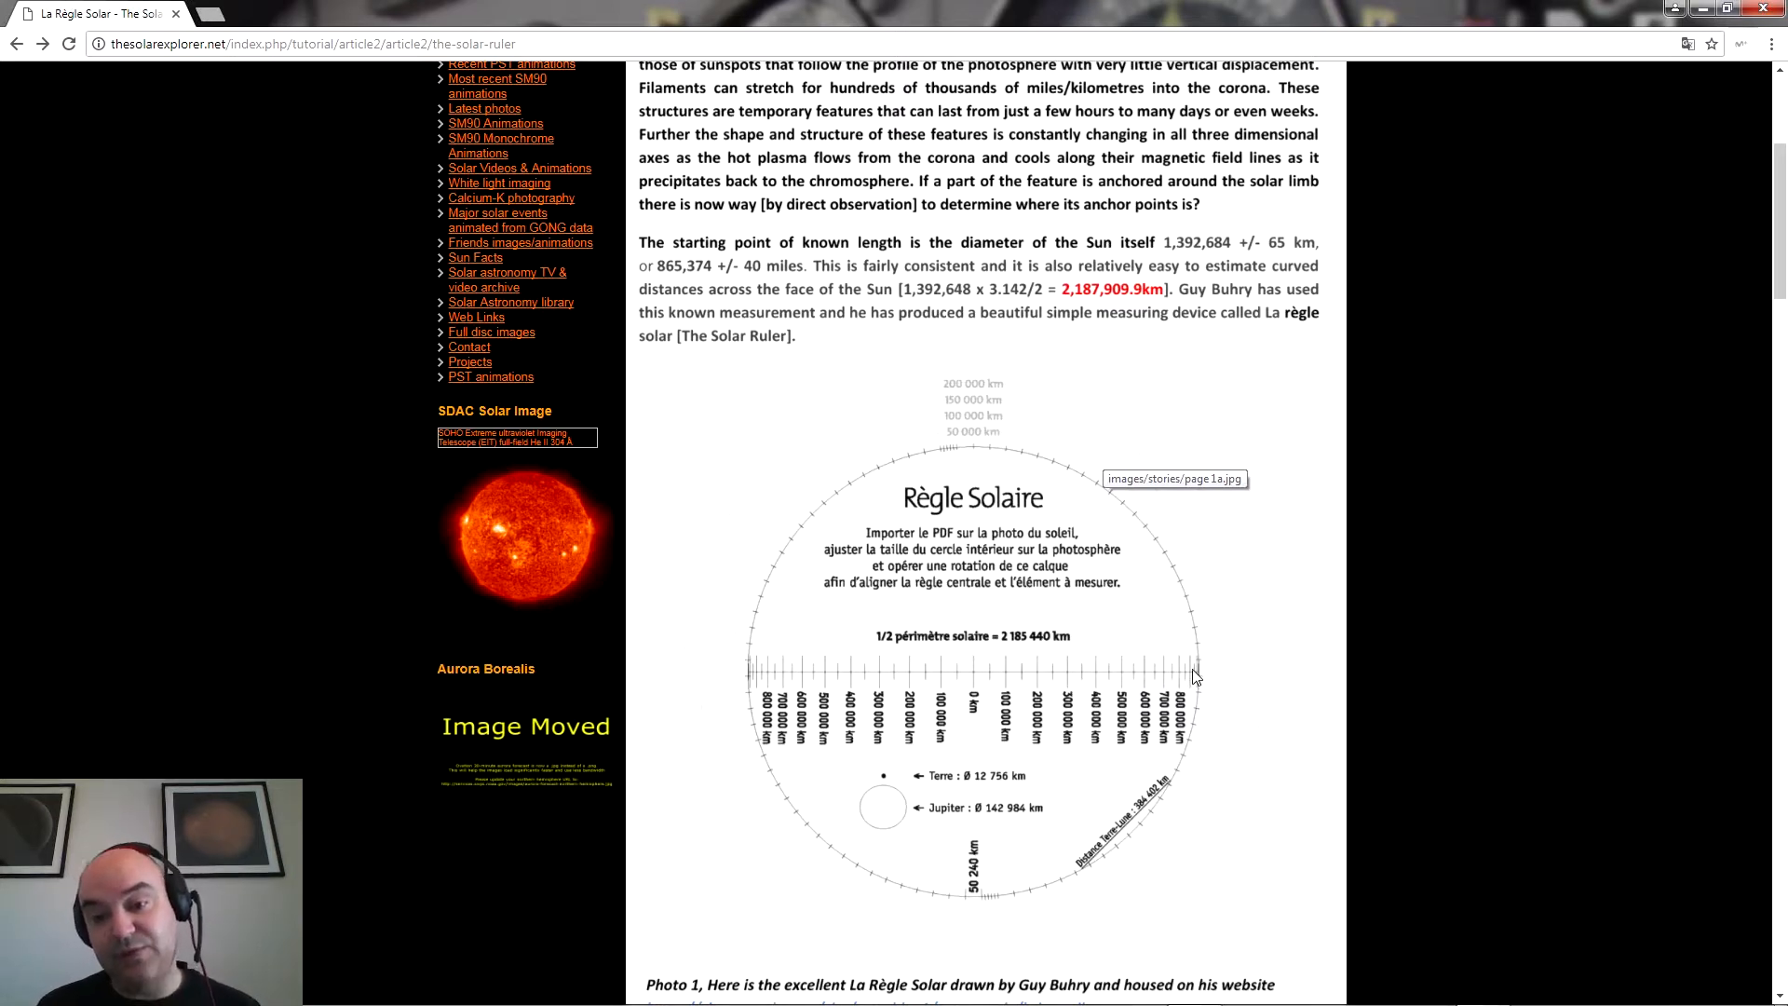
mouse_move(1177, 681)
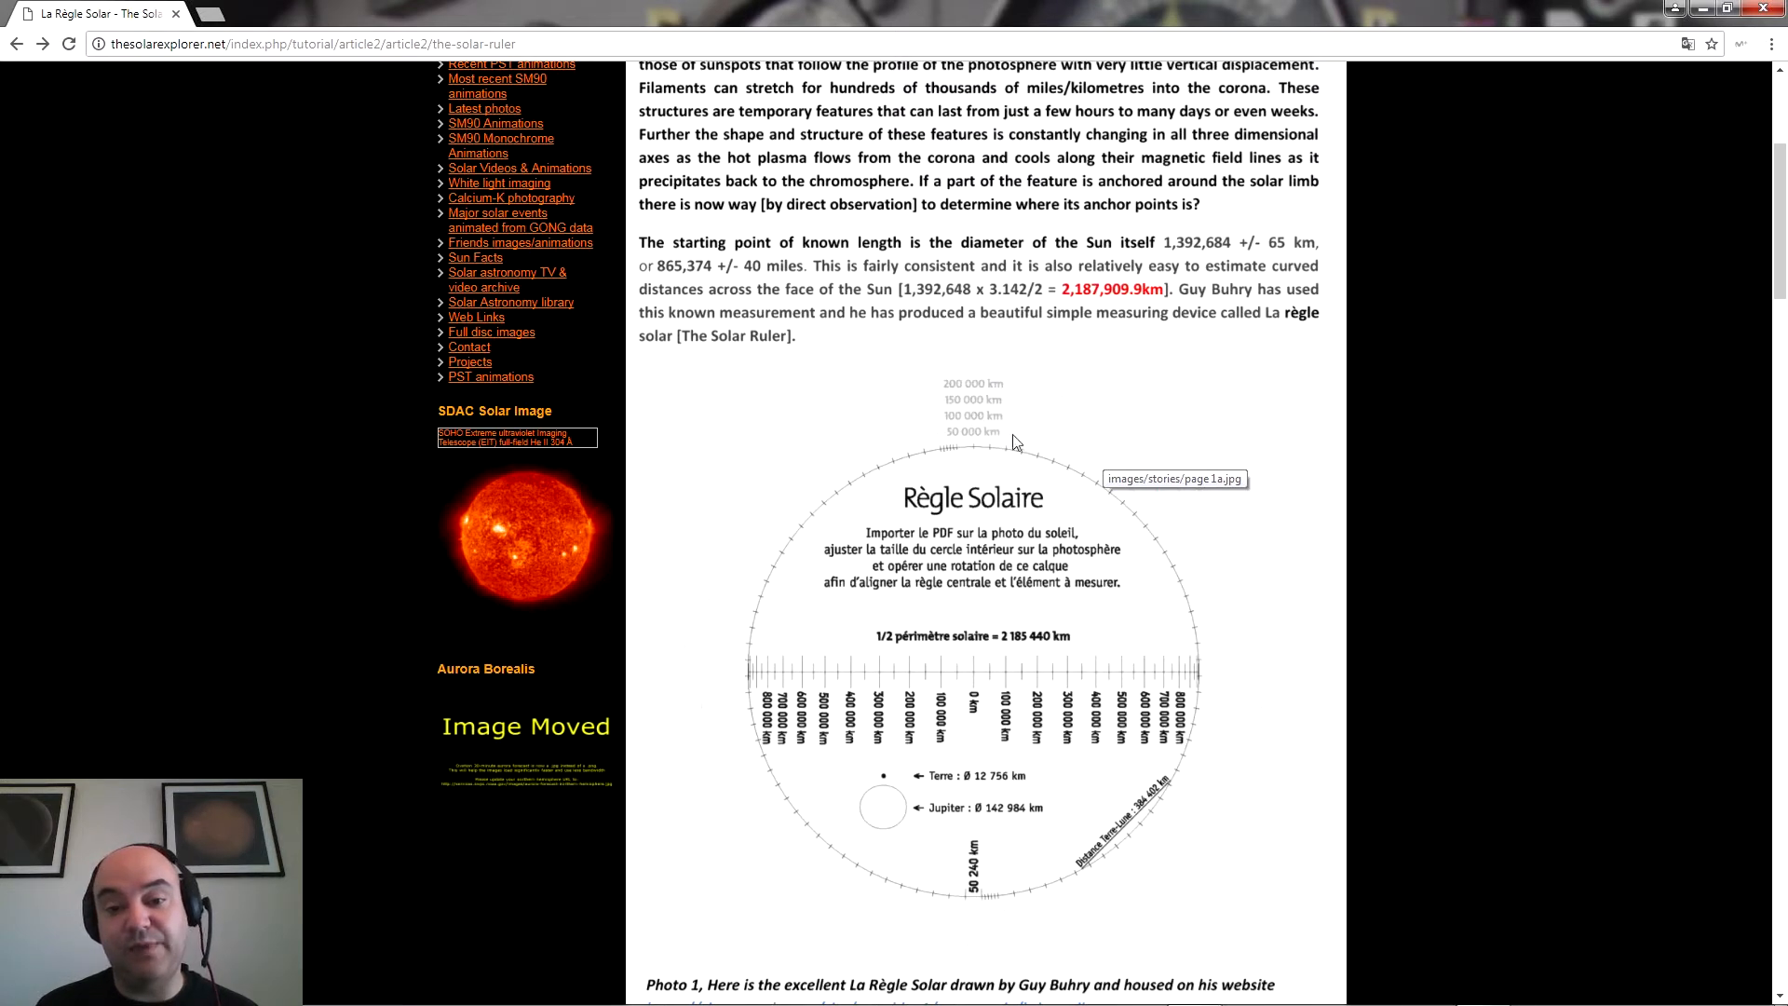
mouse_move(1084, 486)
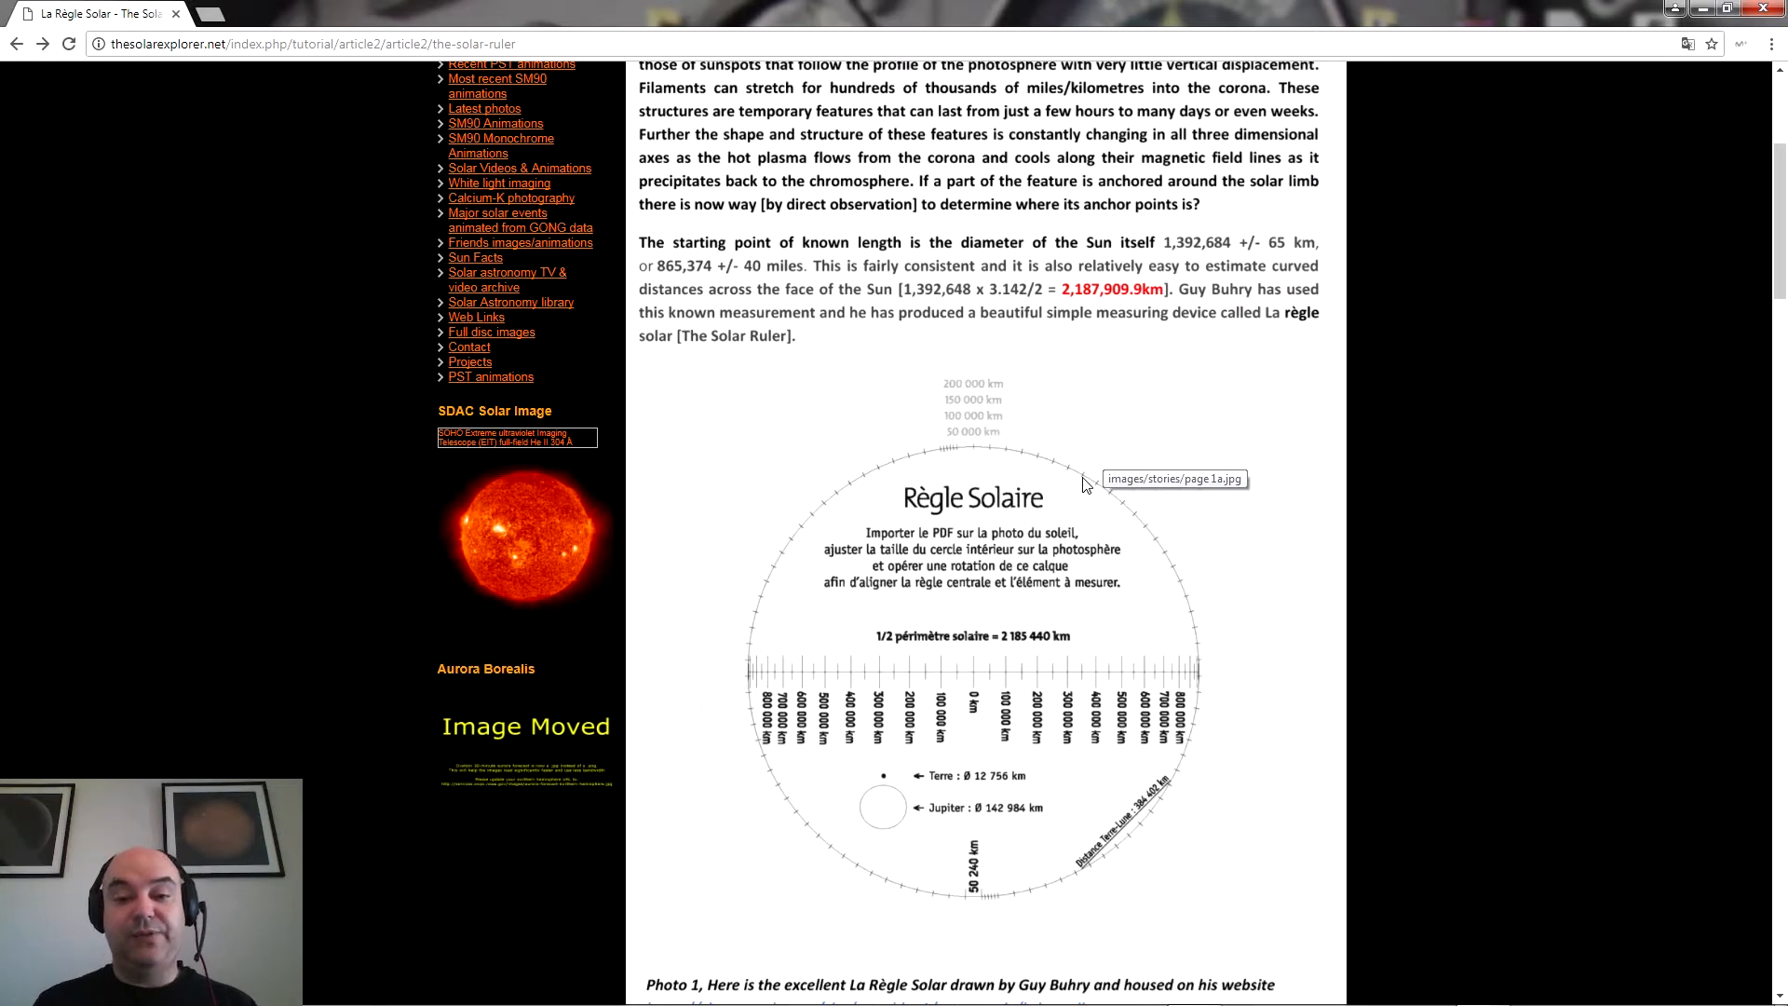
scroll("up", 3)
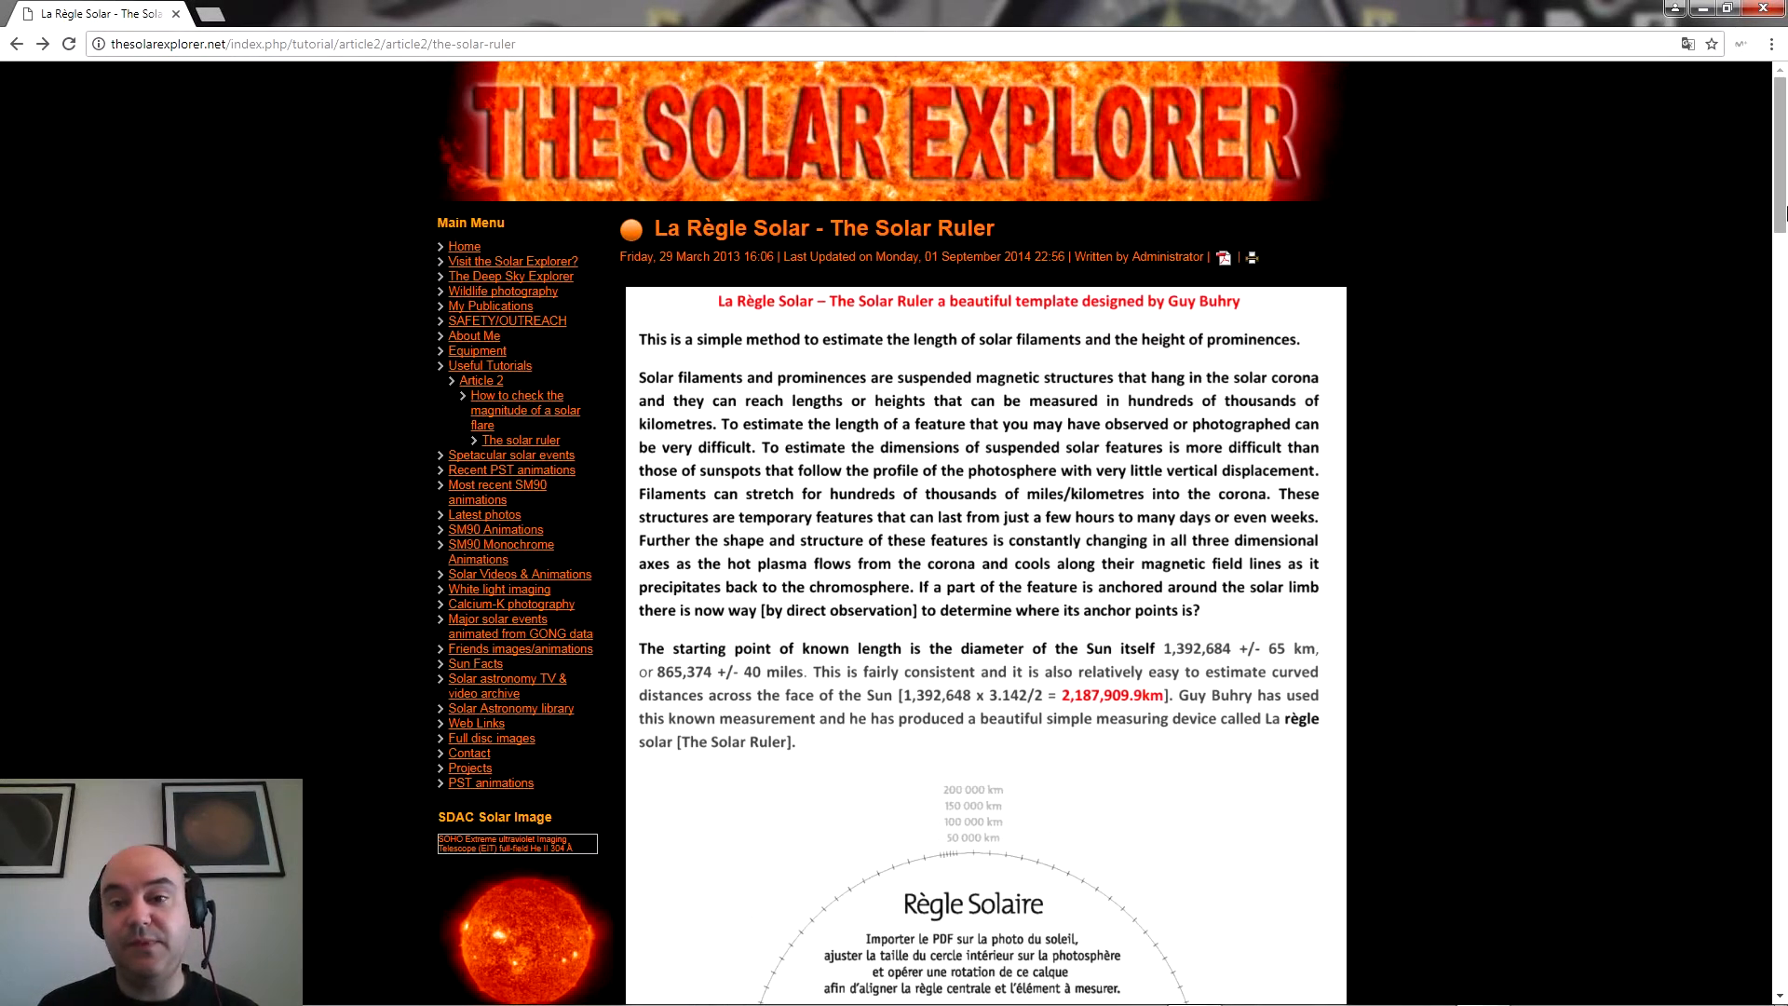
scroll("down", 3)
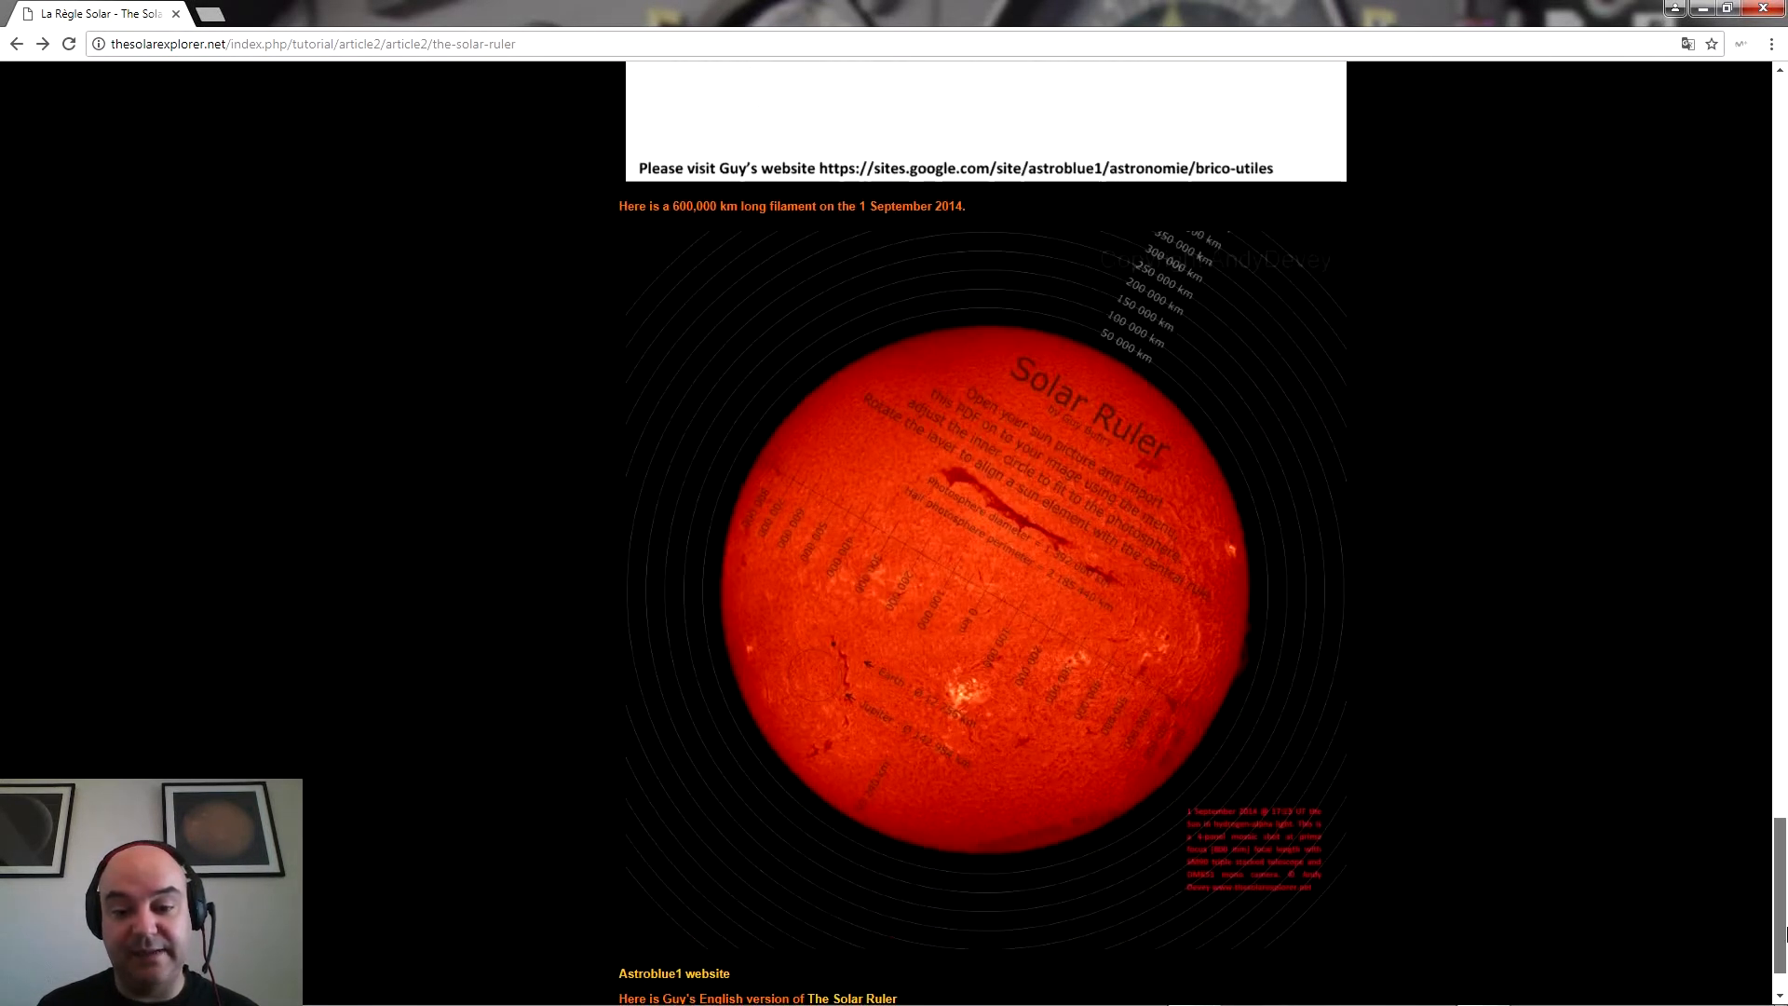
scroll("down", 3)
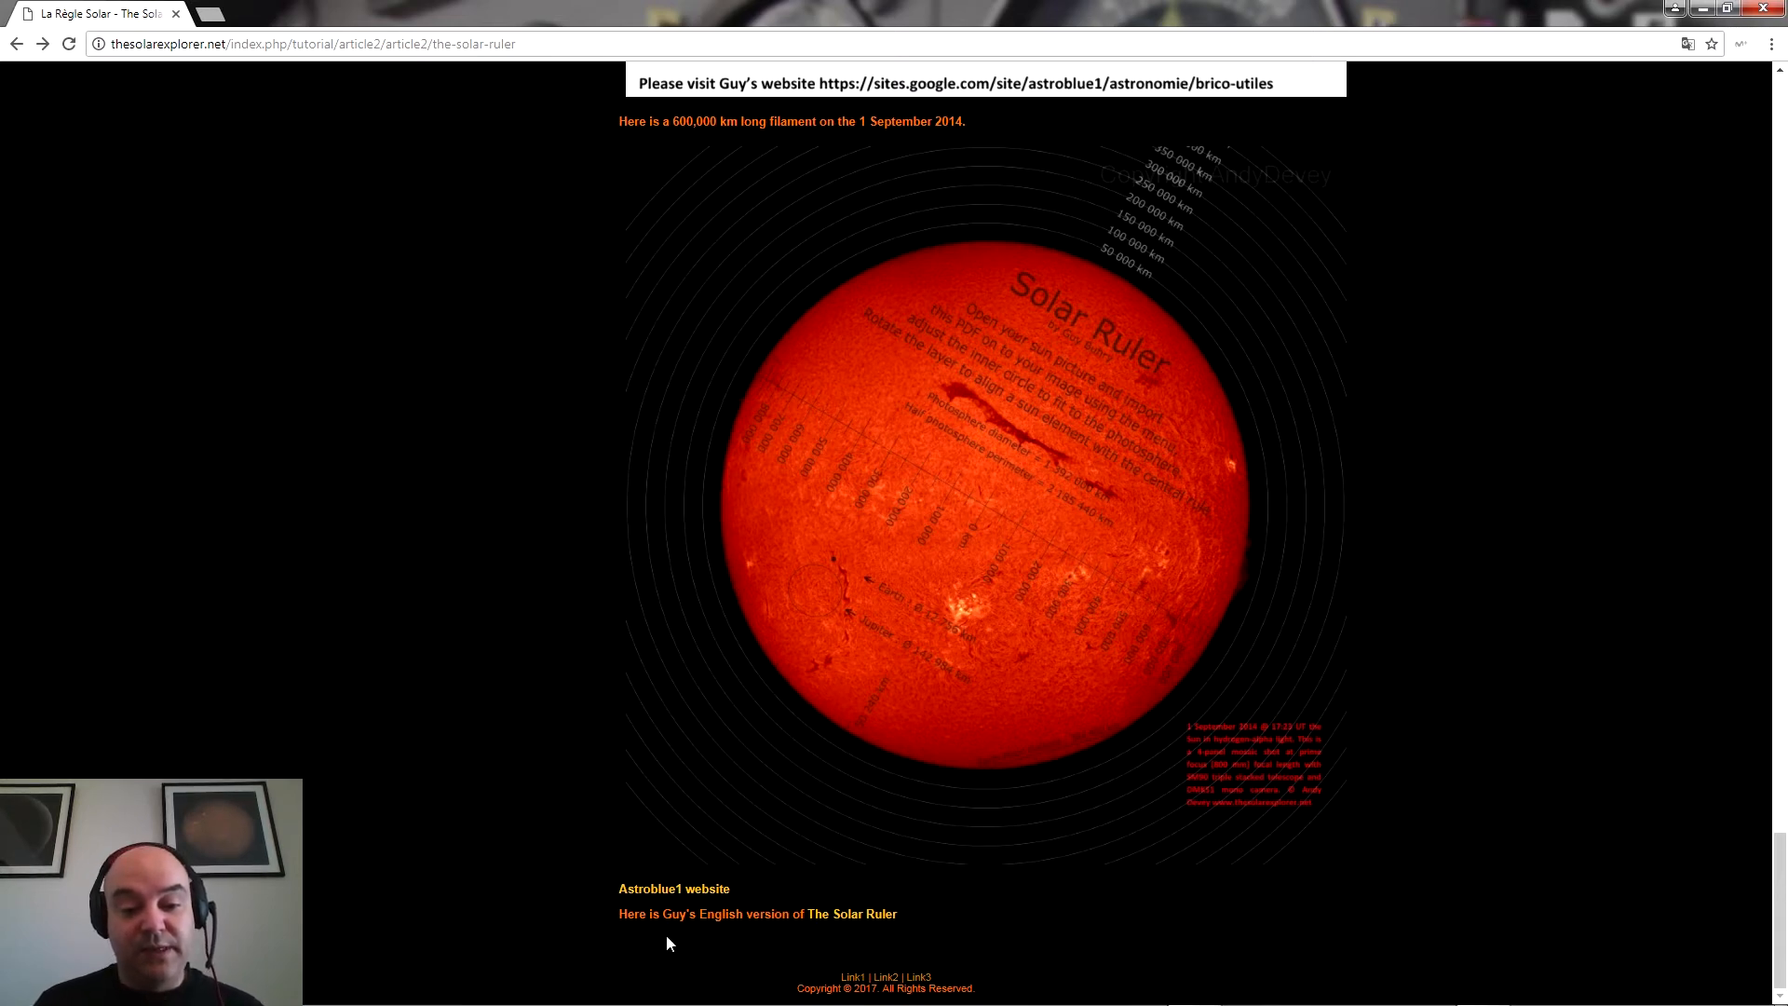
mouse_move(852, 914)
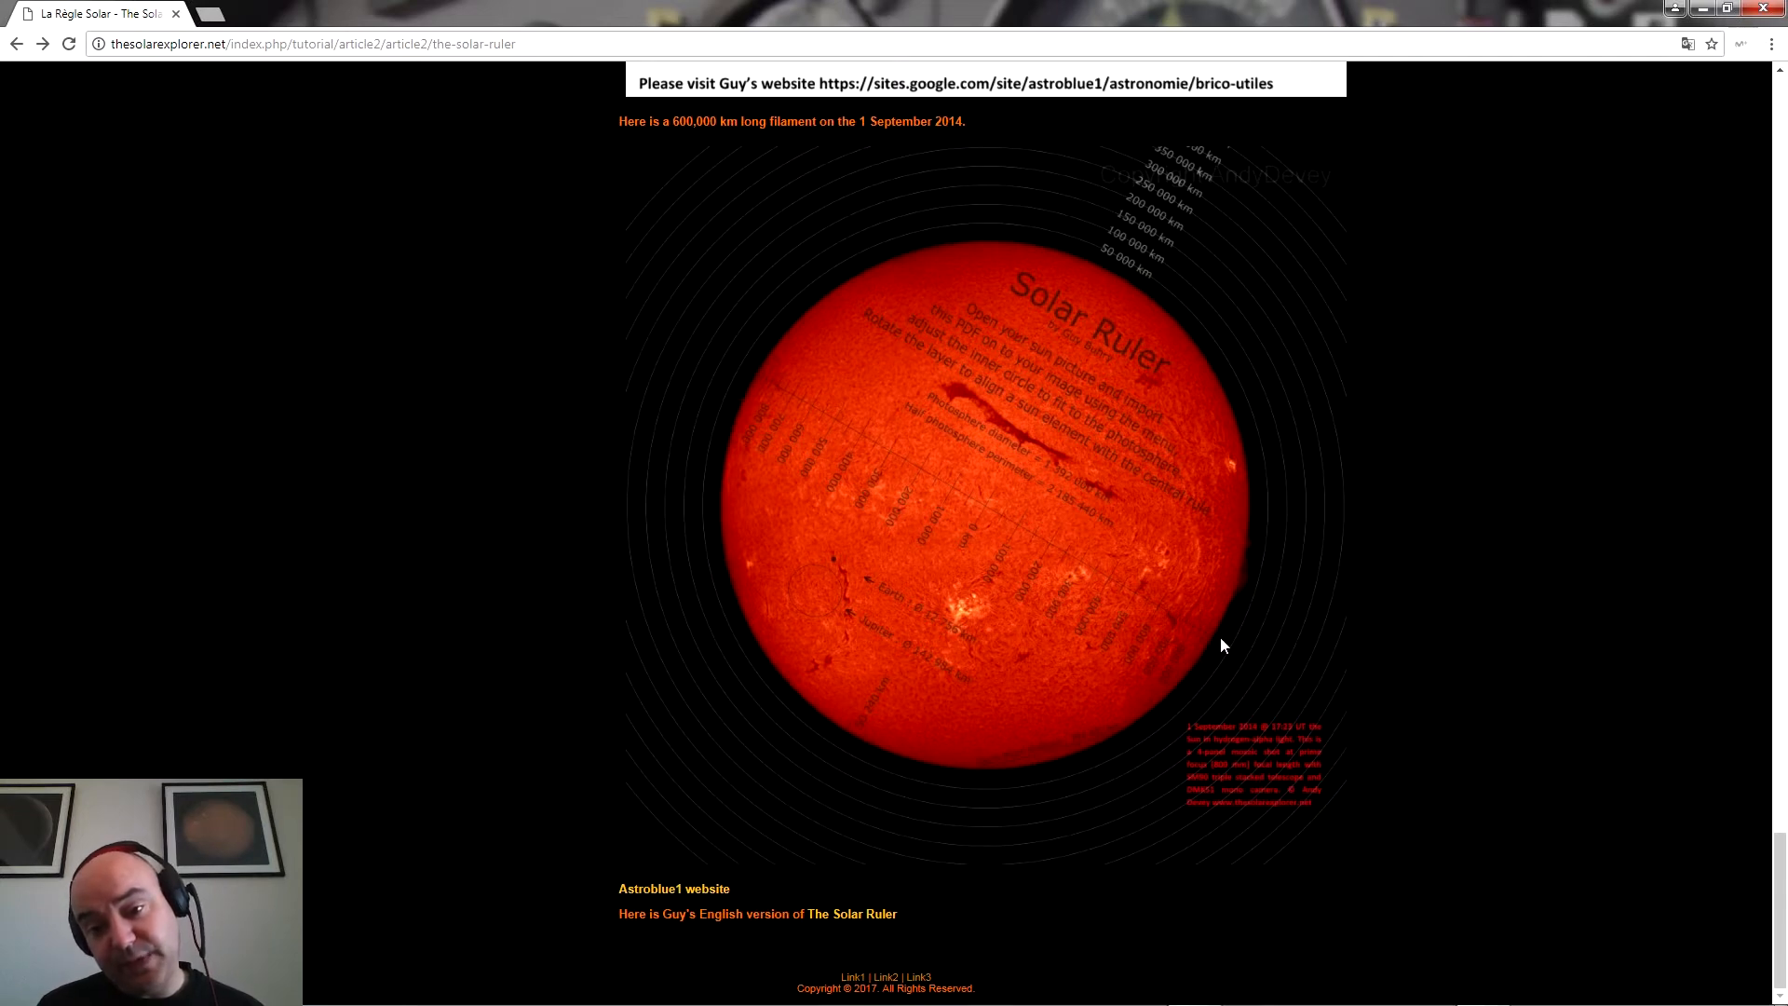
mouse_move(999, 417)
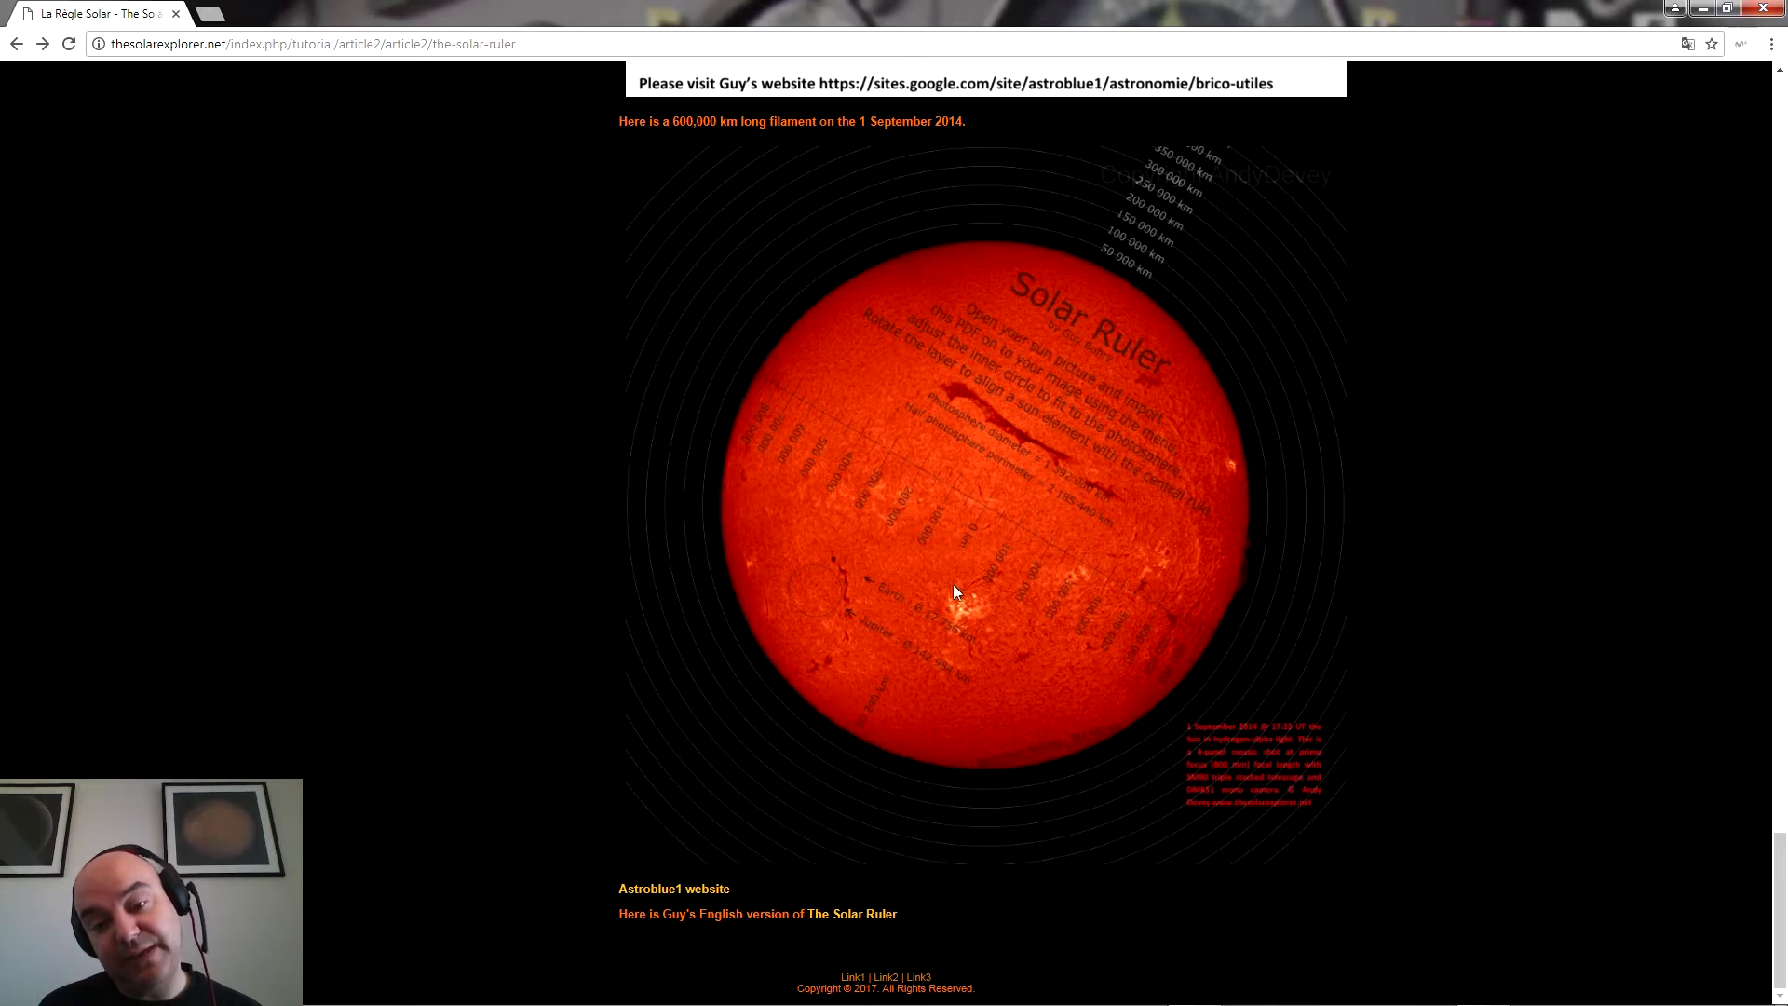
mouse_move(857, 554)
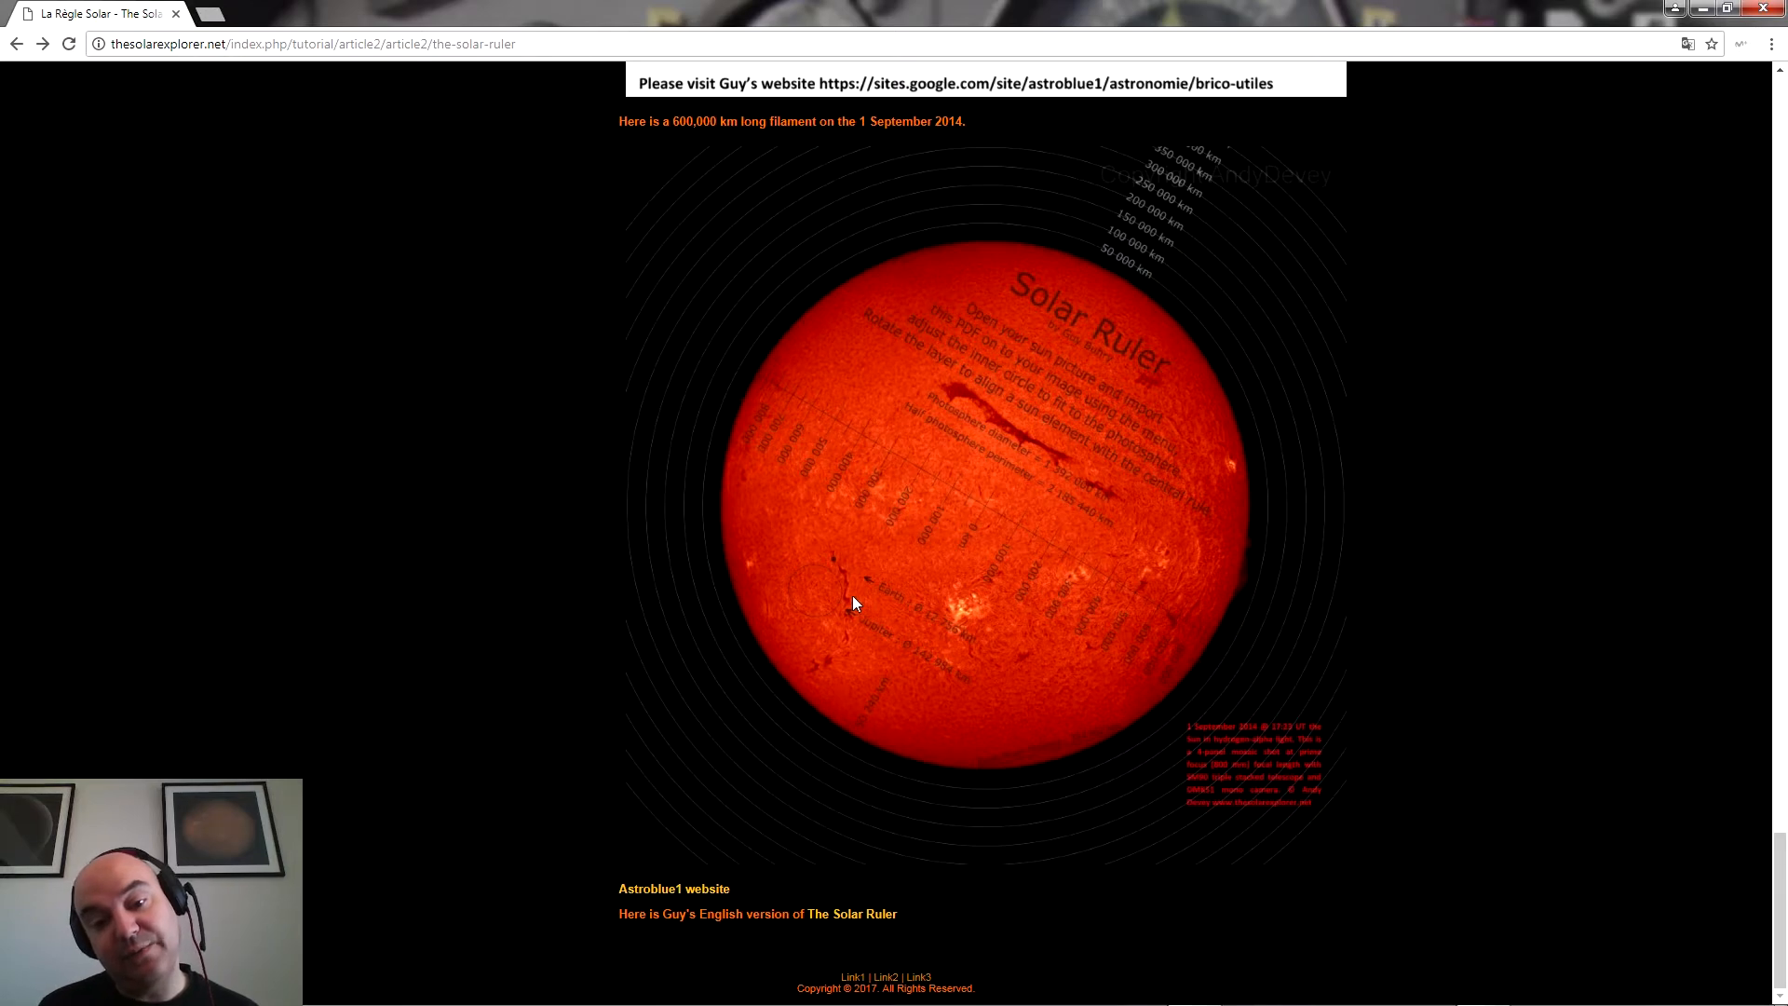
mouse_move(1243, 503)
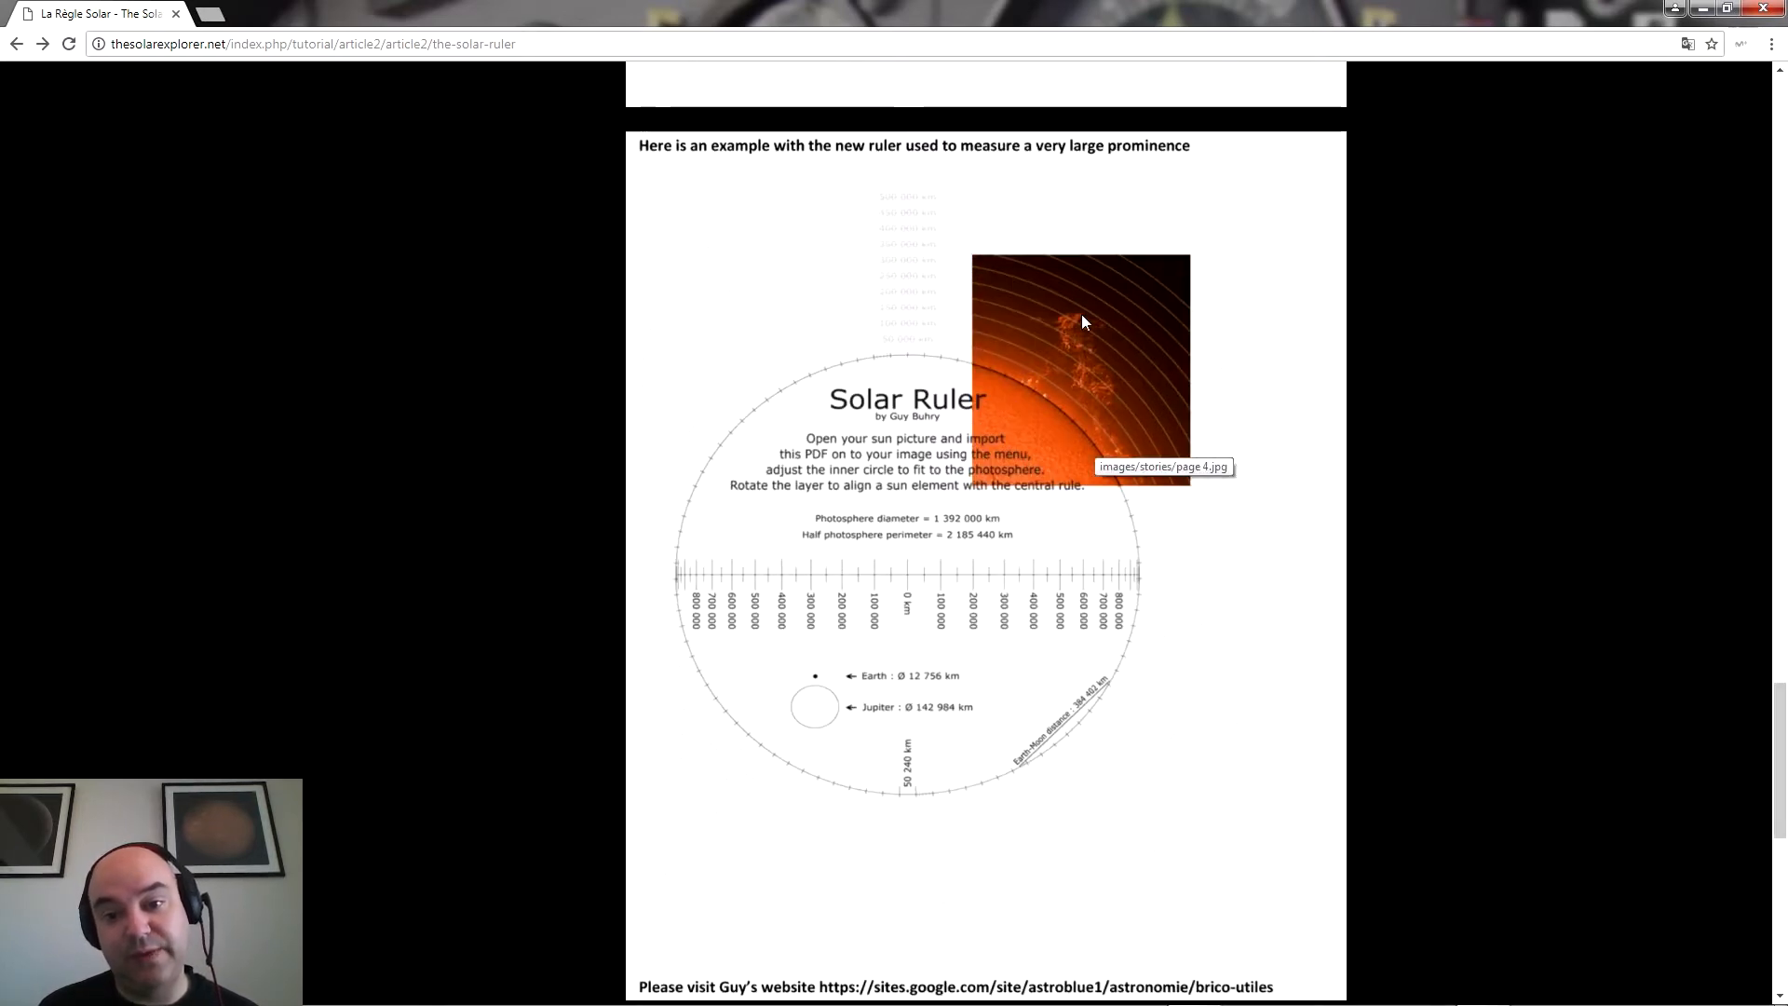
mouse_move(1344, 491)
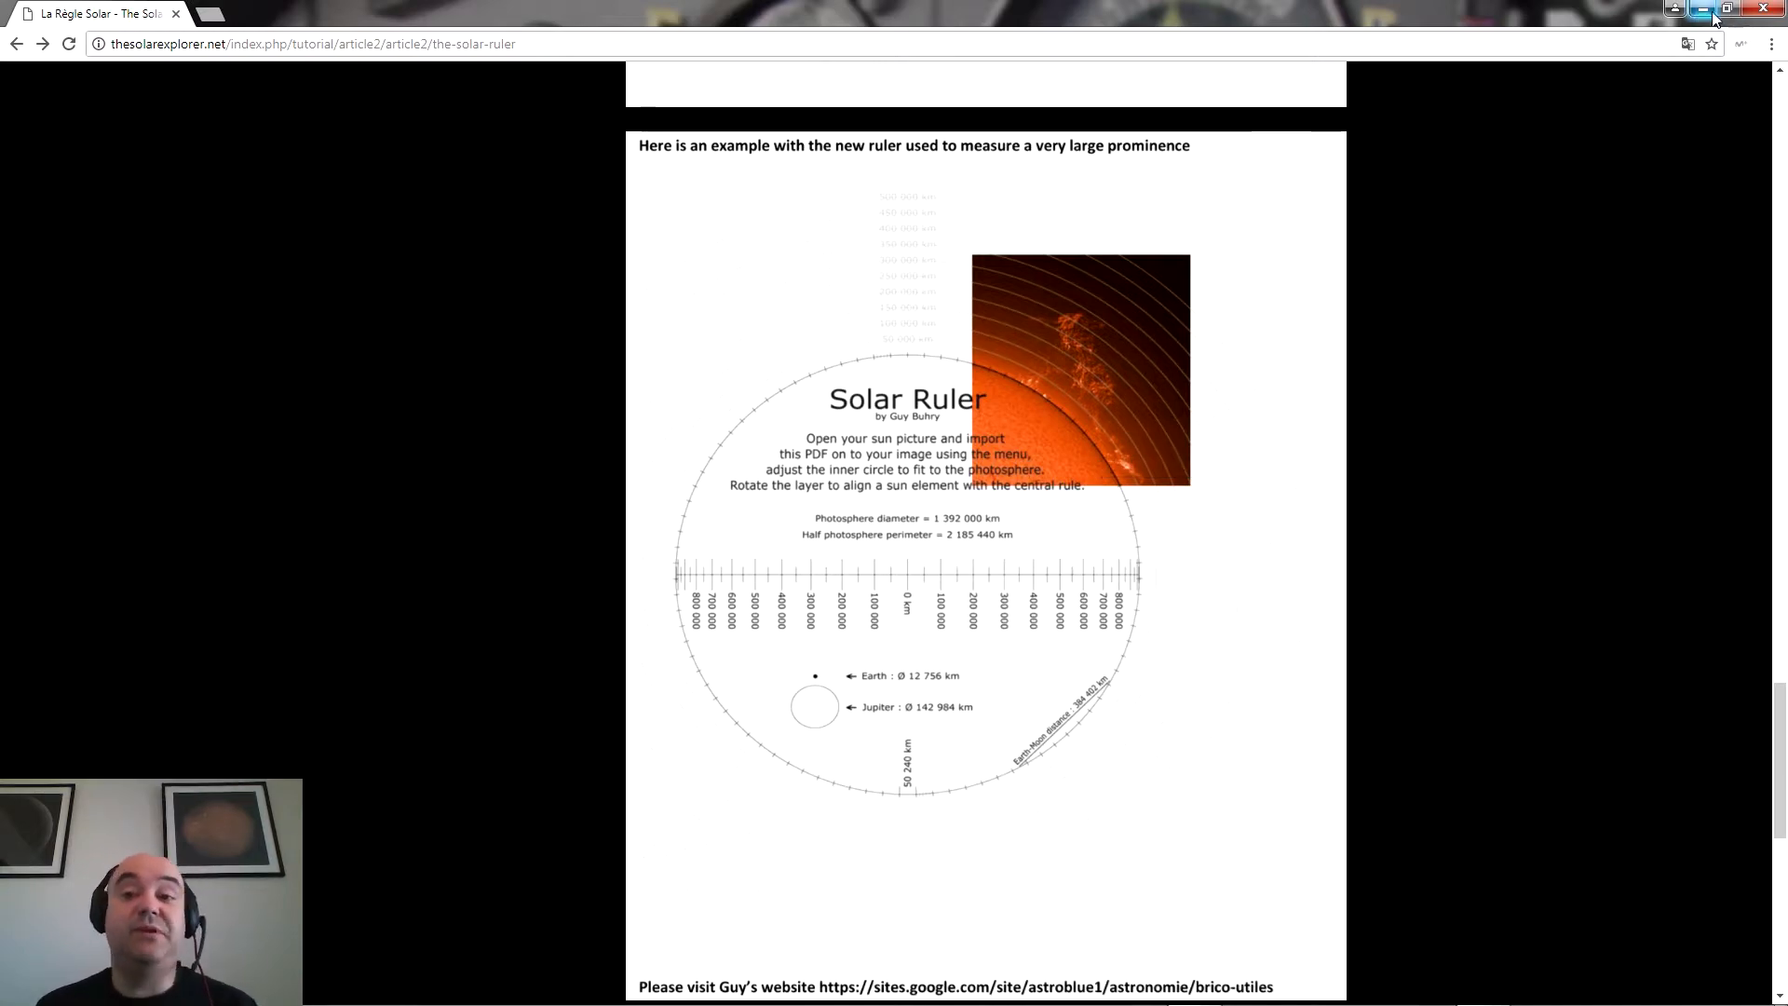
left_click(1766, 9)
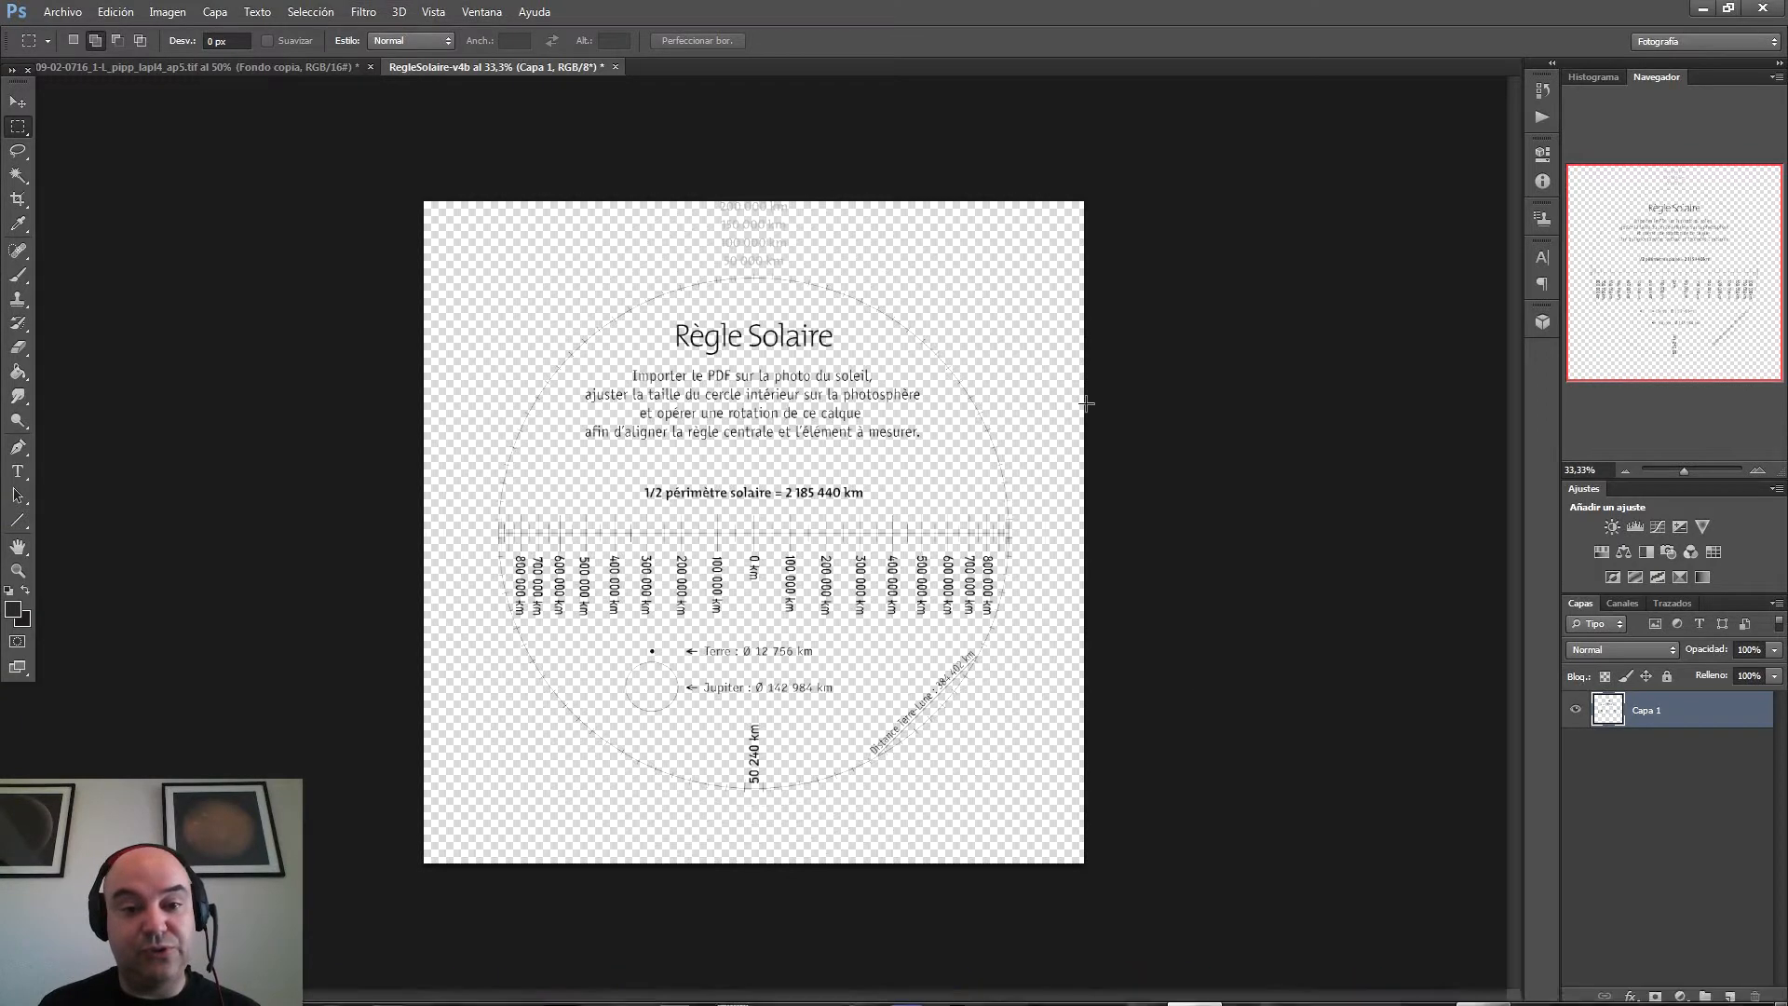
mouse_move(536, 182)
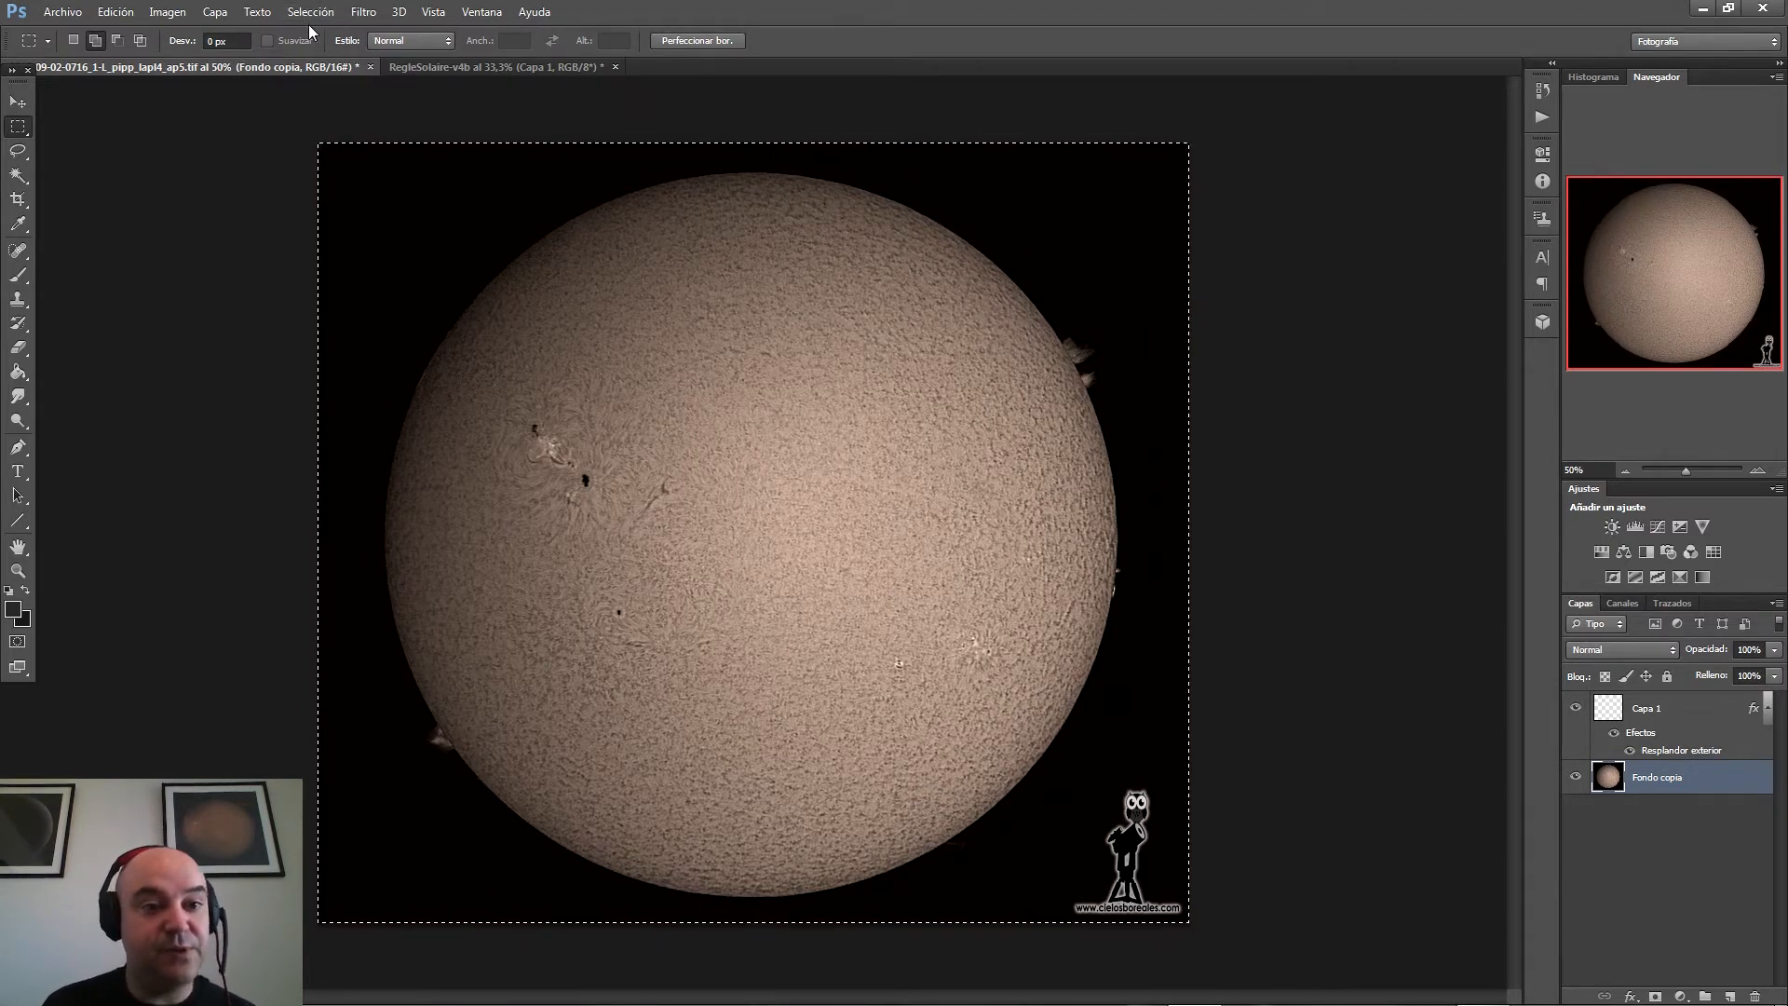
- Copy the whole solar photo and select the ruler layer Capa 1
left_click(497, 66)
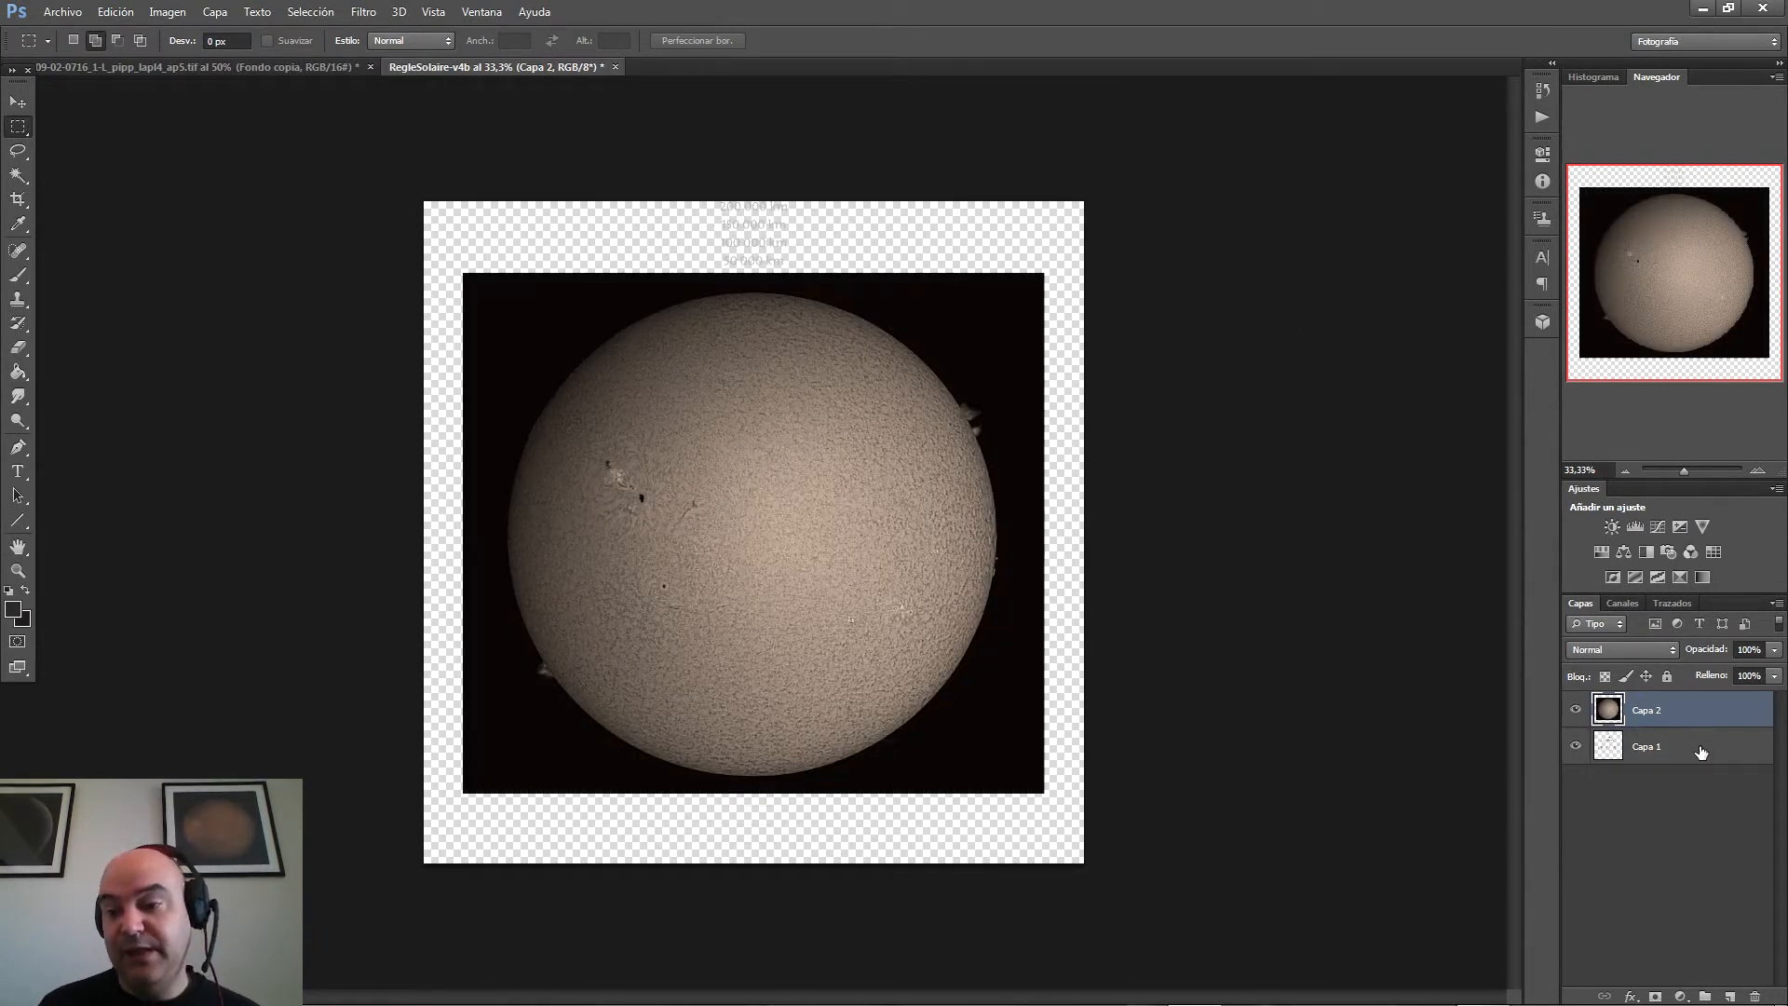
left_click(1647, 746)
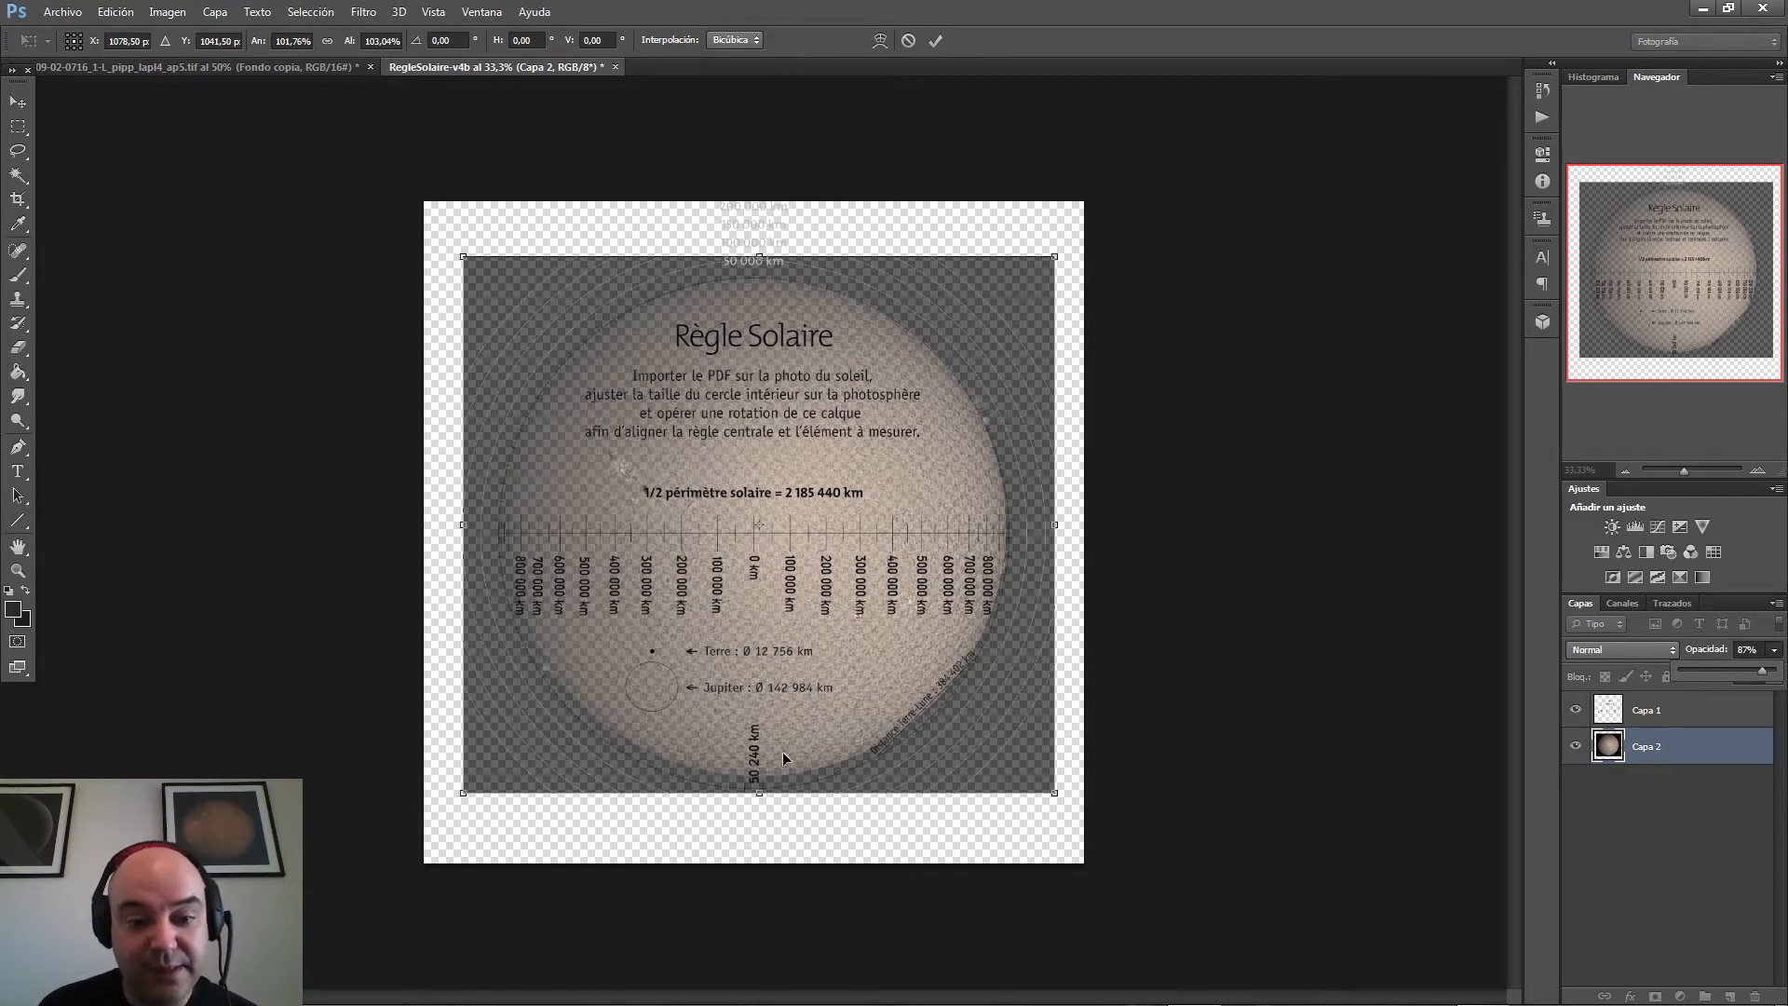
- Drag a transform handle to enlarge the photo toward the ruler circle
left_click_drag(758, 794, 759, 807)
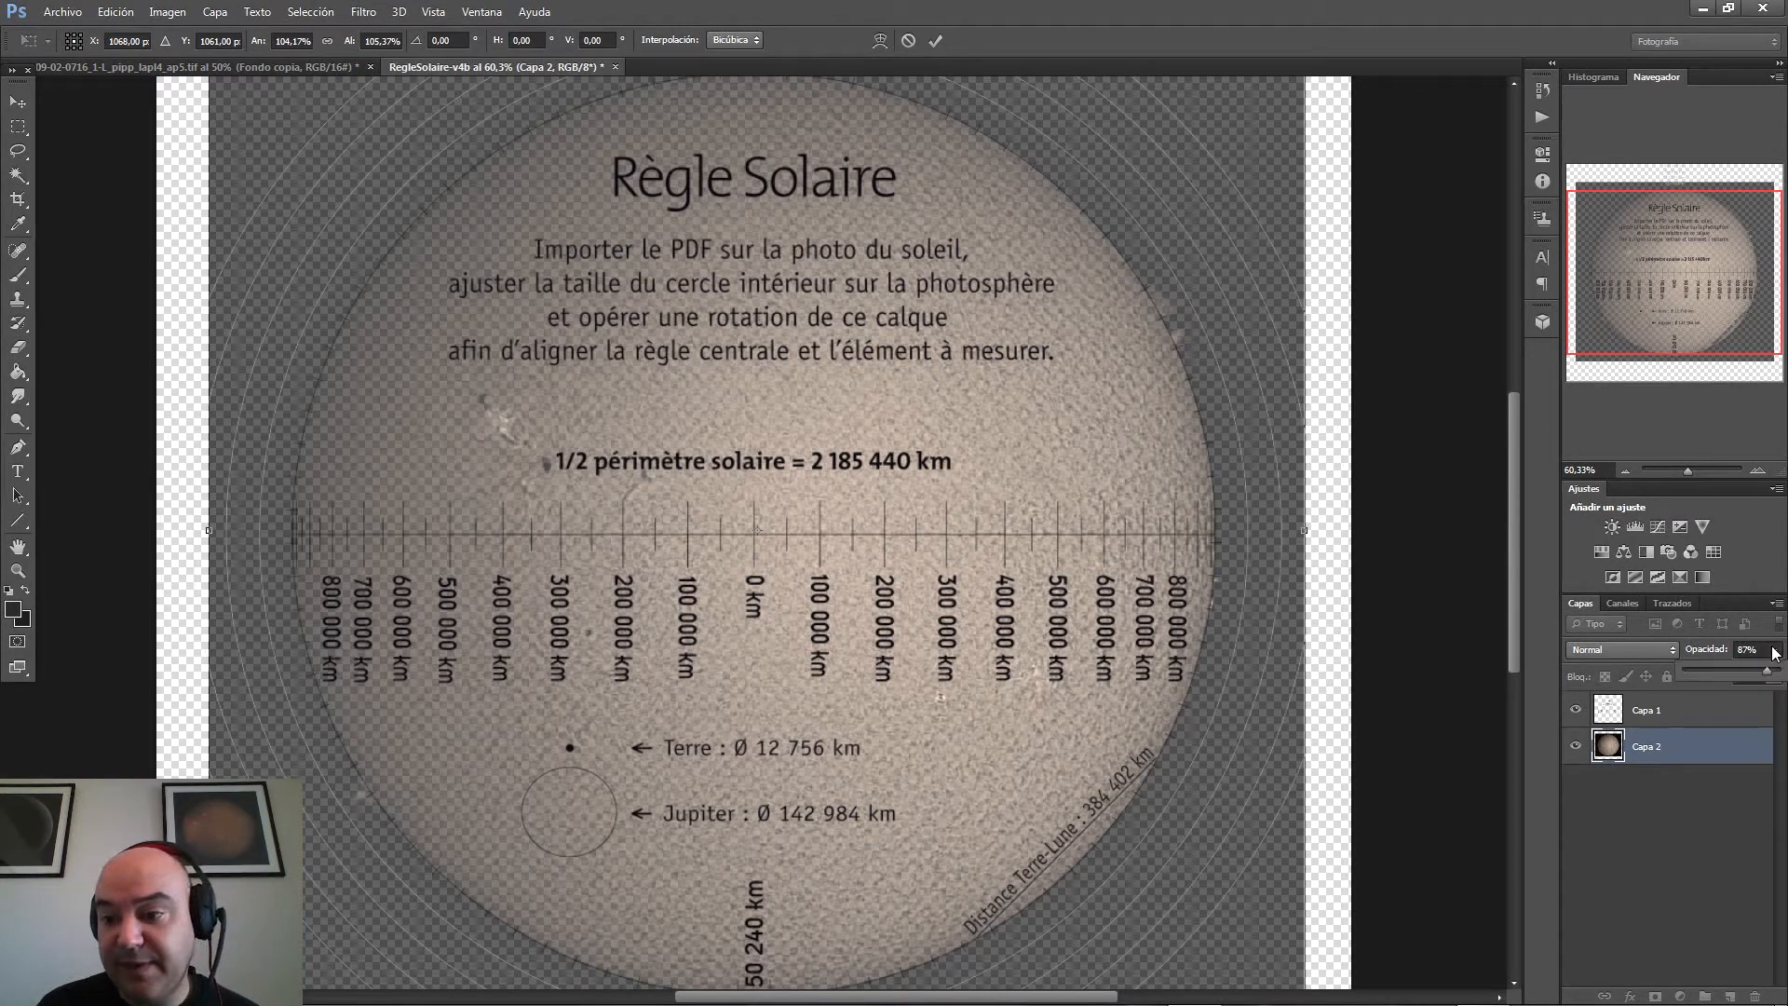
- Drag the solar photo's Opacity slider back up to 100%
left_click_drag(1757, 674, 1773, 674)
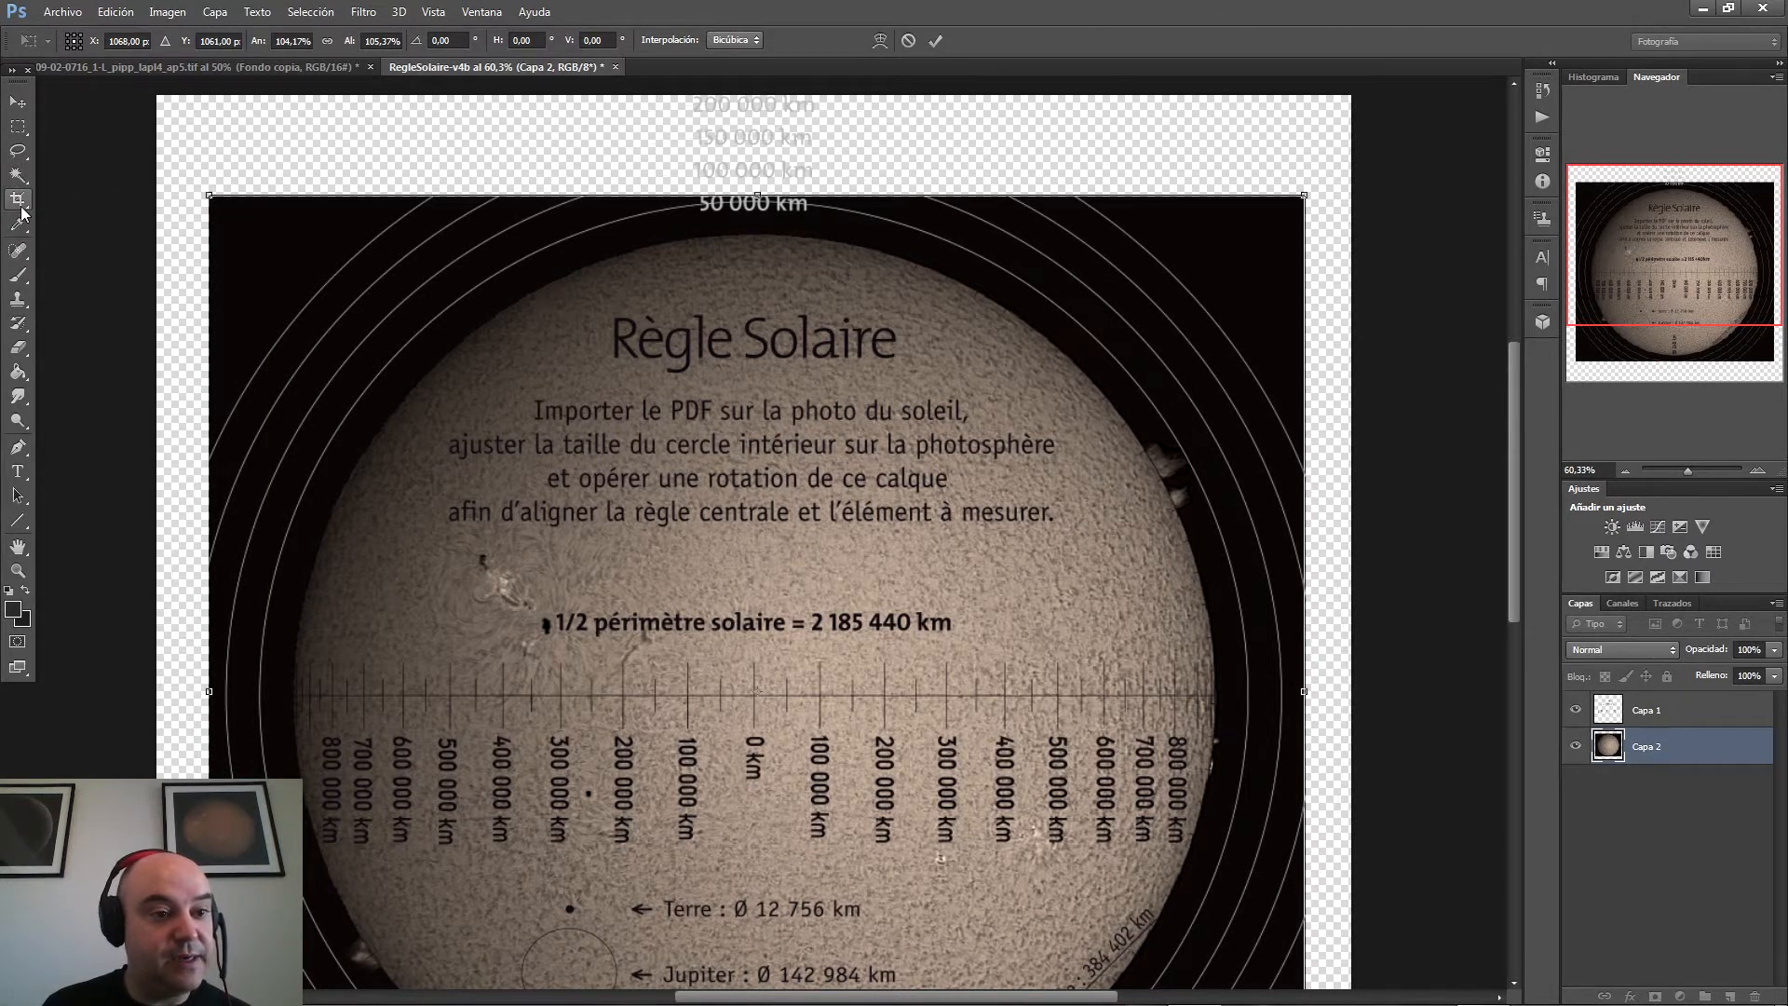
- Confirm the photo's pending resize with Aplicar, then pick the Eyedropper
left_click(20, 208)
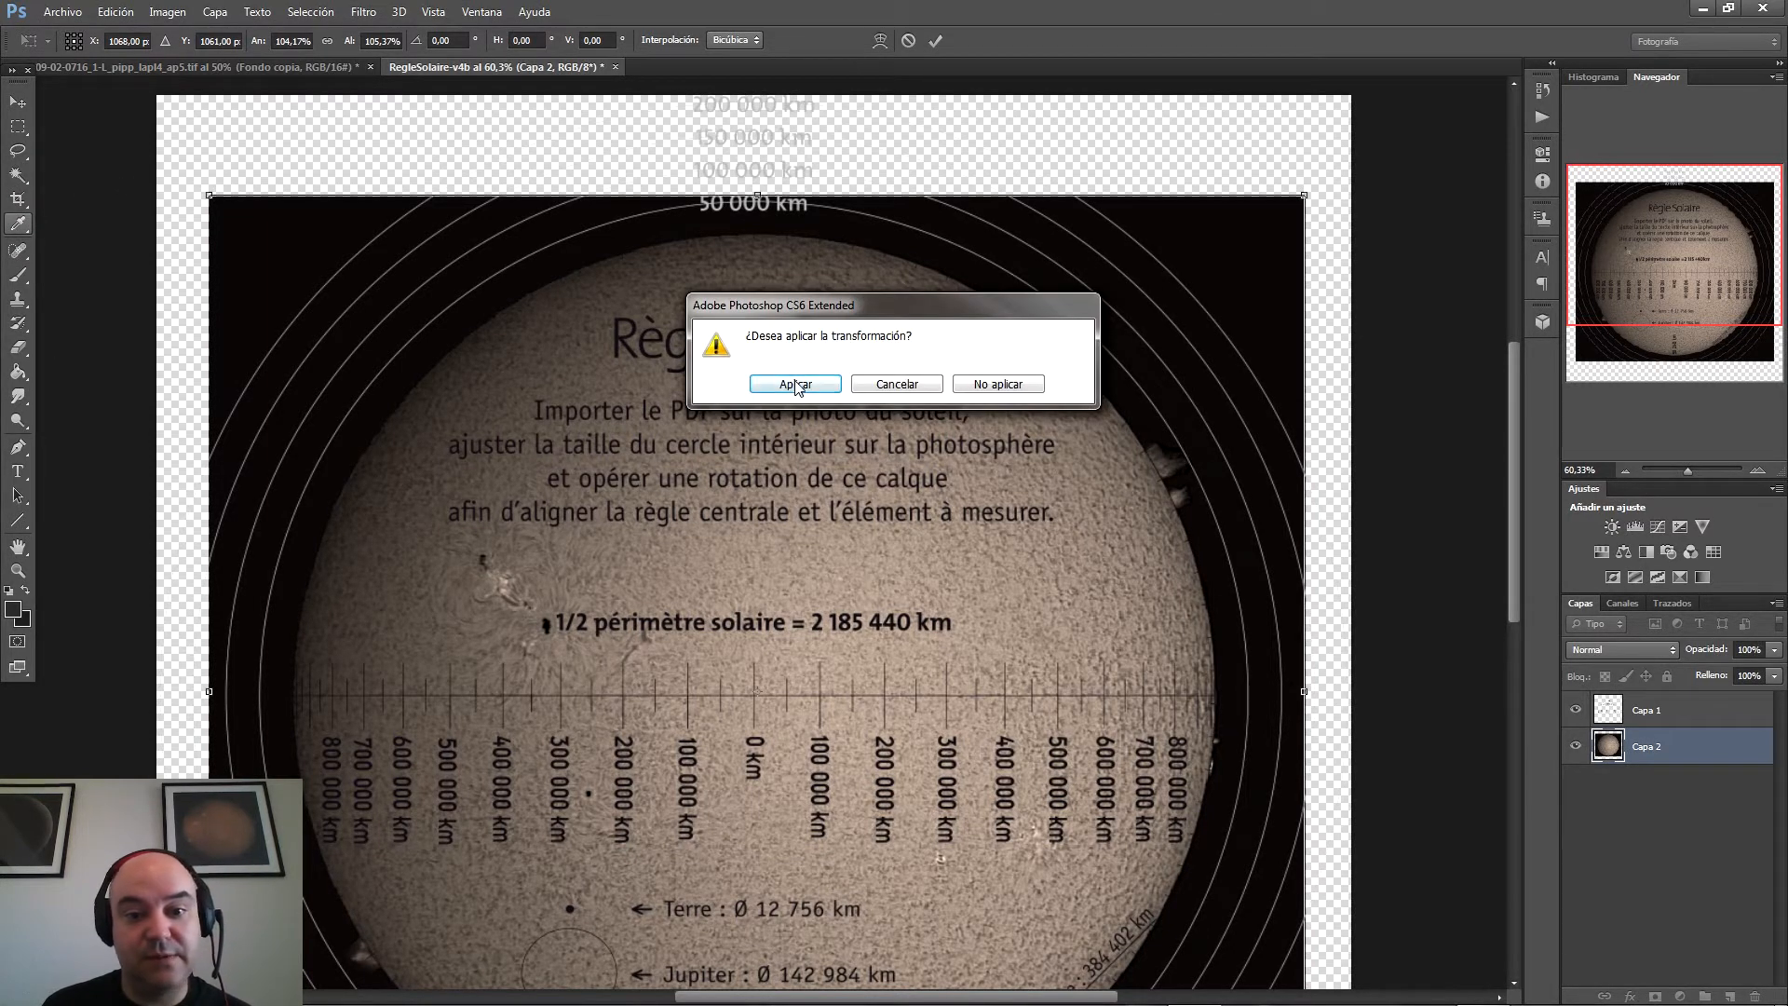
left_click(795, 383)
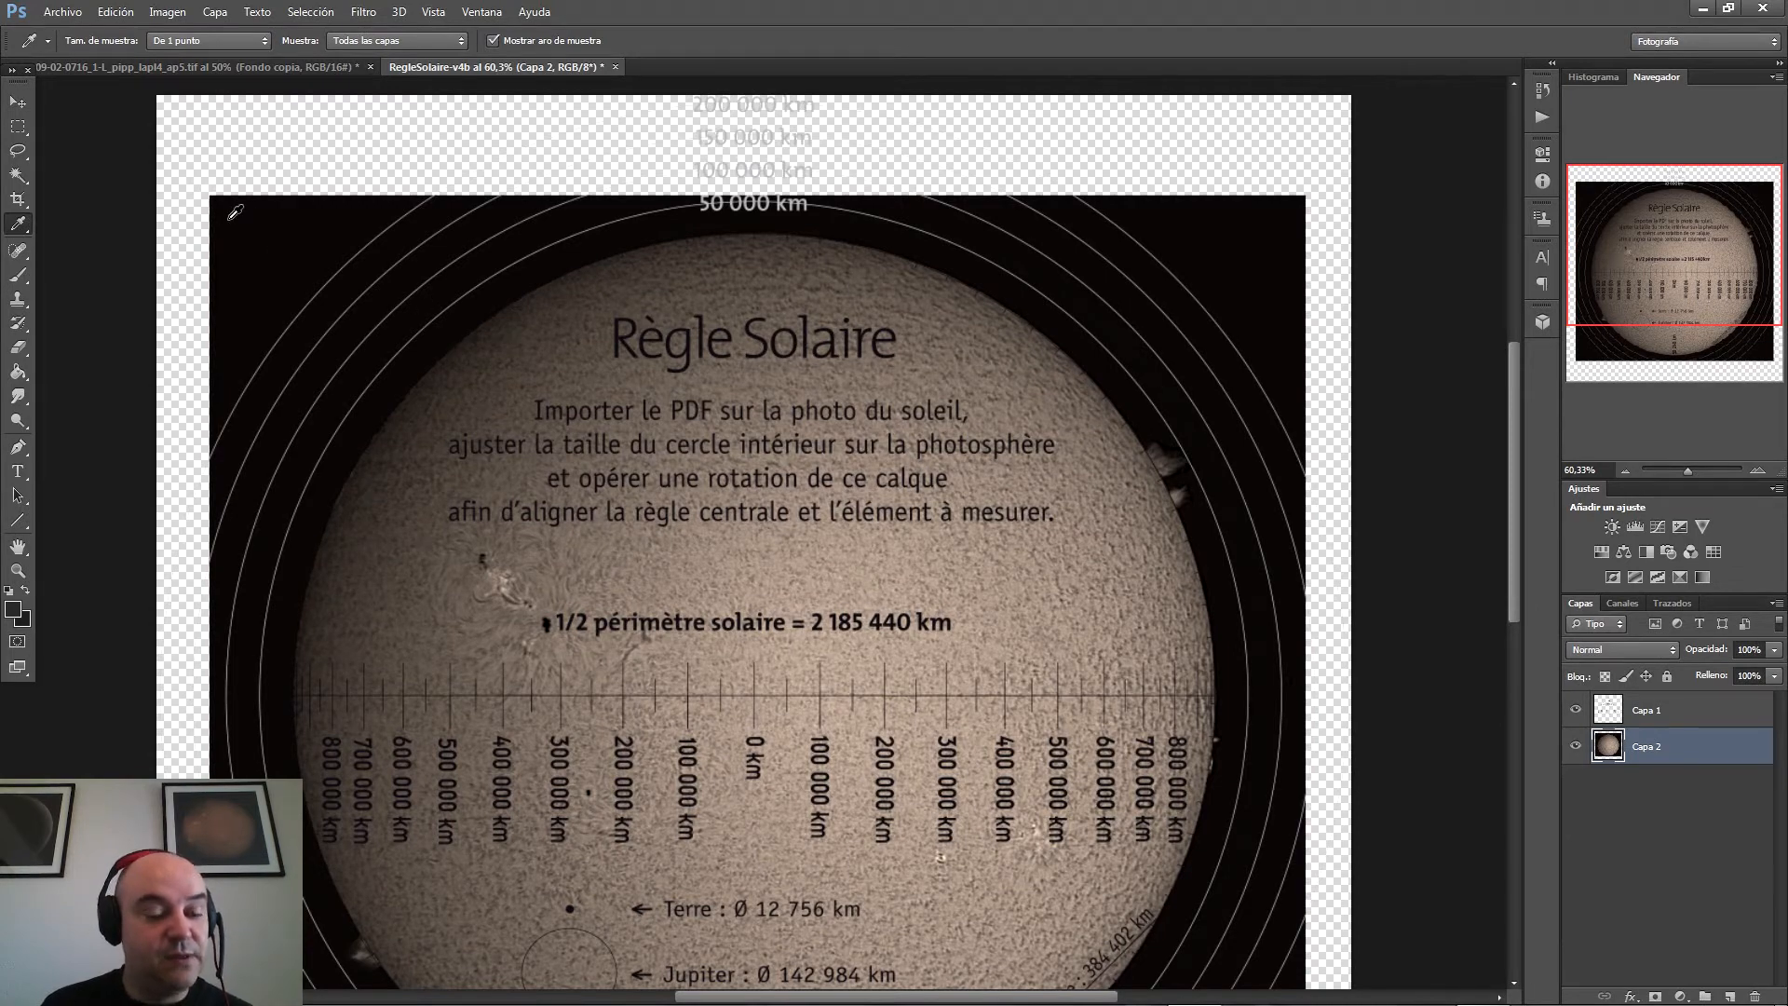
left_click(20, 375)
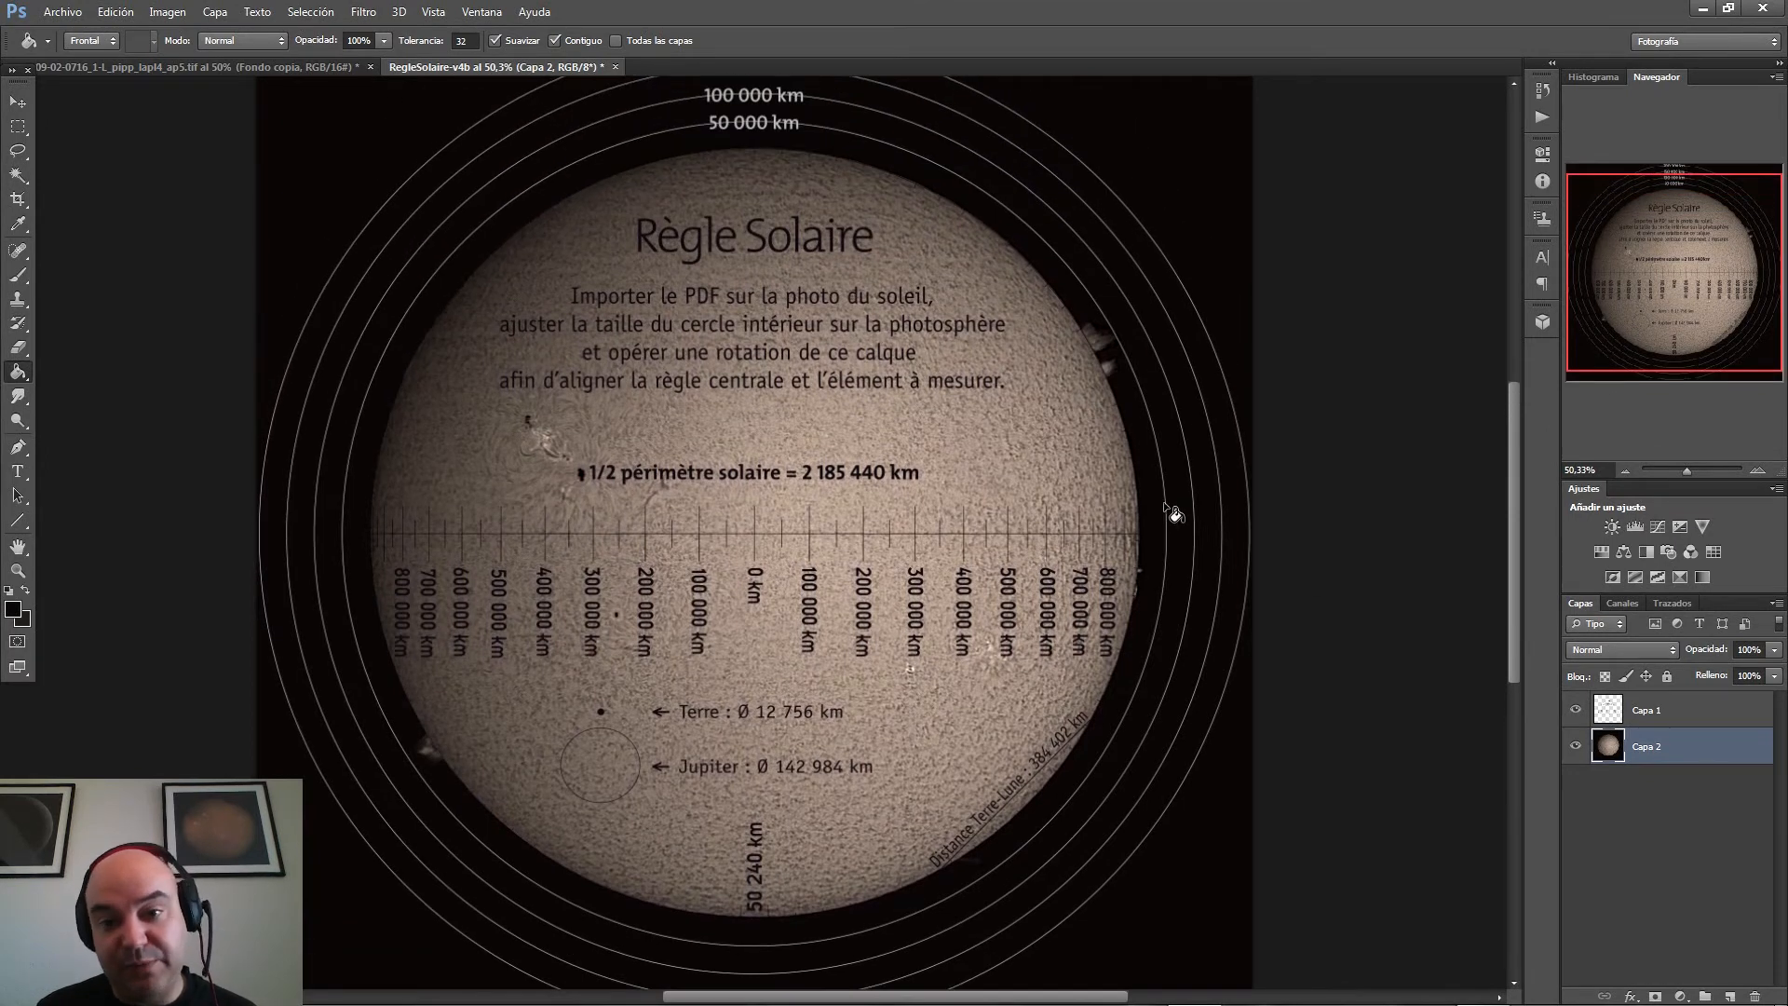
mouse_move(1126, 351)
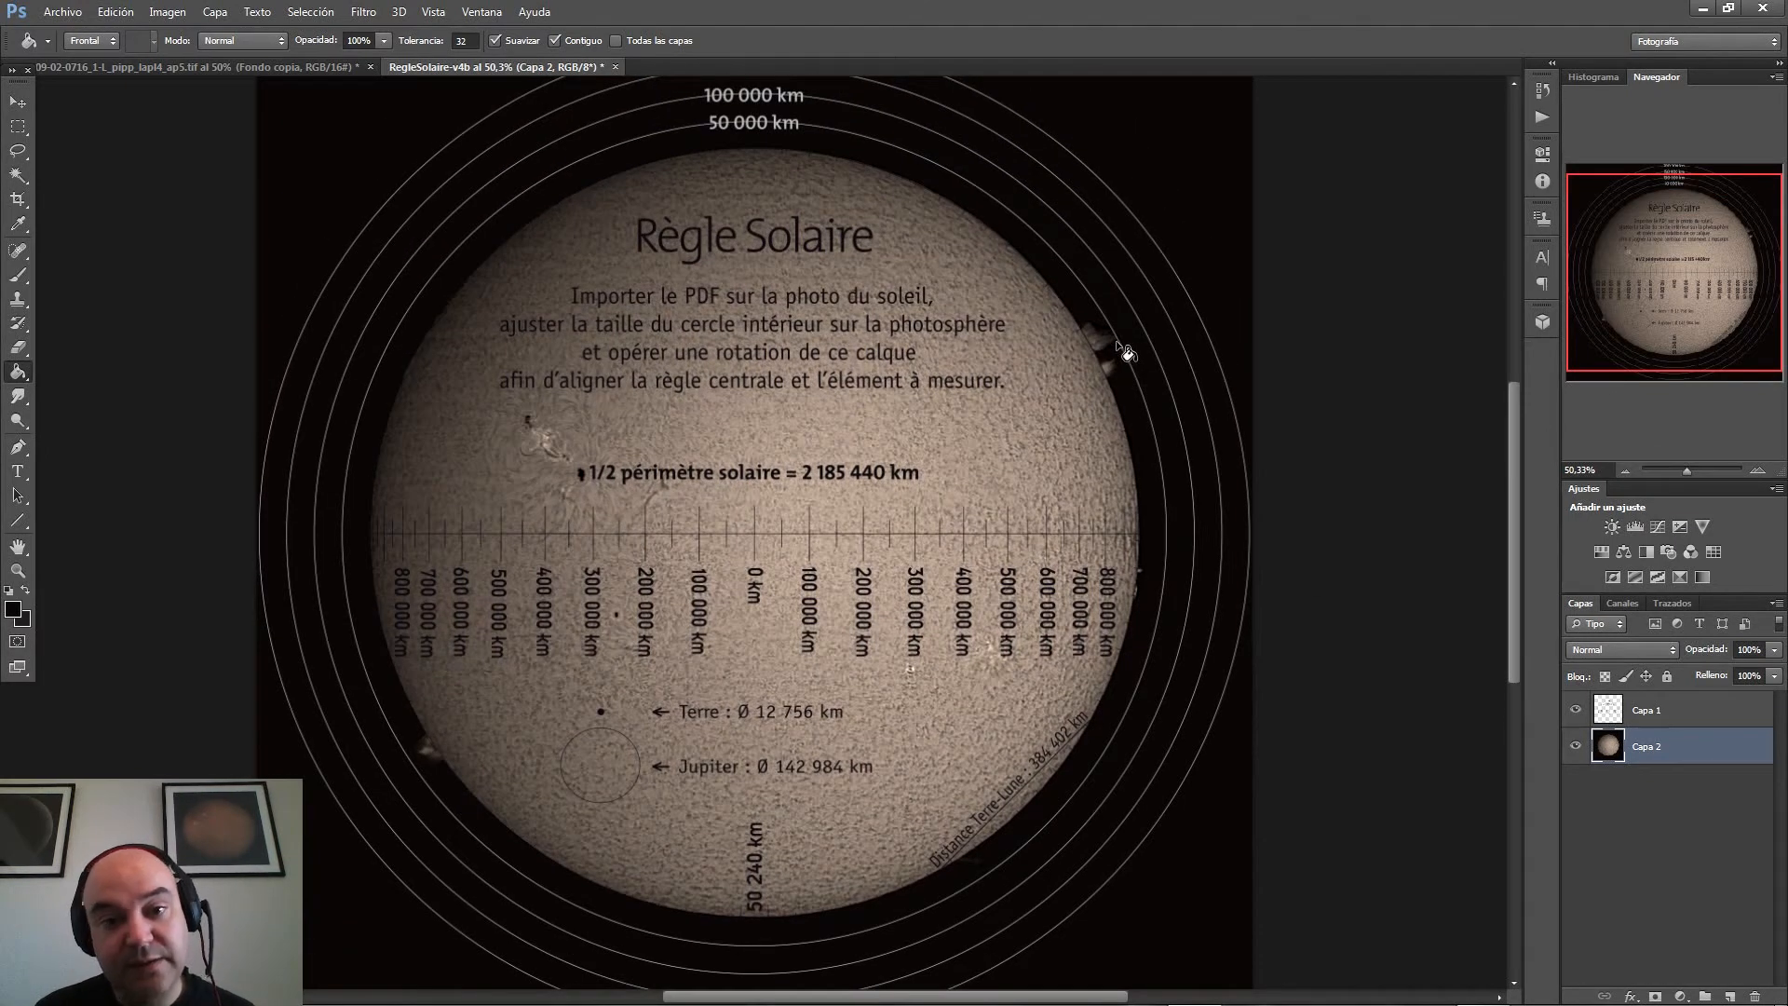
mouse_move(838, 149)
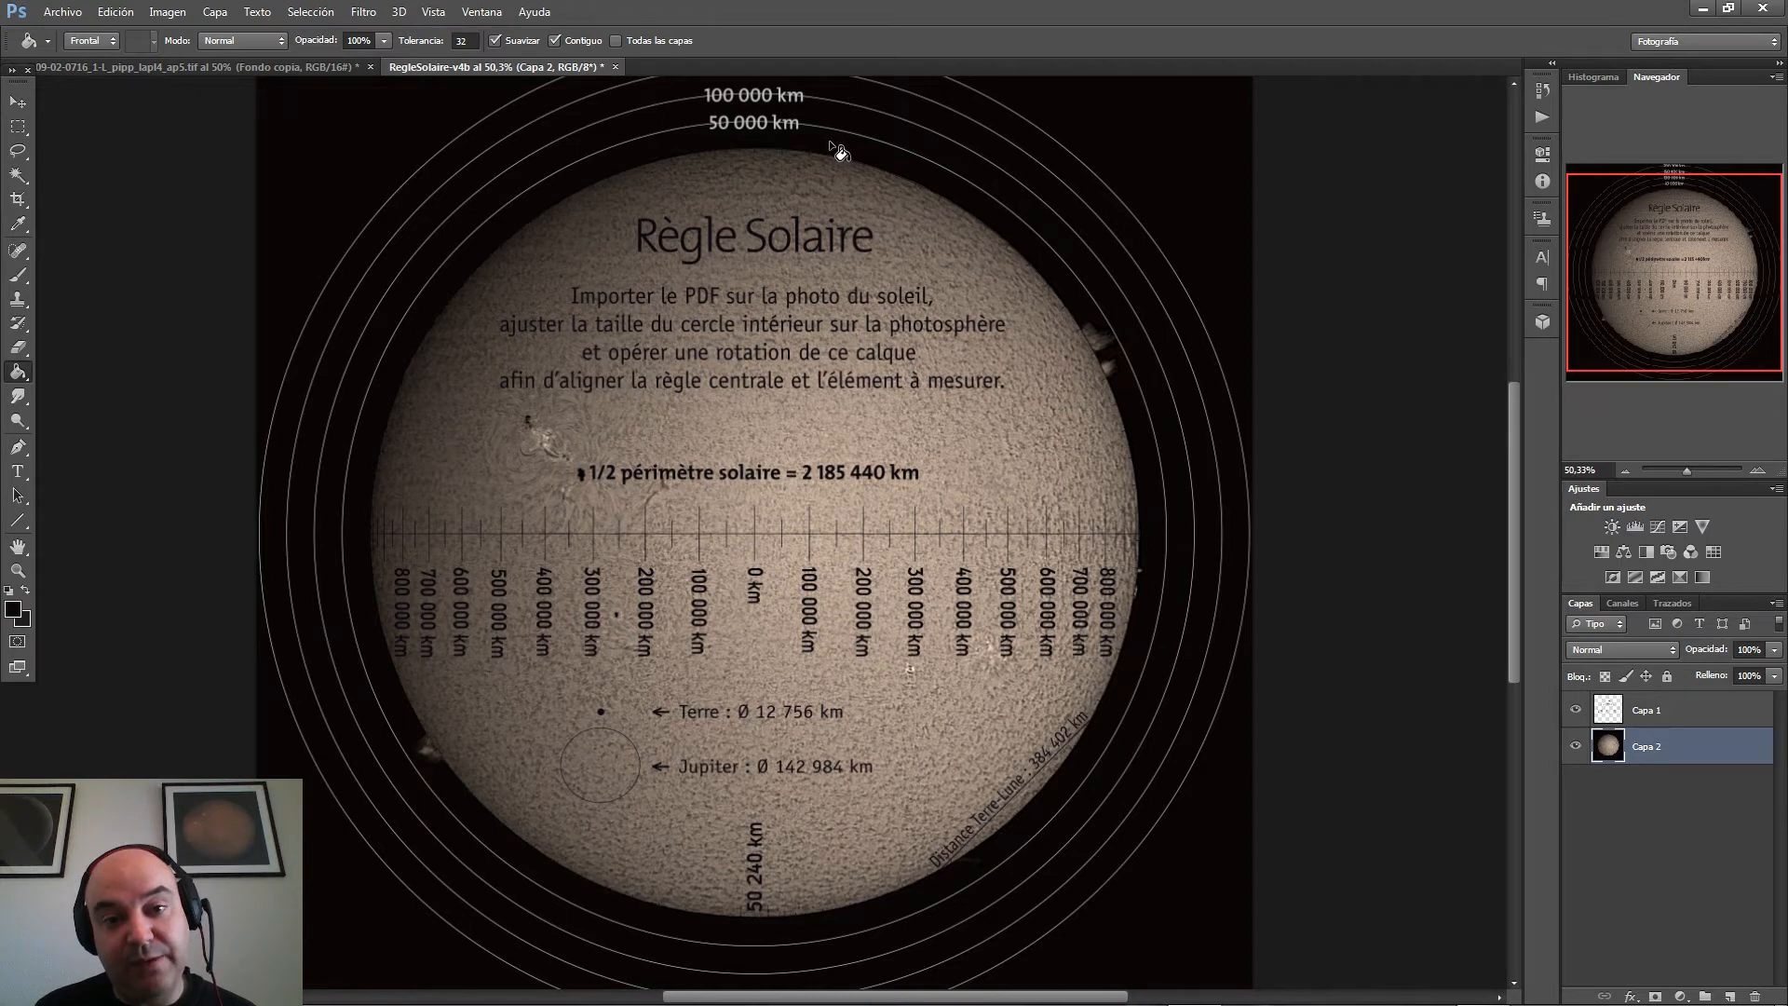
mouse_move(1149, 317)
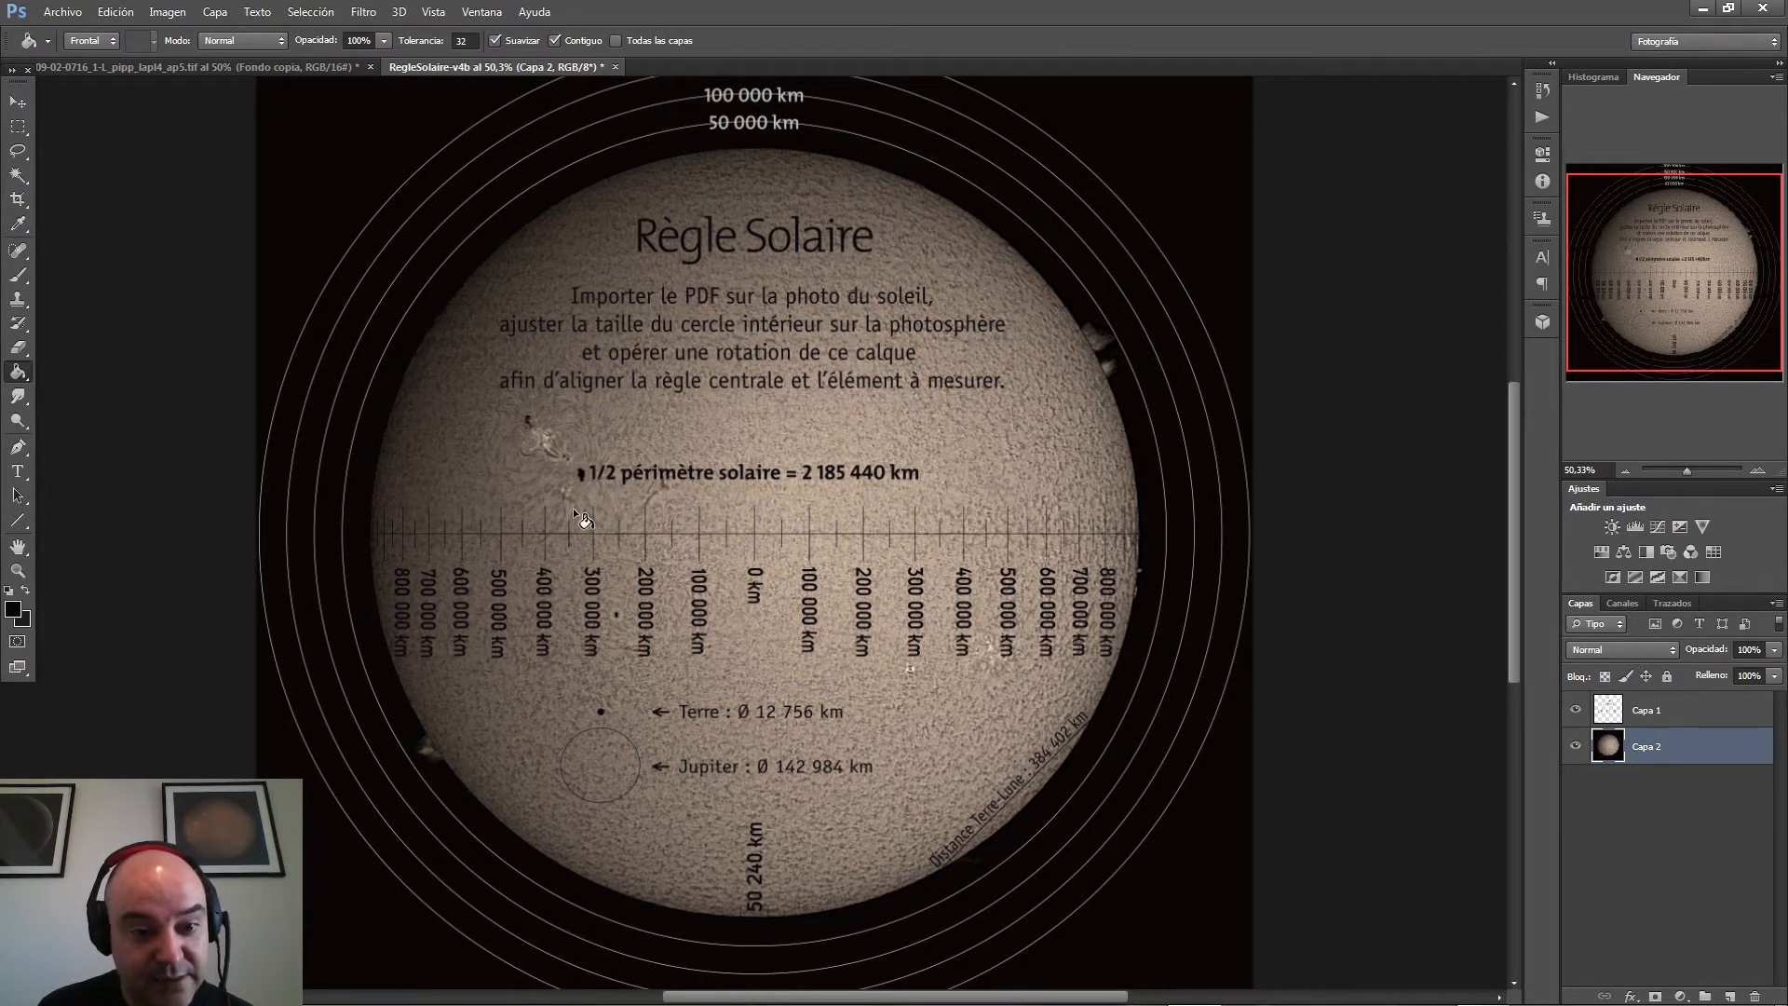
mouse_move(616, 727)
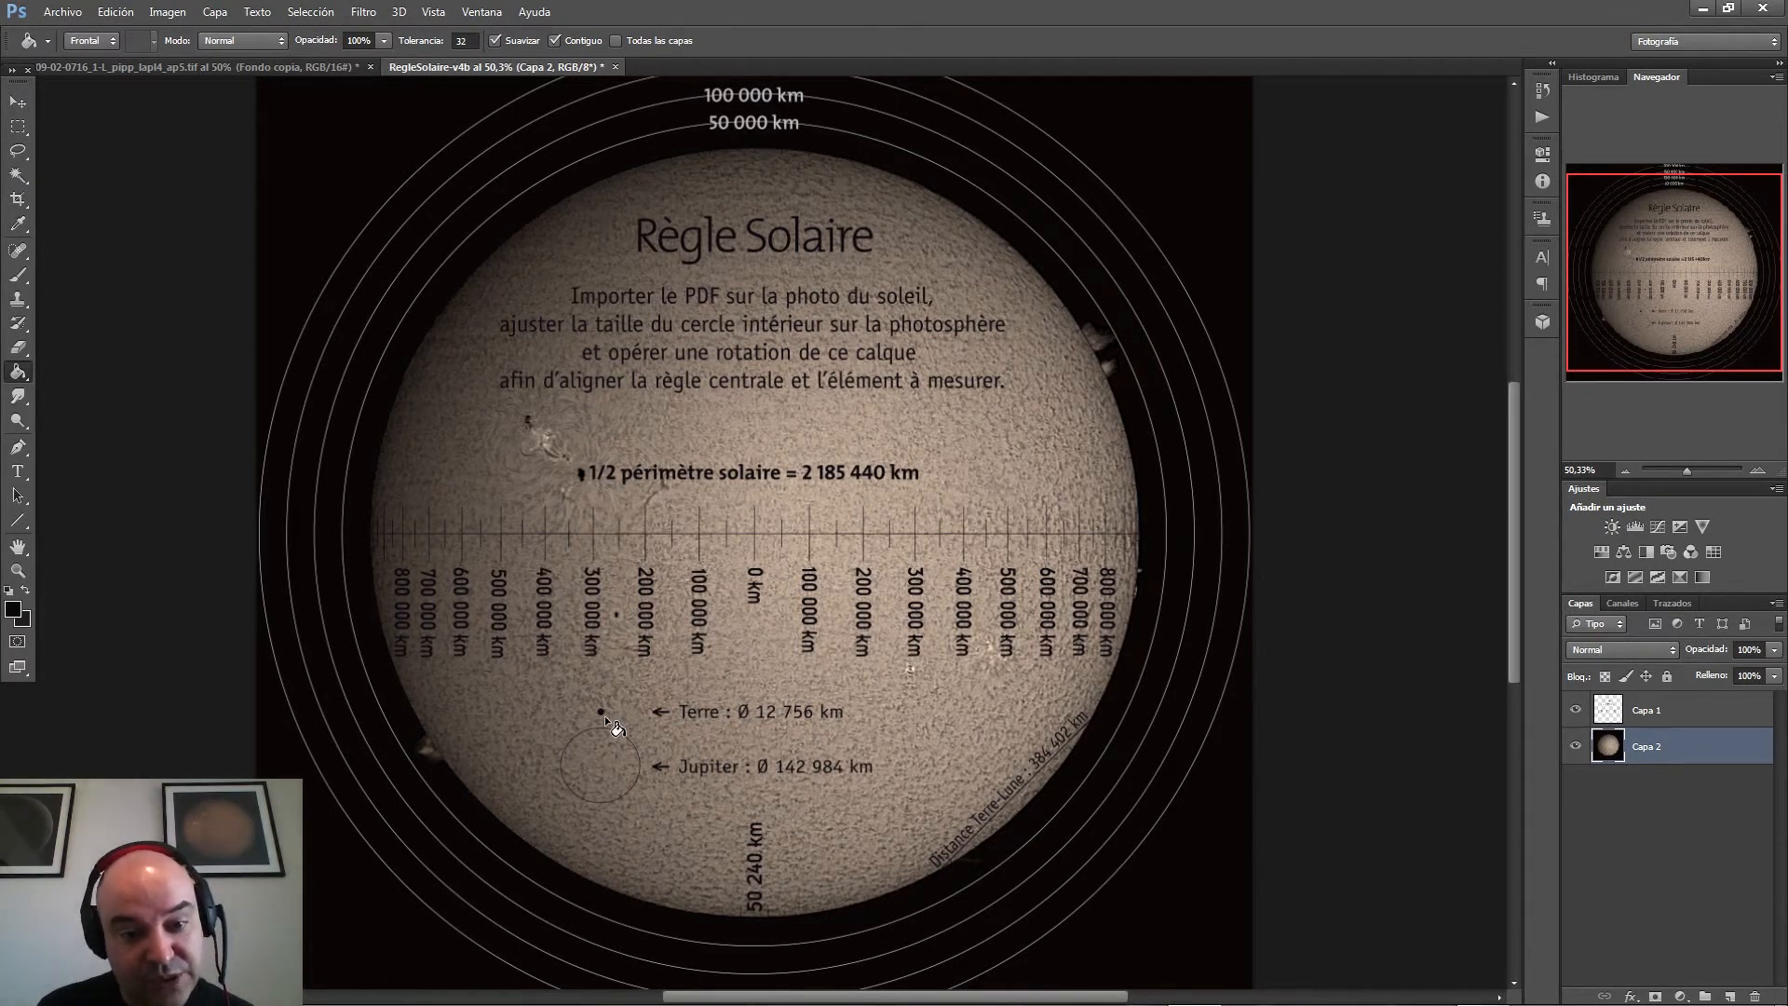
mouse_move(645, 625)
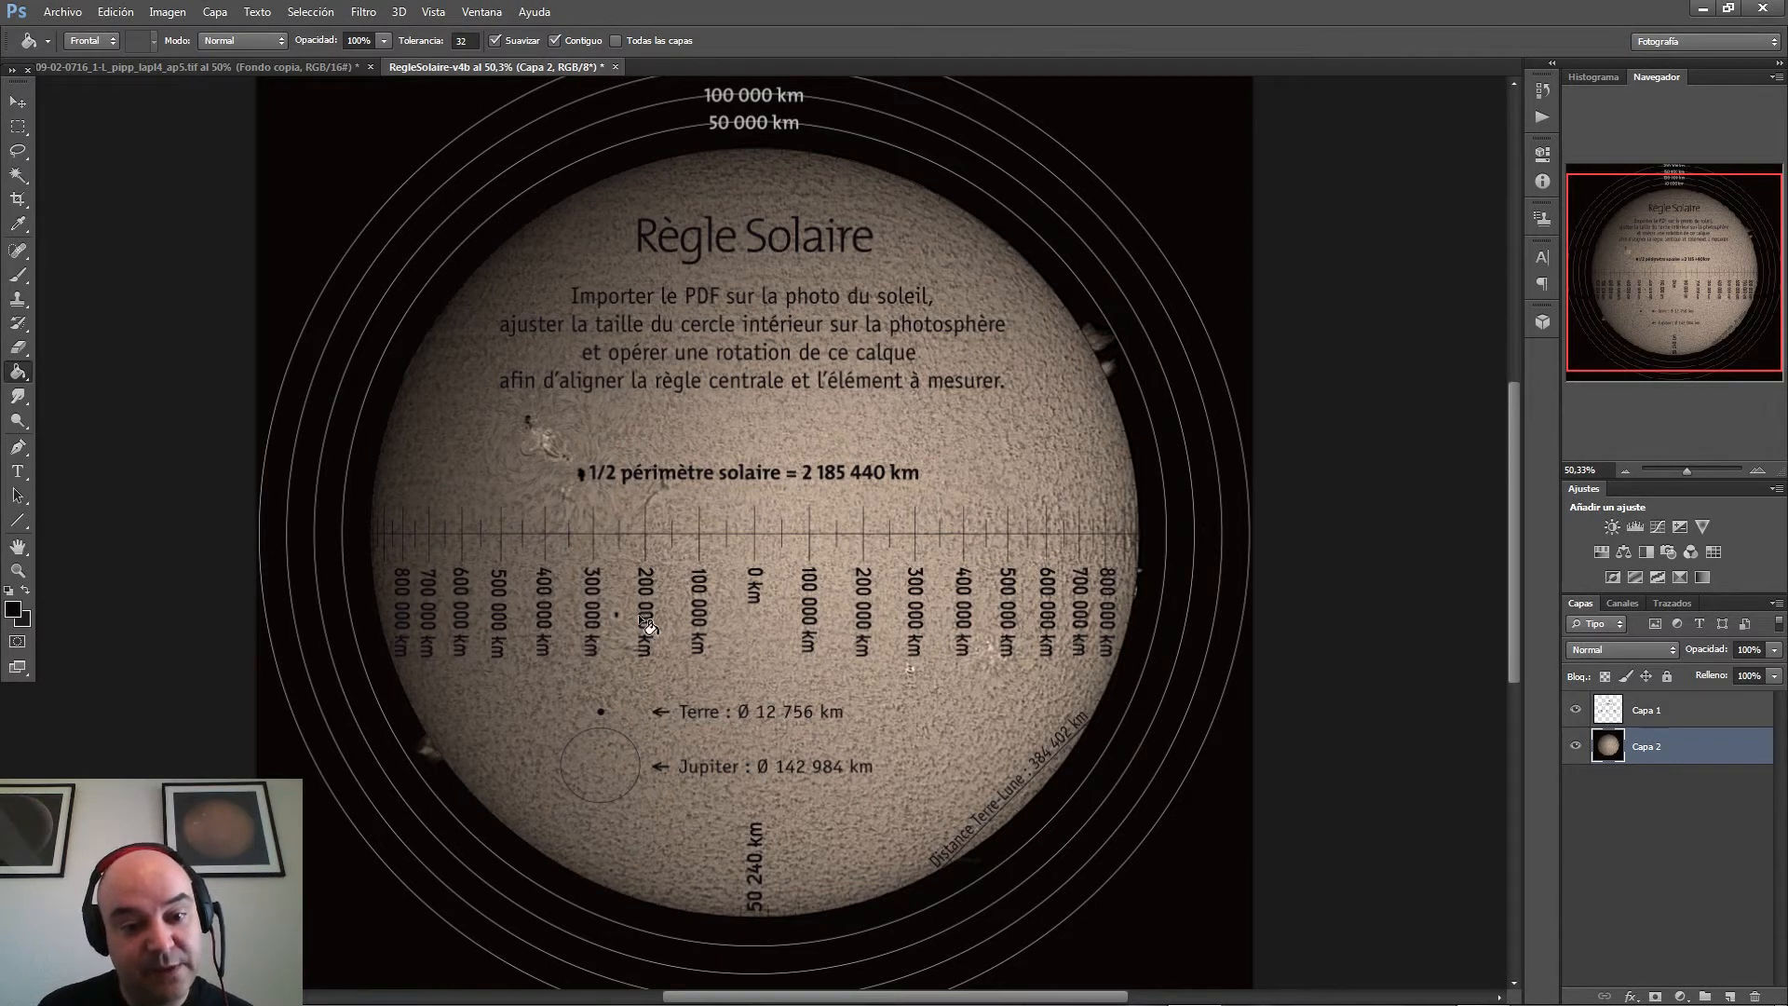
mouse_move(622, 620)
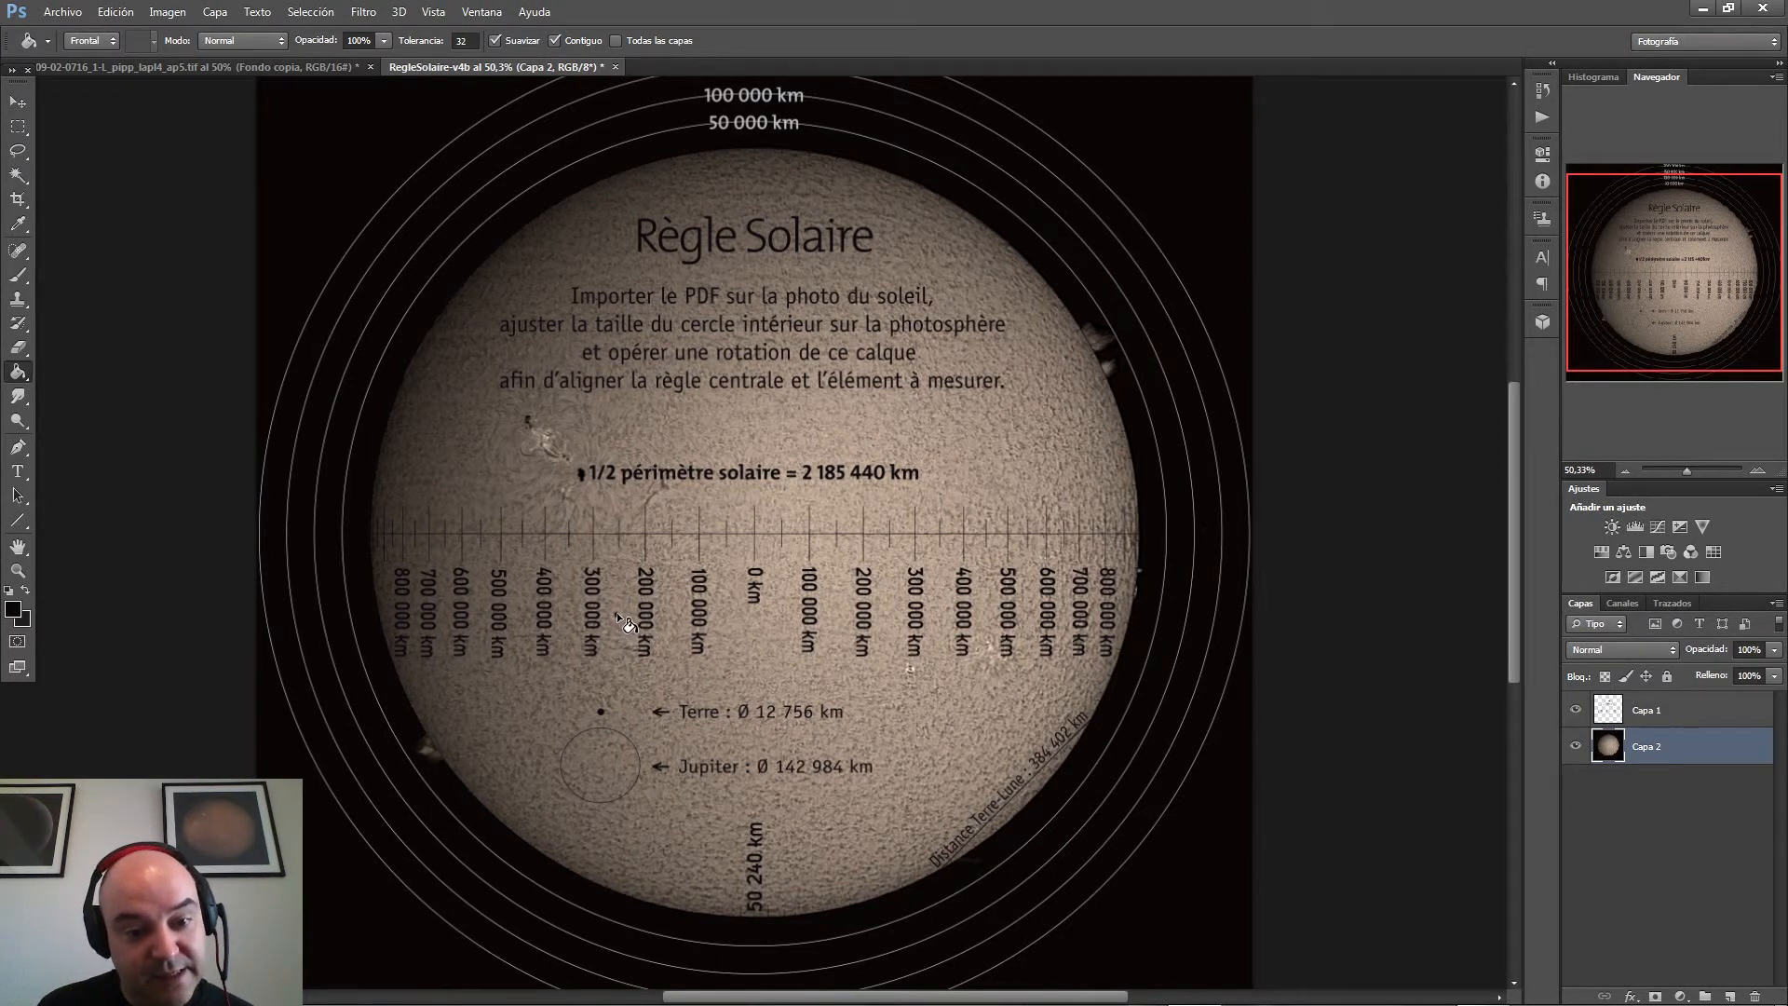
mouse_move(747, 743)
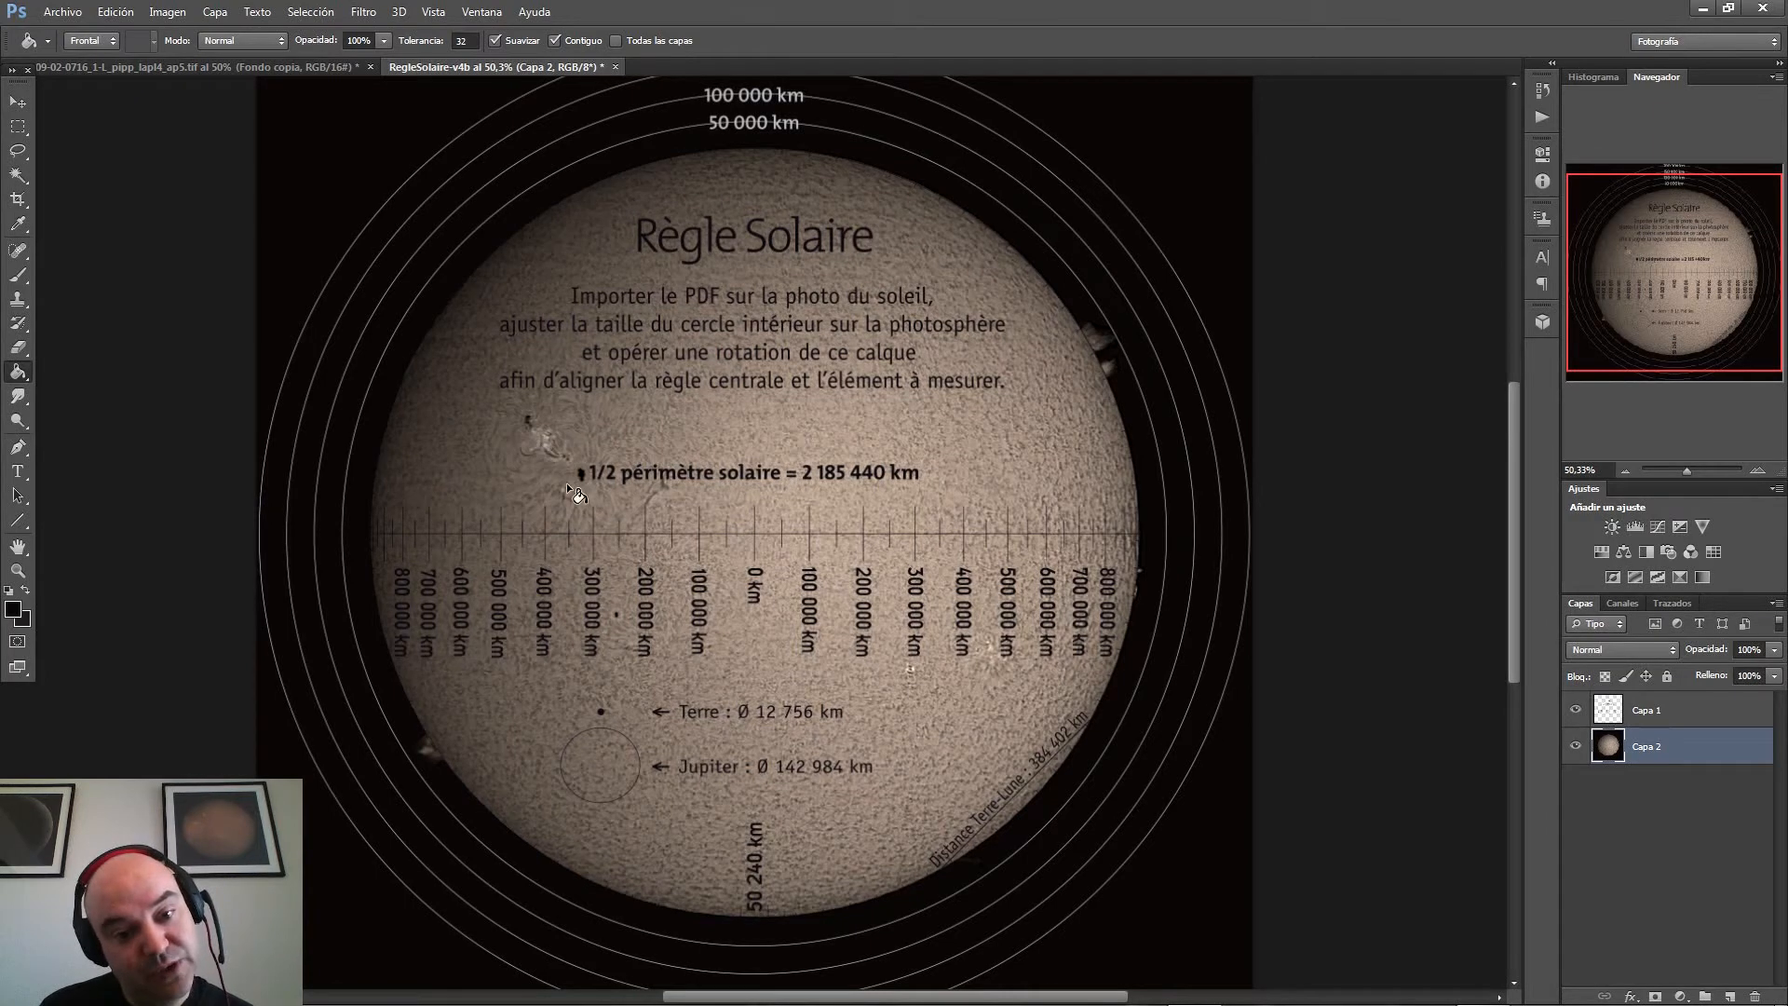
mouse_move(542, 459)
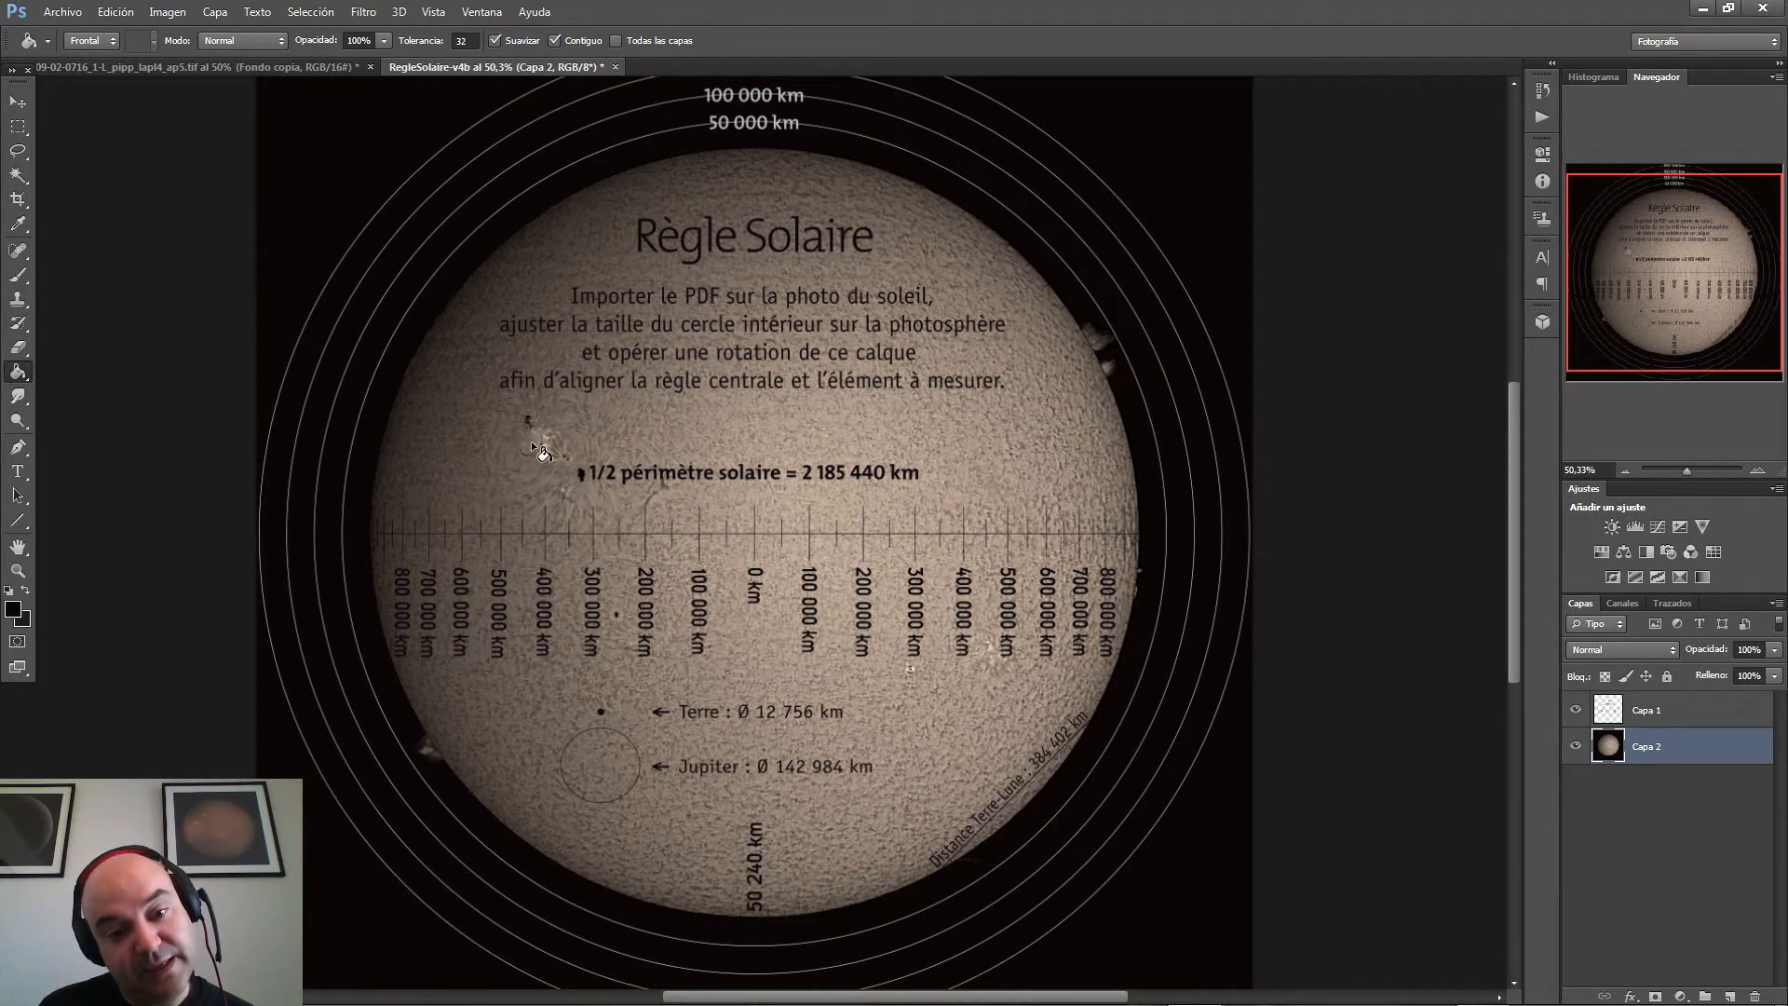
mouse_move(781, 610)
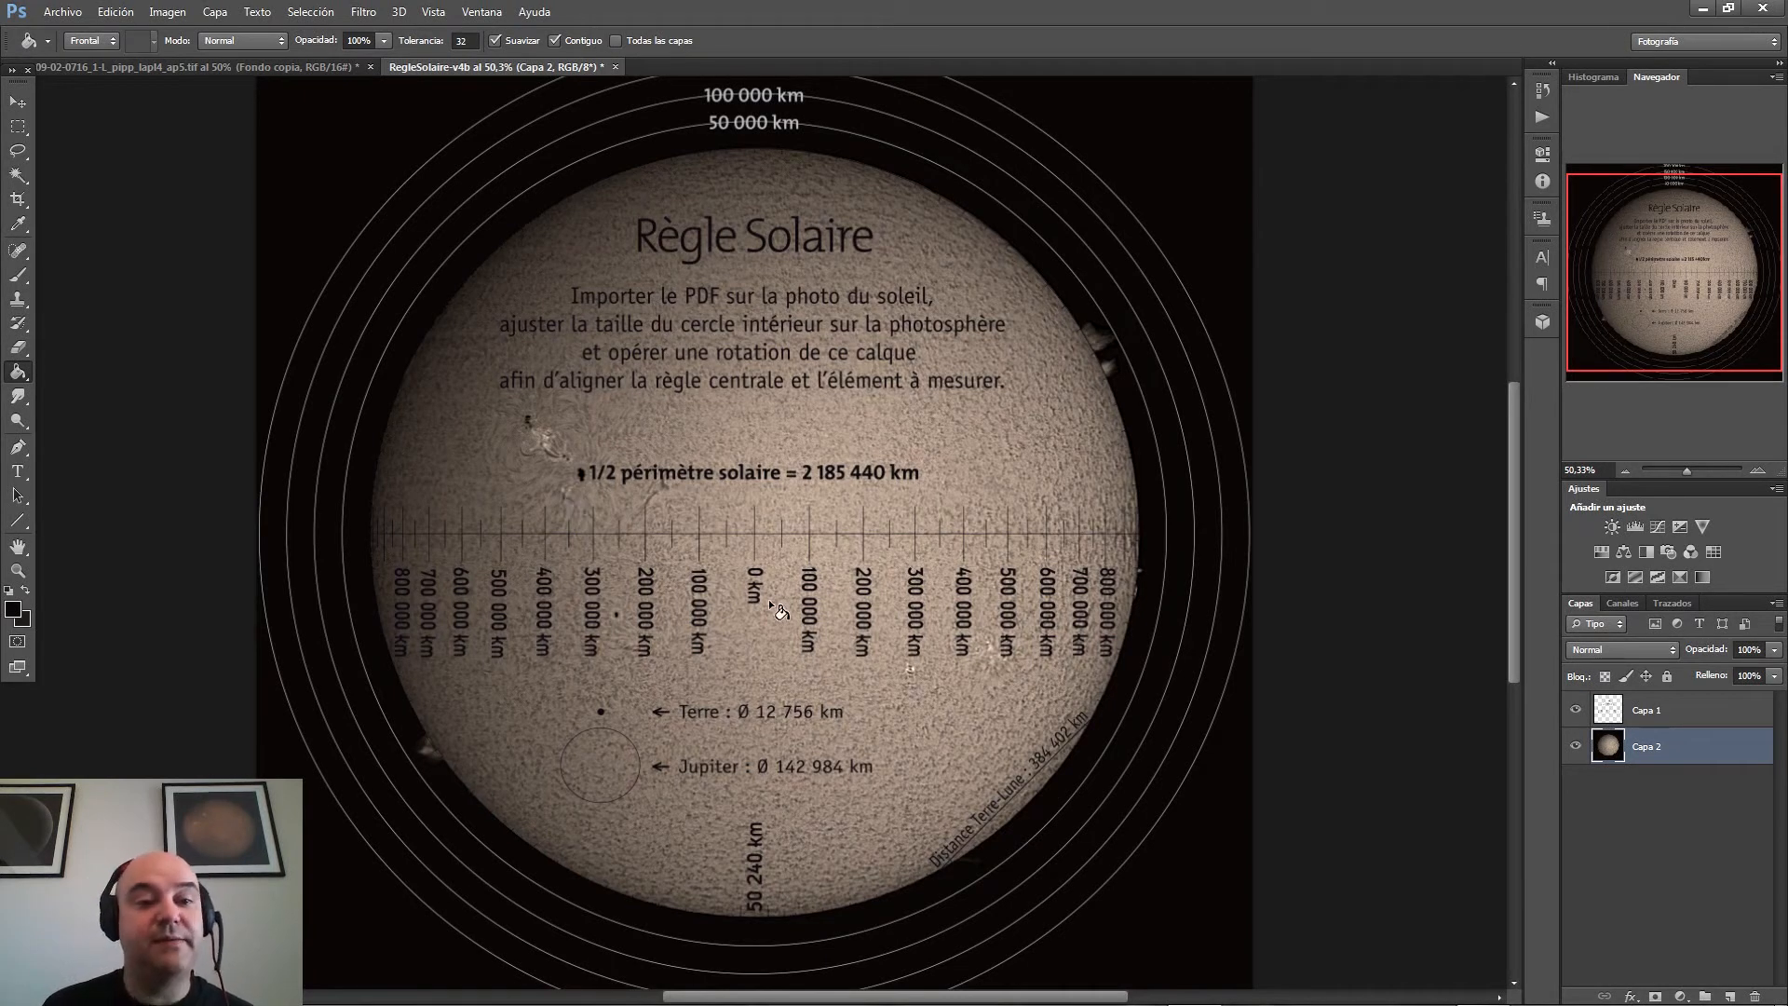
mouse_move(588, 473)
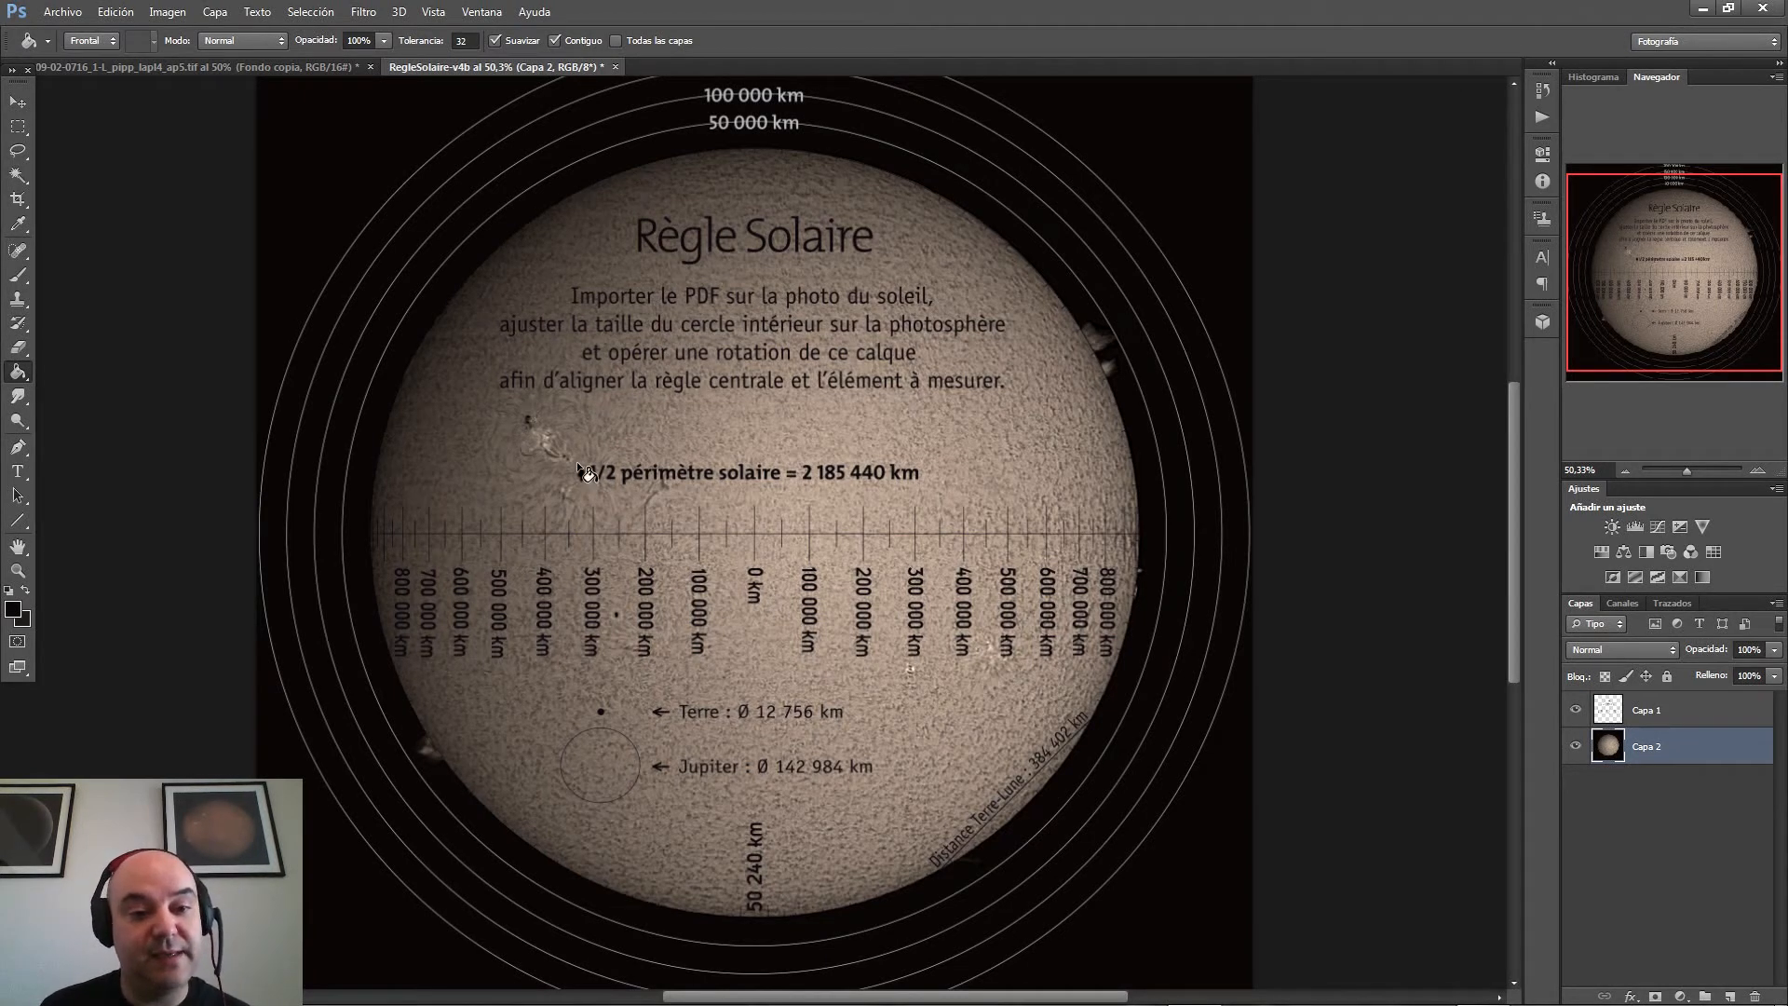
mouse_move(661, 491)
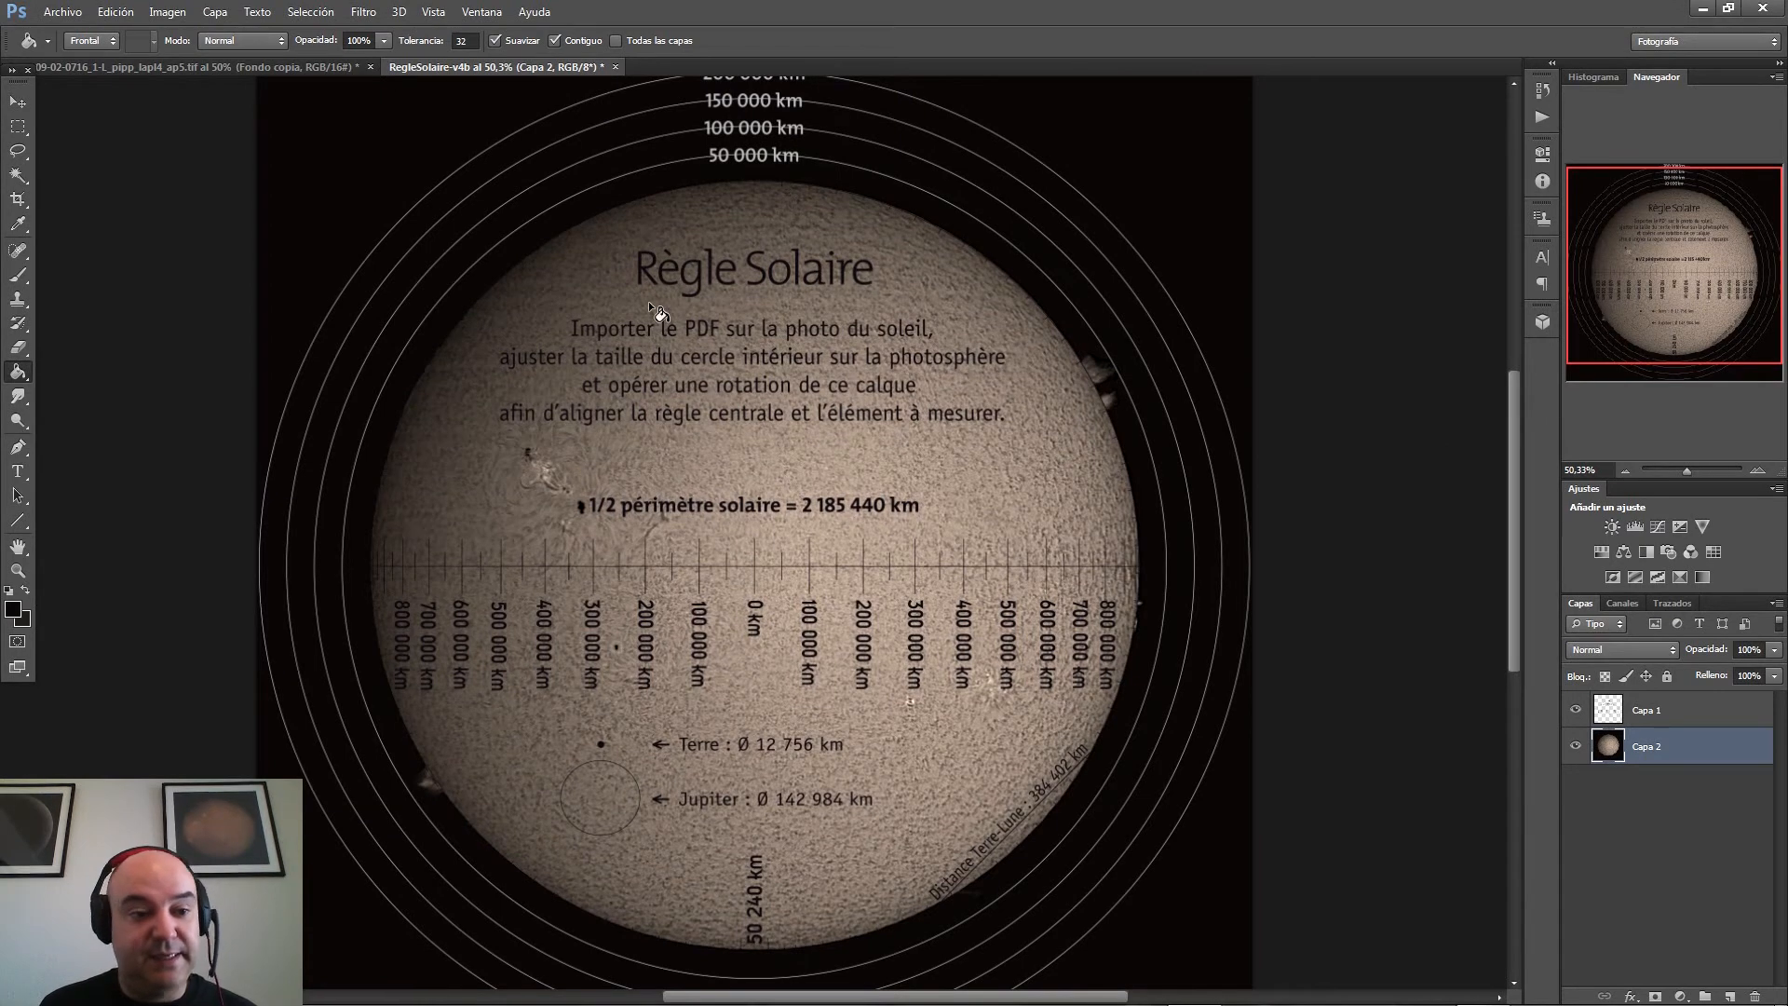
mouse_move(1595, 852)
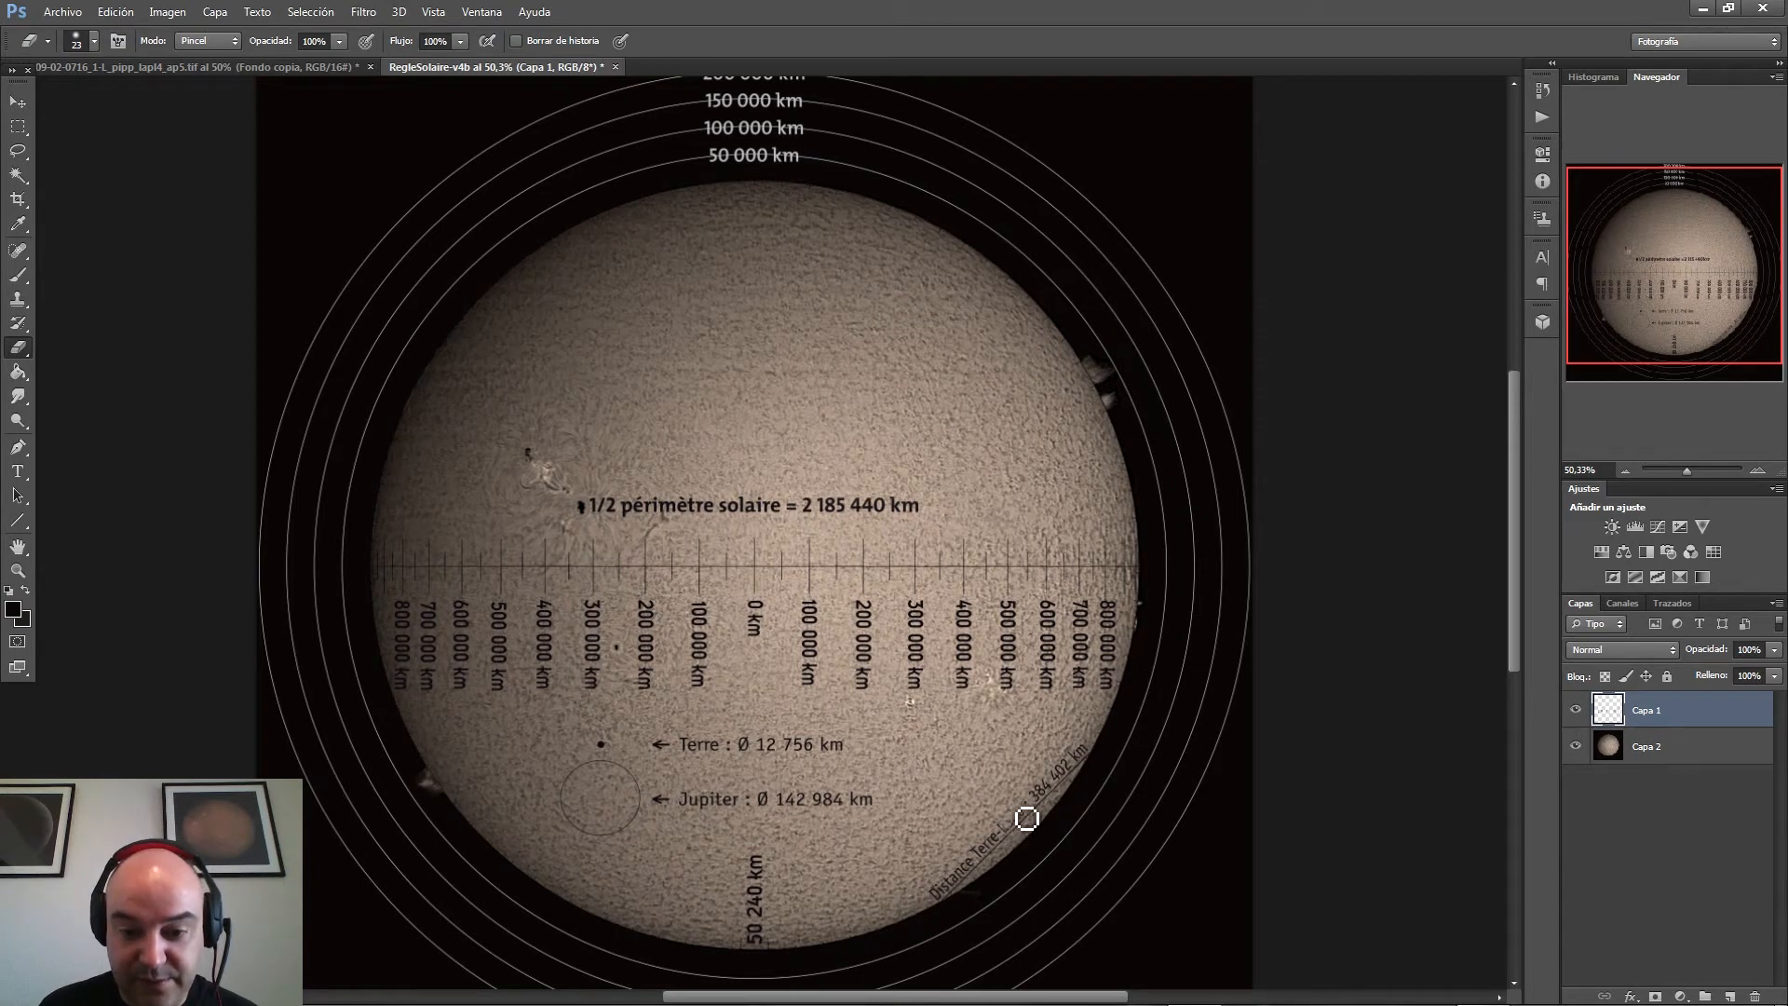
mouse_move(1008, 840)
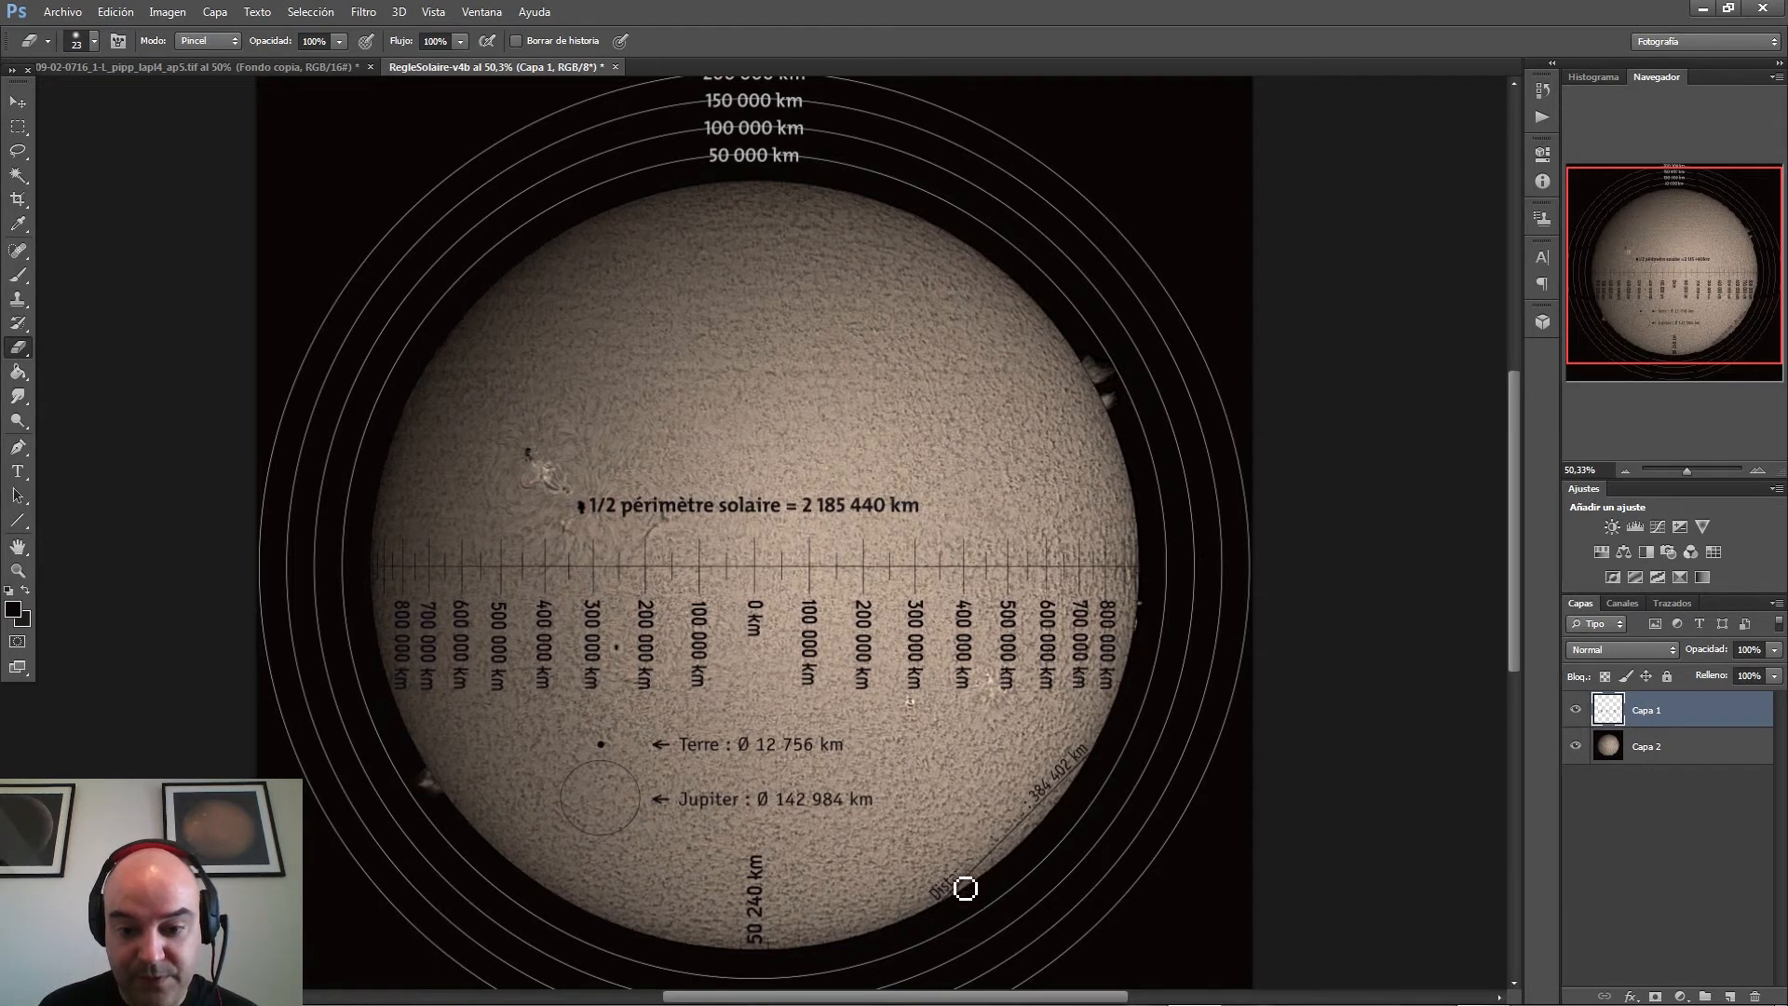
mouse_move(945, 895)
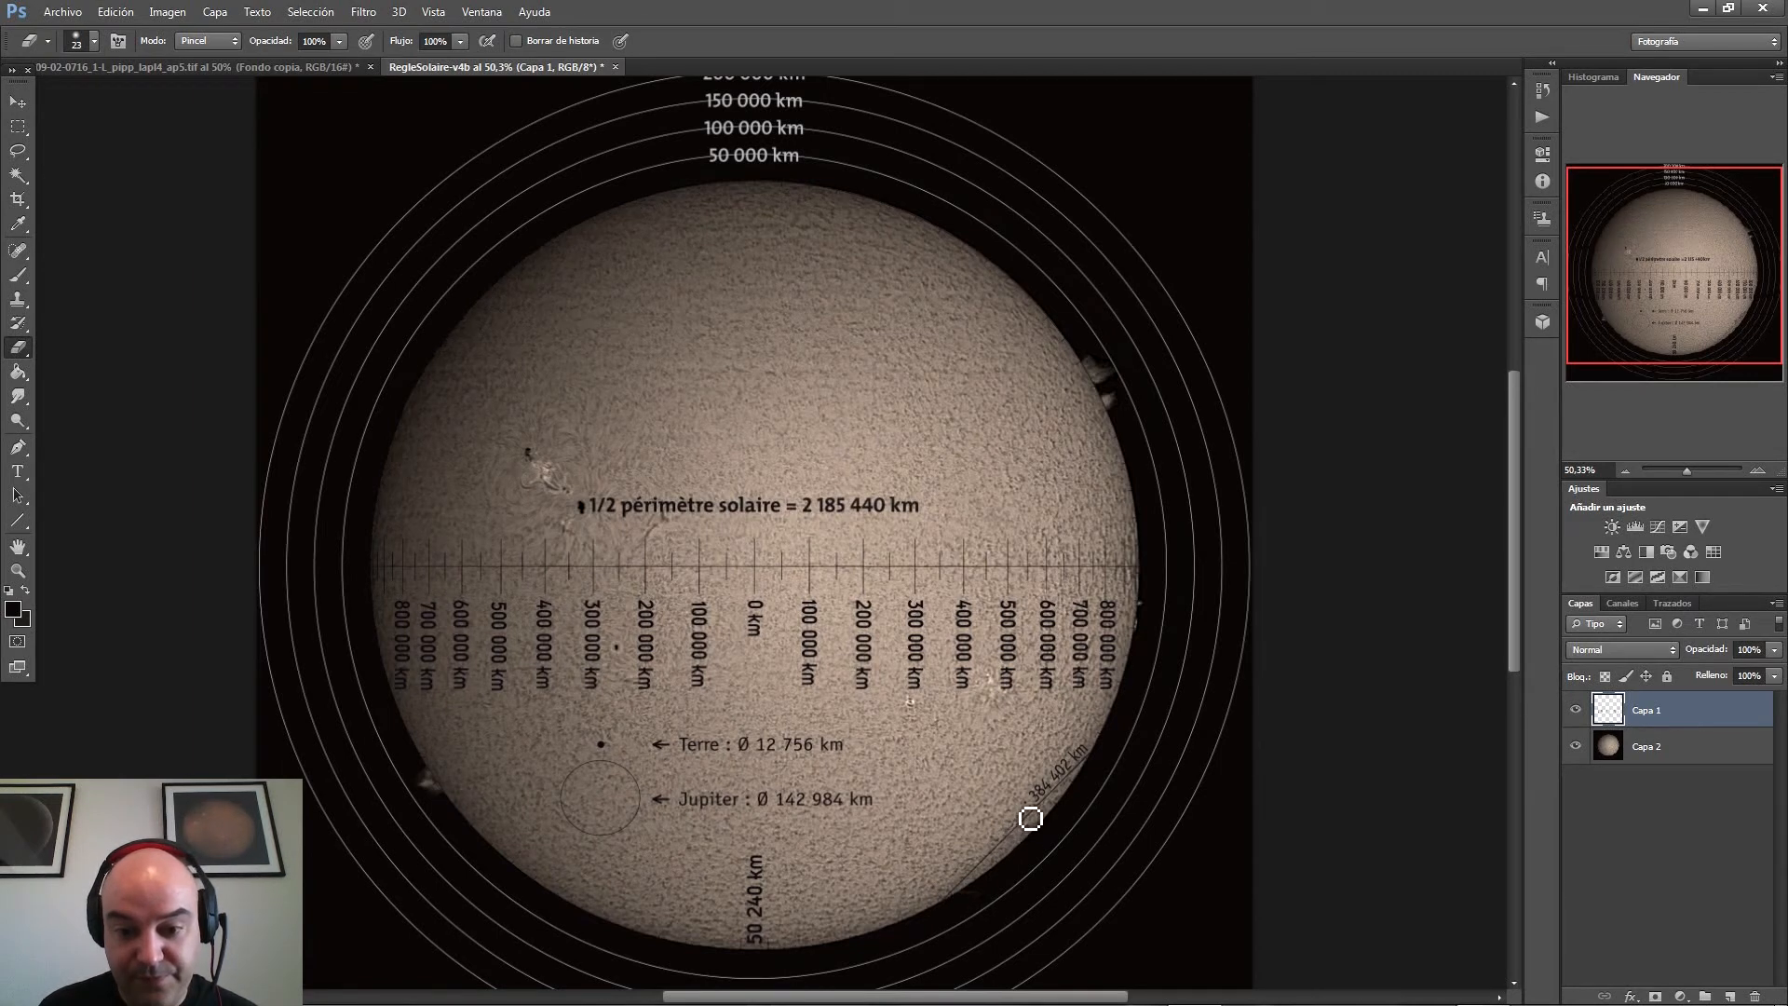
mouse_move(1007, 840)
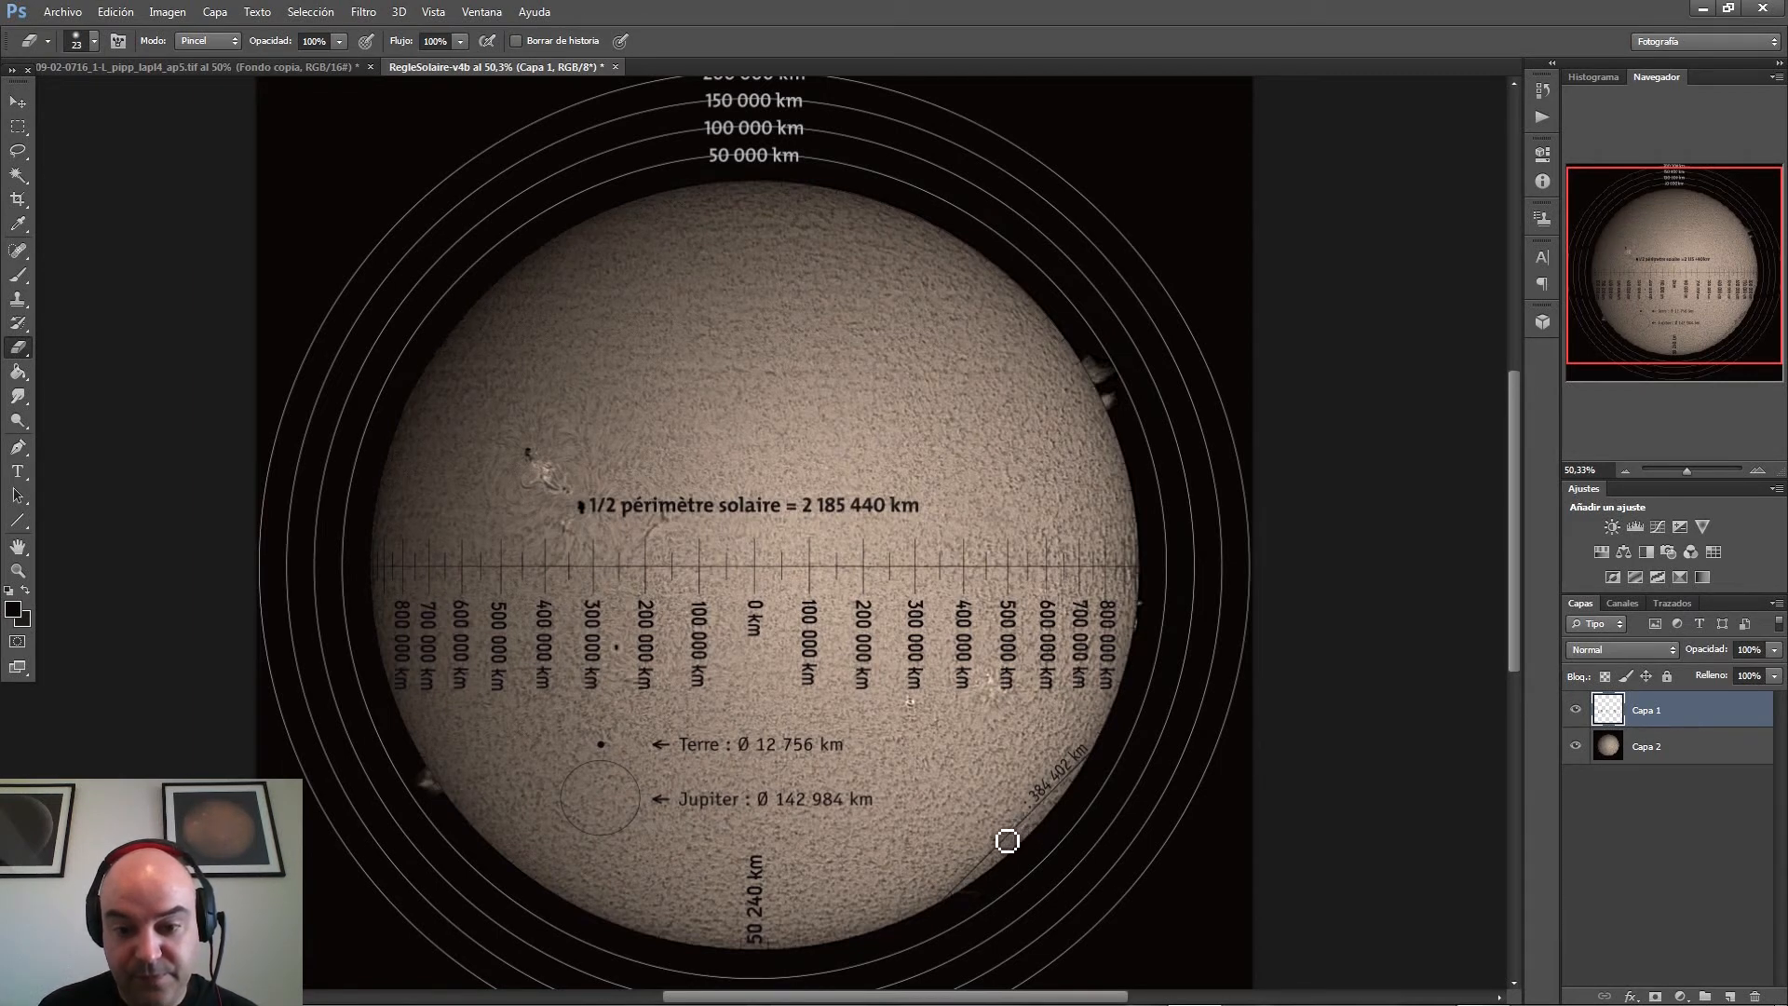
mouse_move(19, 462)
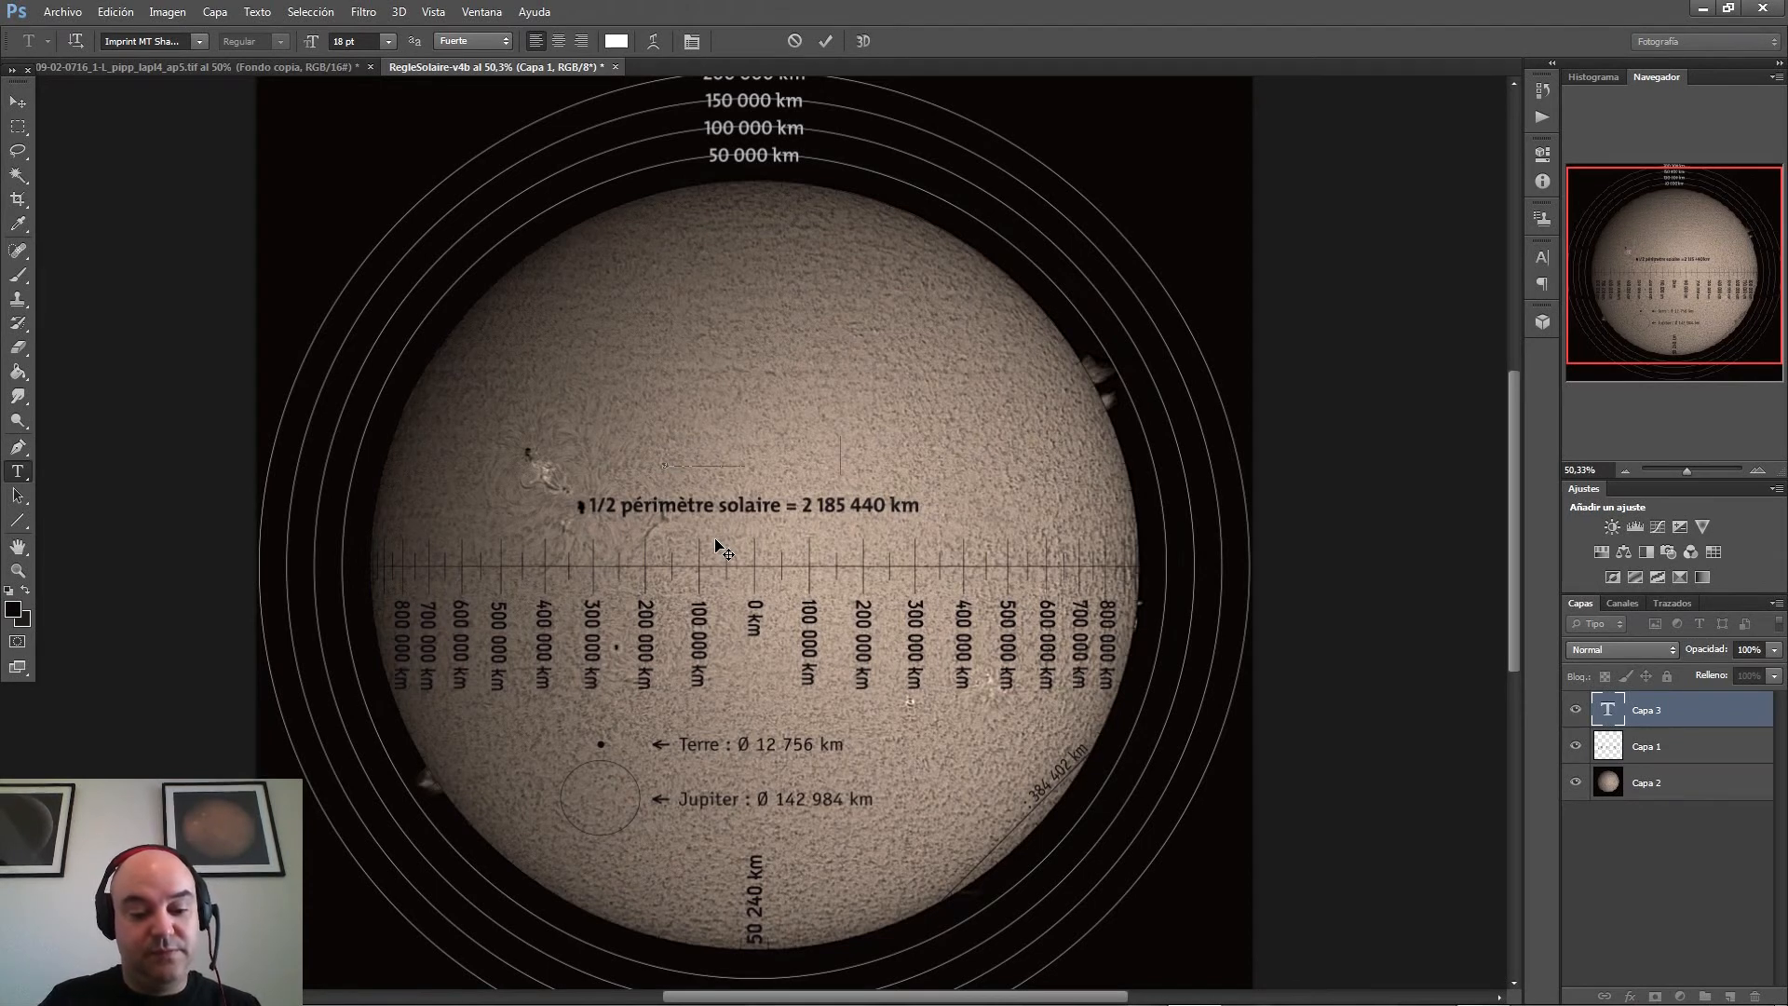
- Type 'Distancia Tierra-Luna' and style it Arial 8 pt in black
type("Distancia Tierra-")
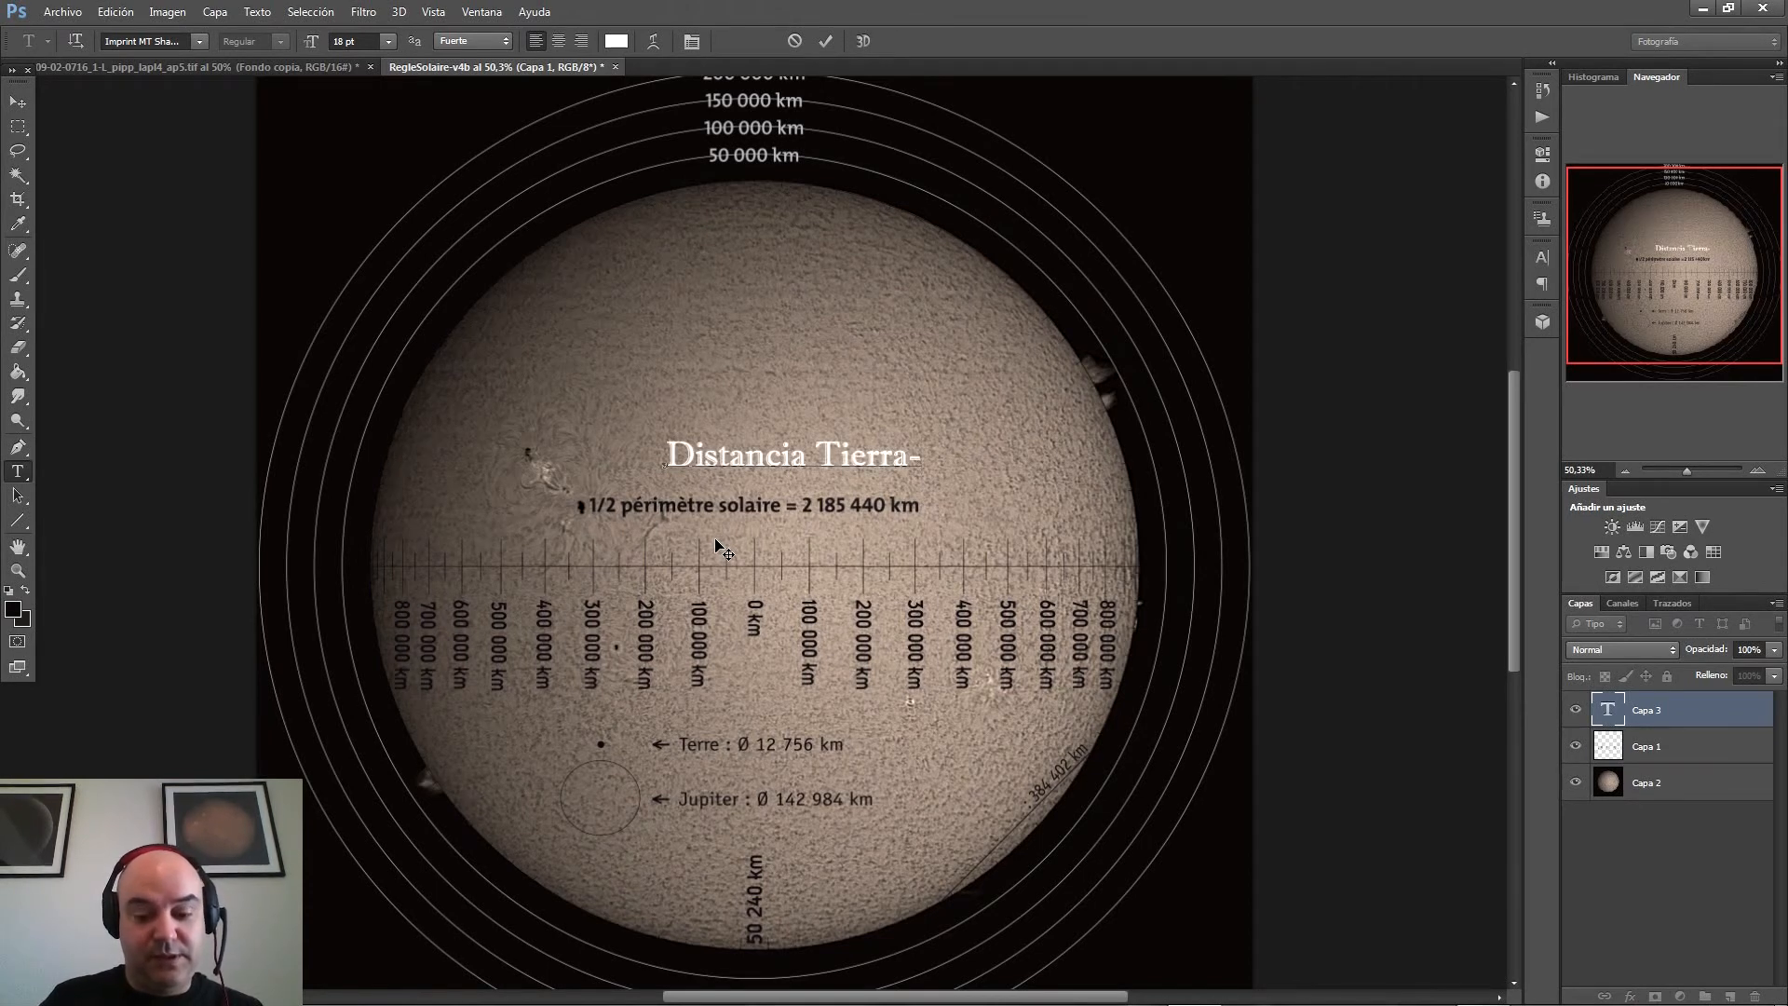
type("Luna")
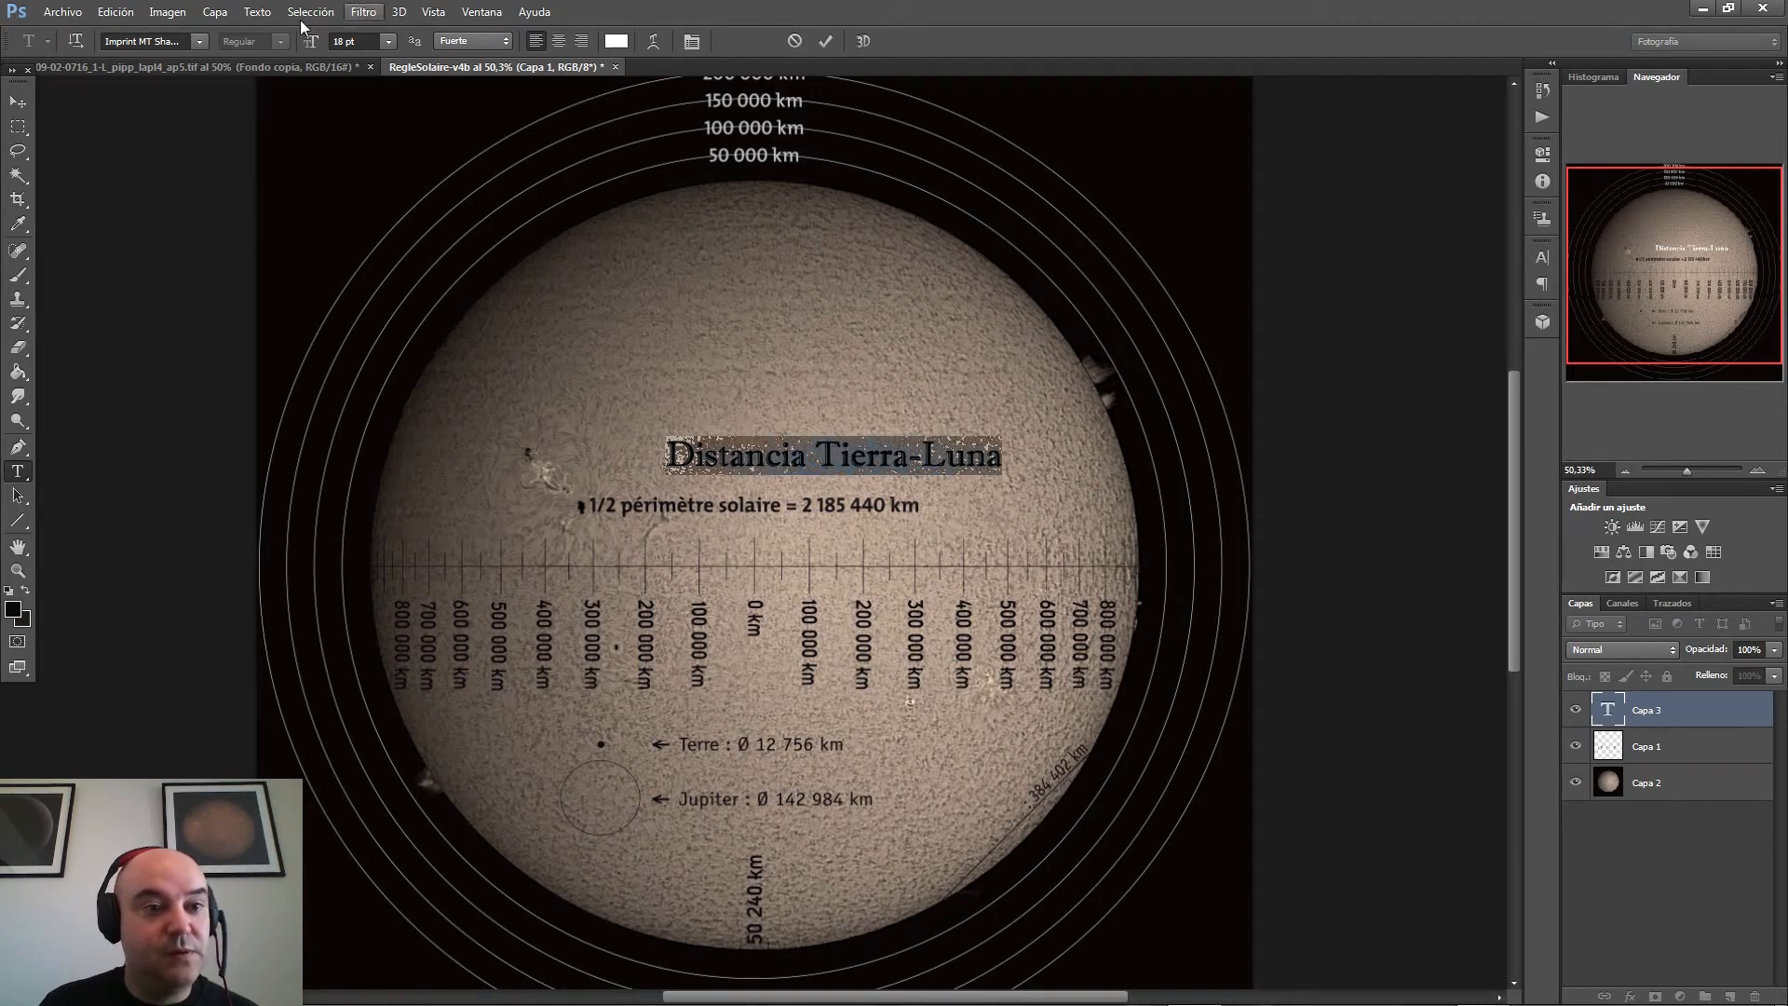
left_click(199, 41)
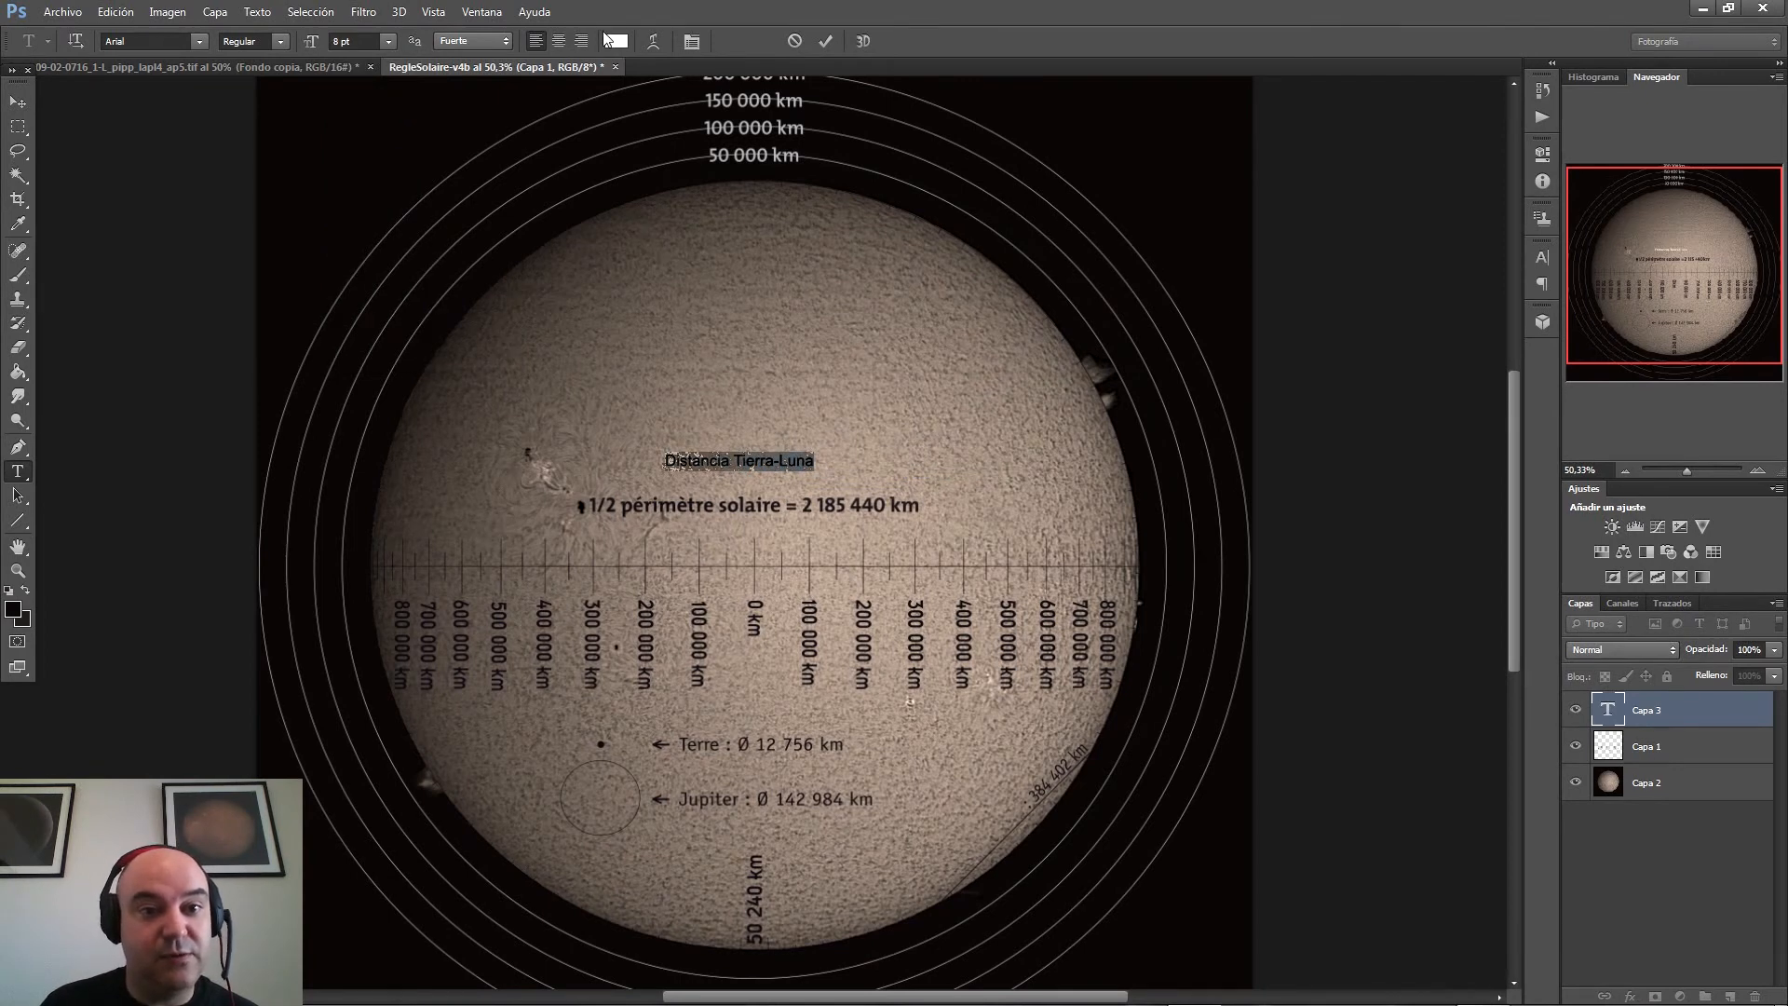
left_click(615, 41)
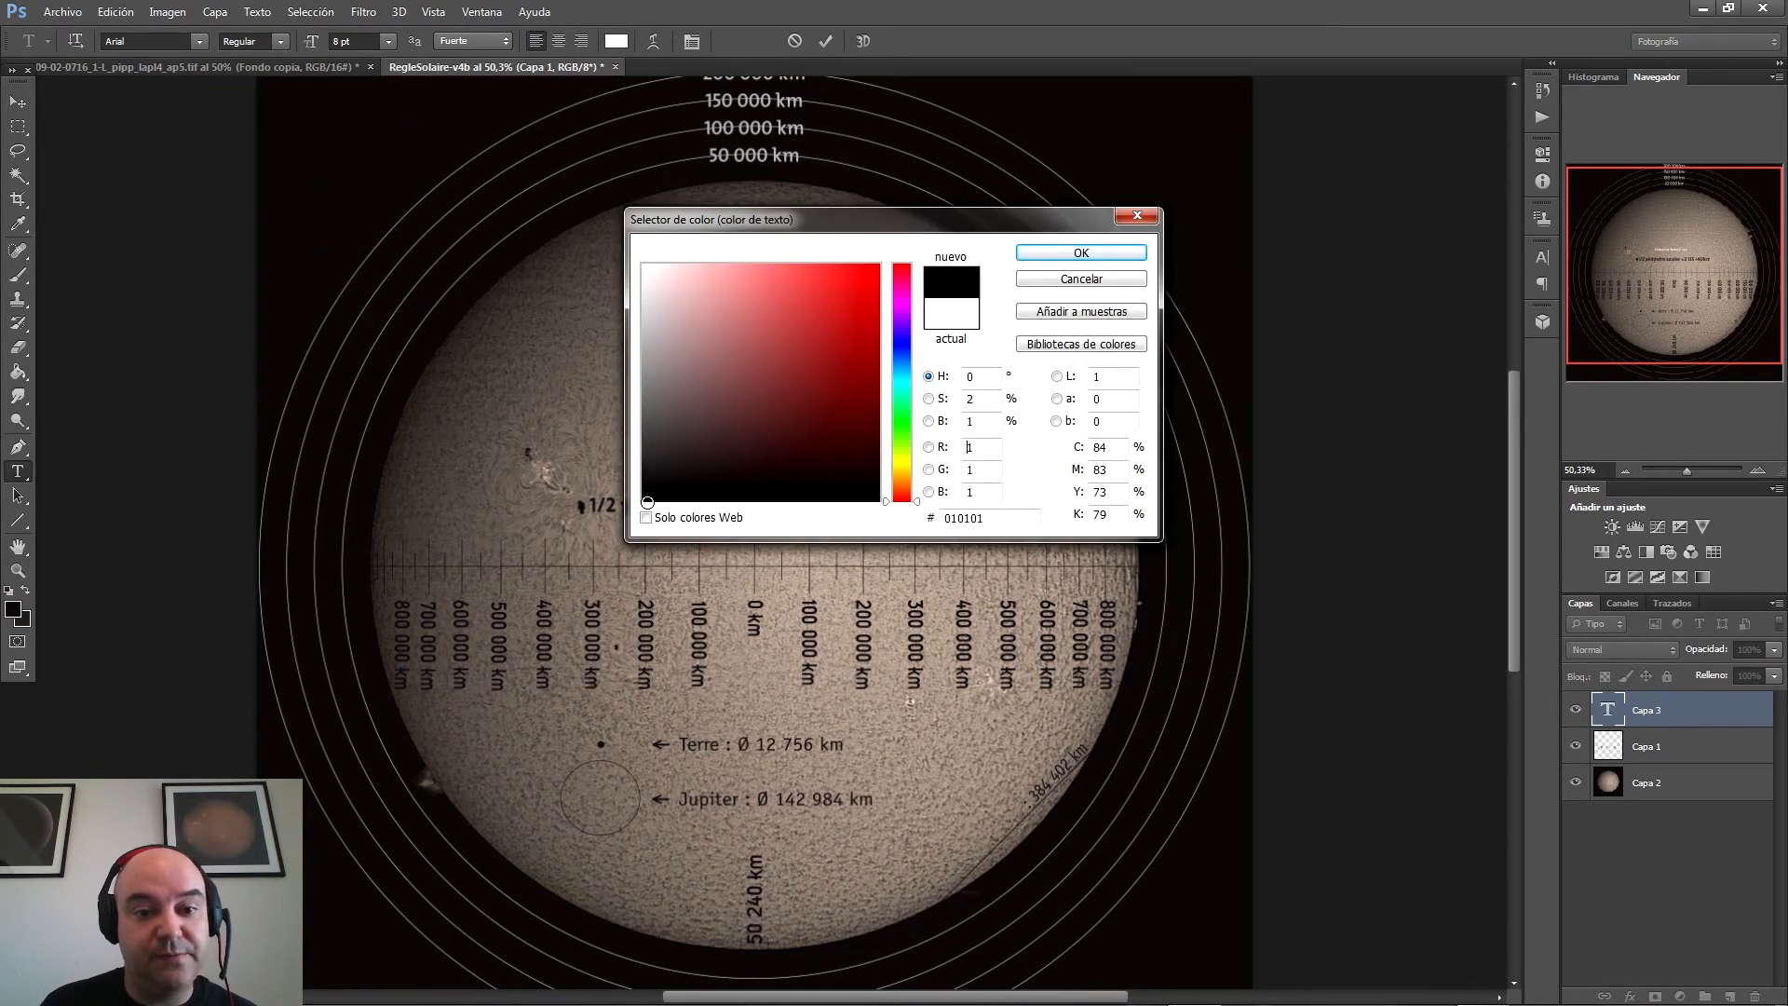
left_click(1079, 252)
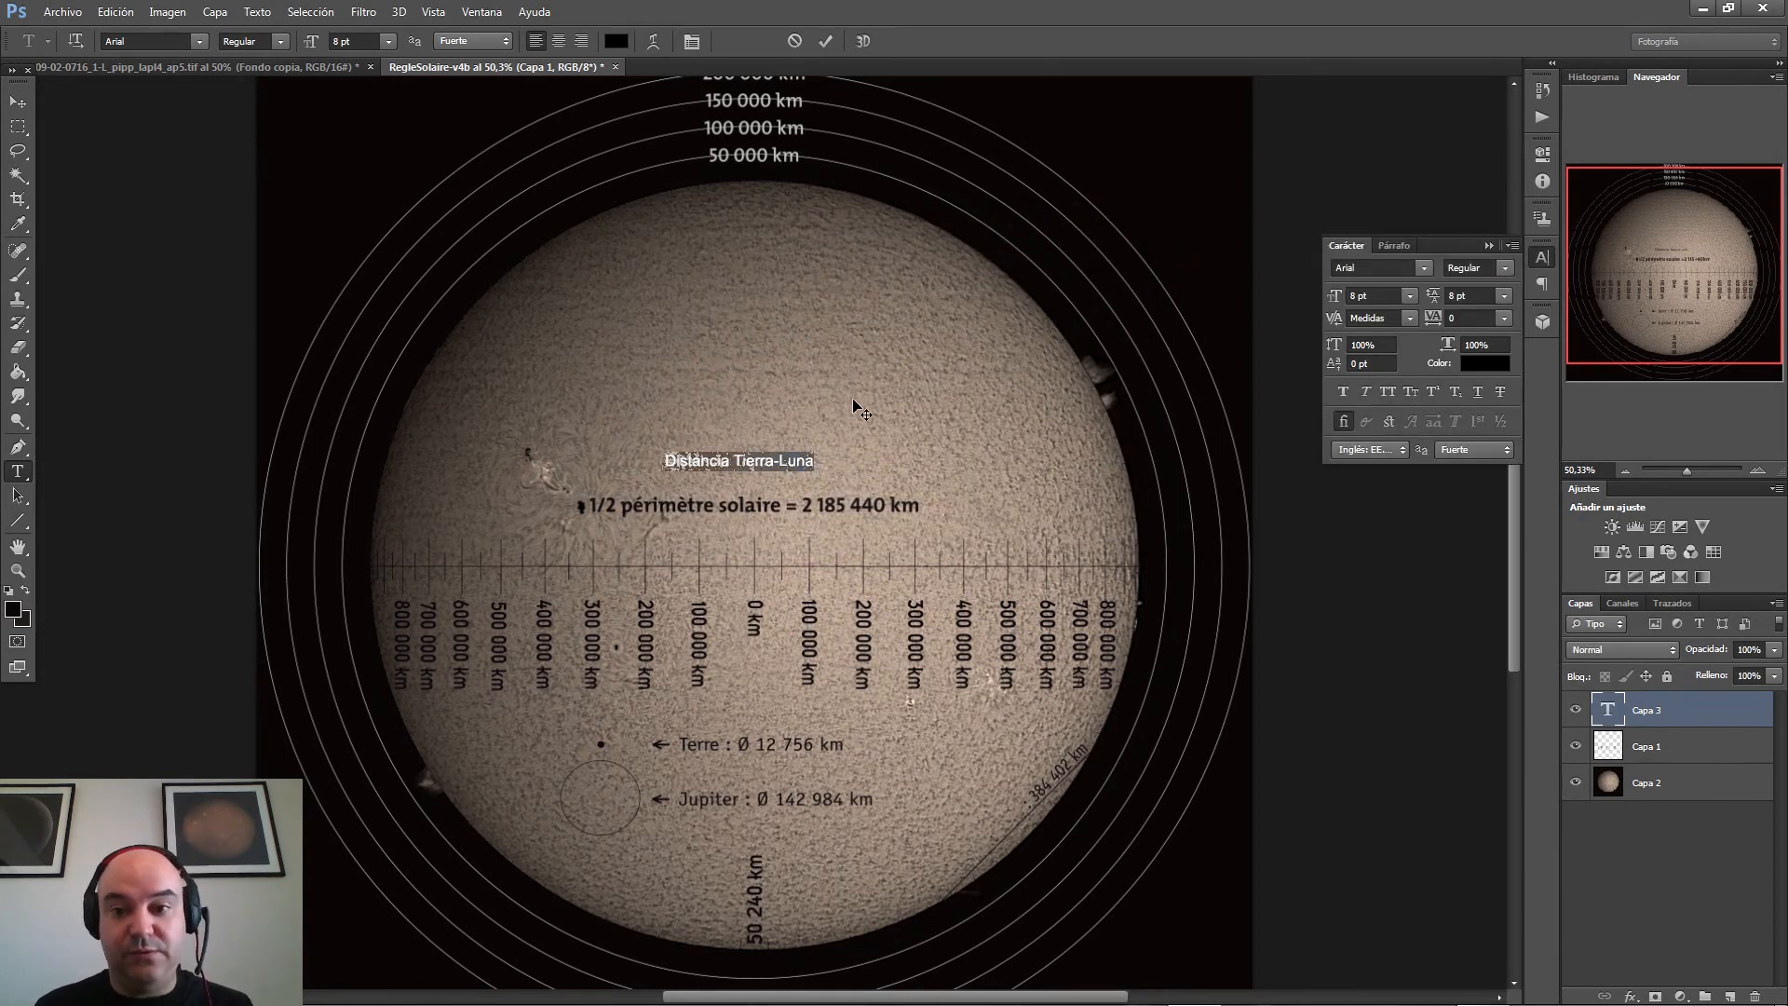
mouse_move(764, 436)
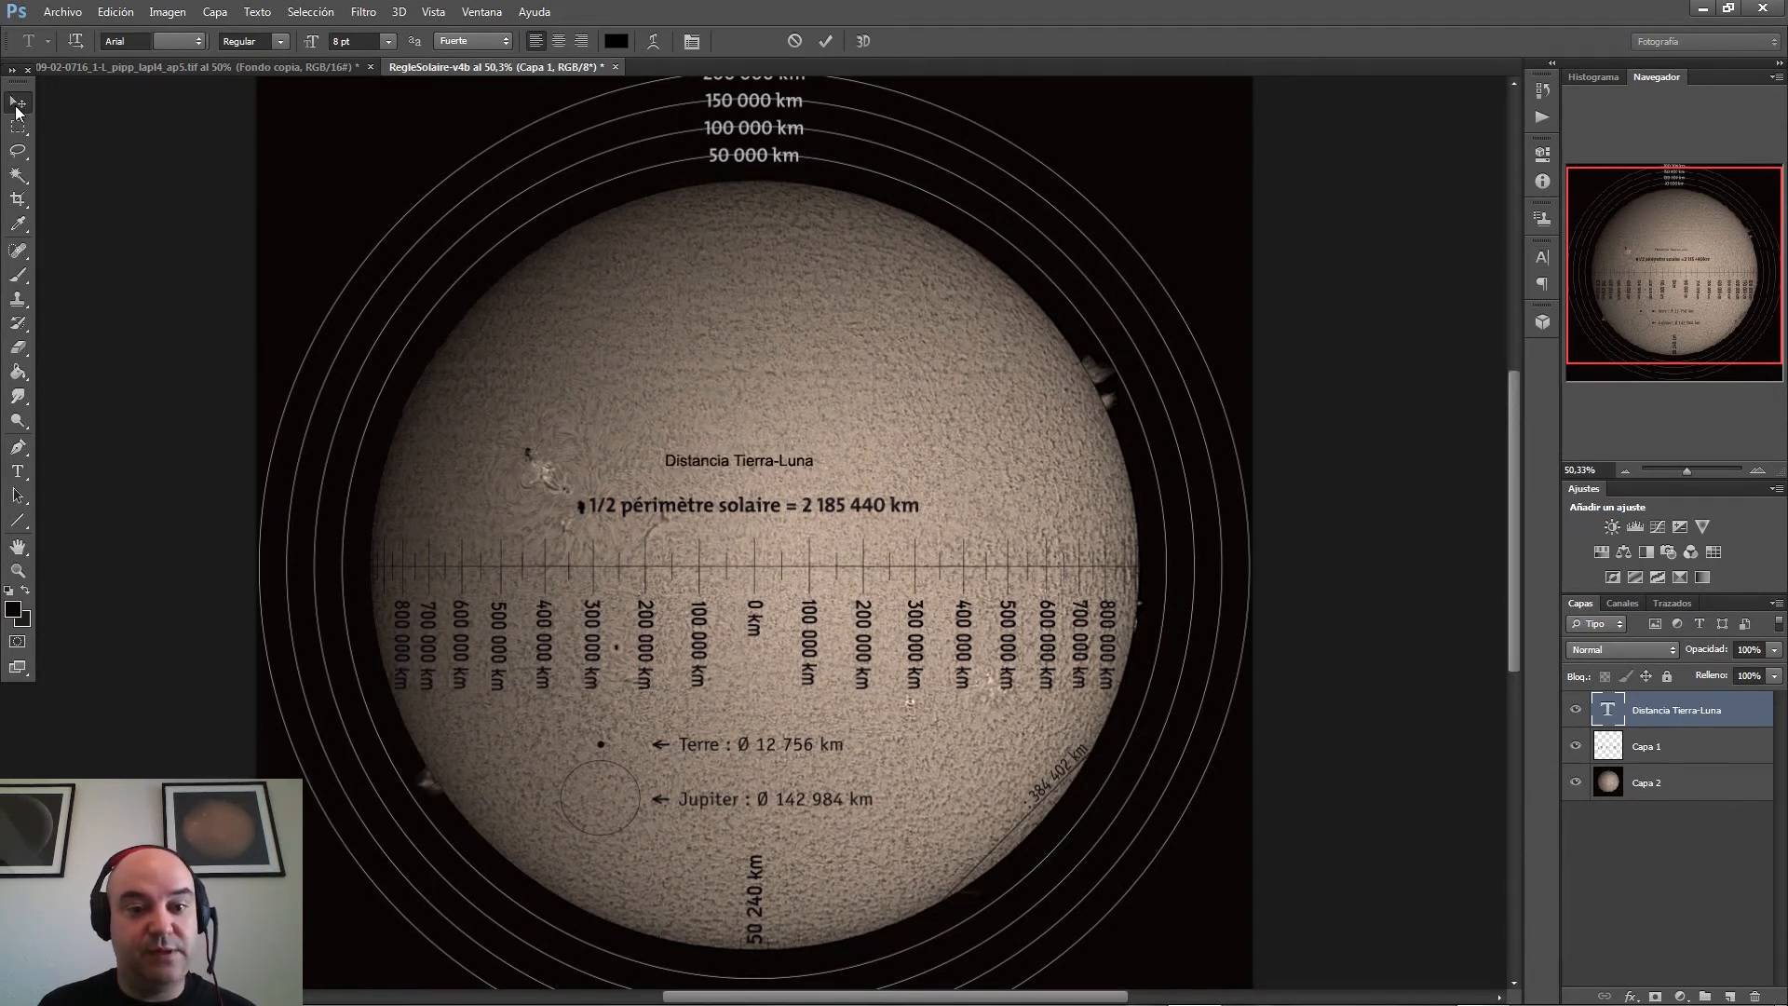
- Commit the label text and switch to the Move tool
left_click(17, 102)
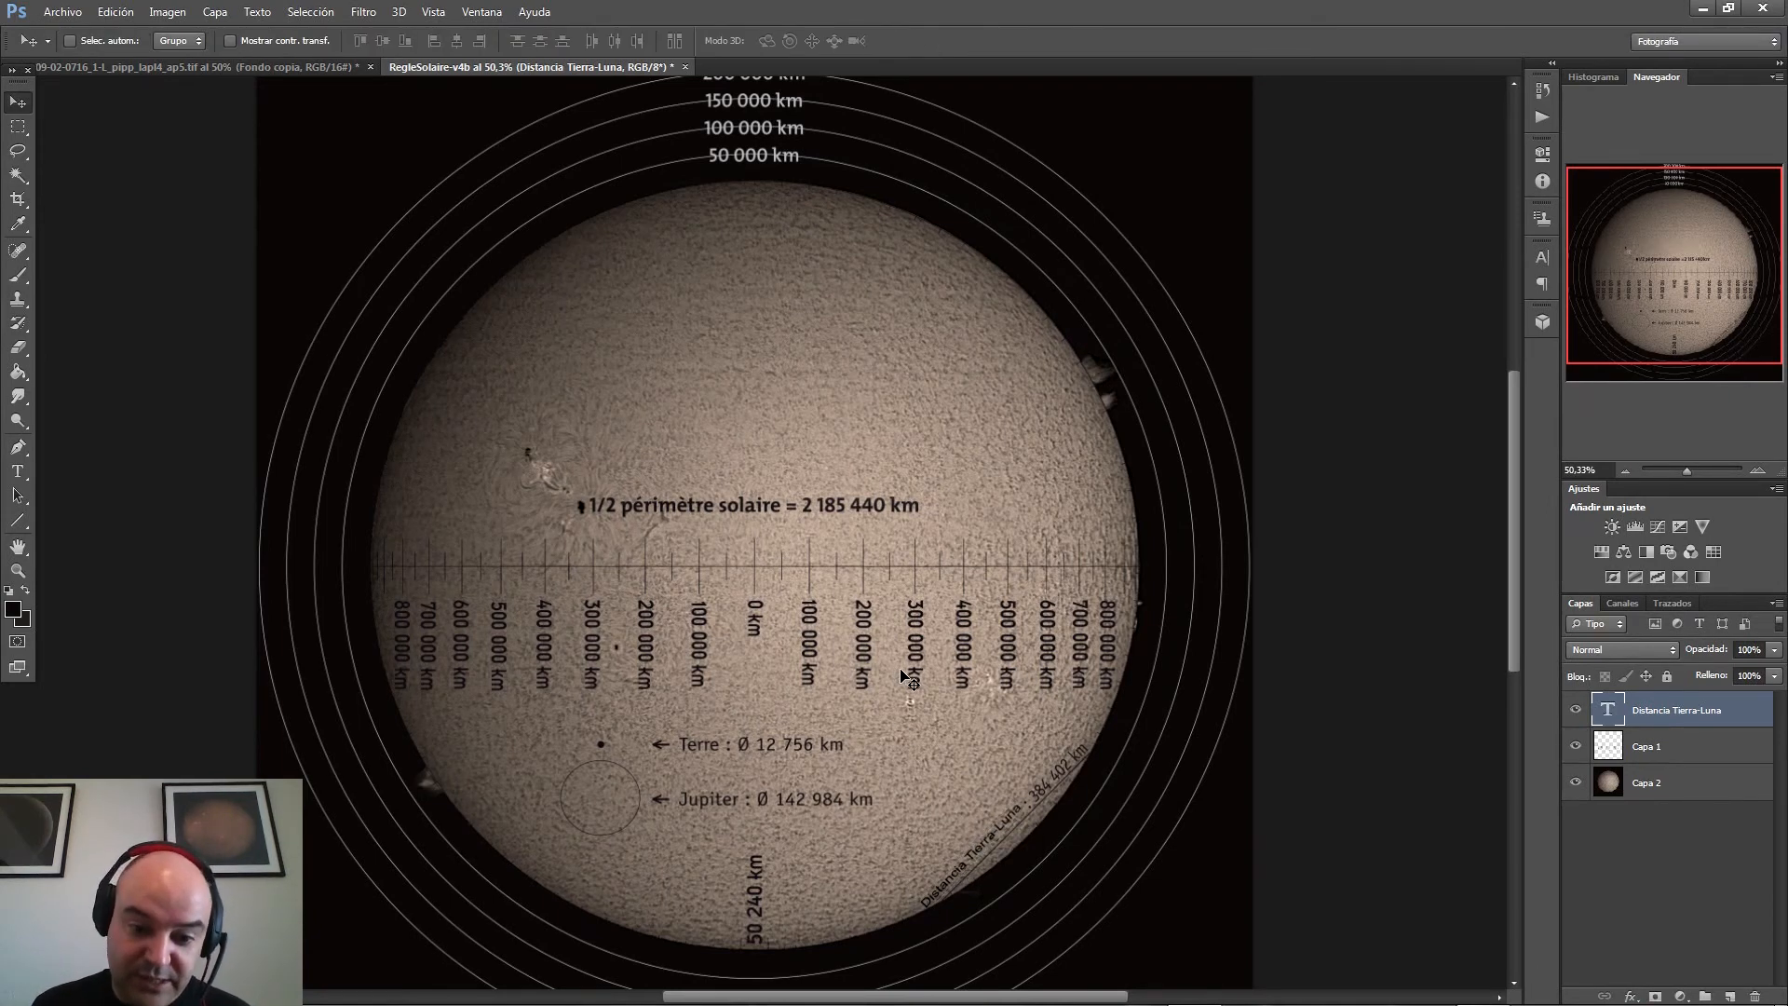
mouse_move(983, 816)
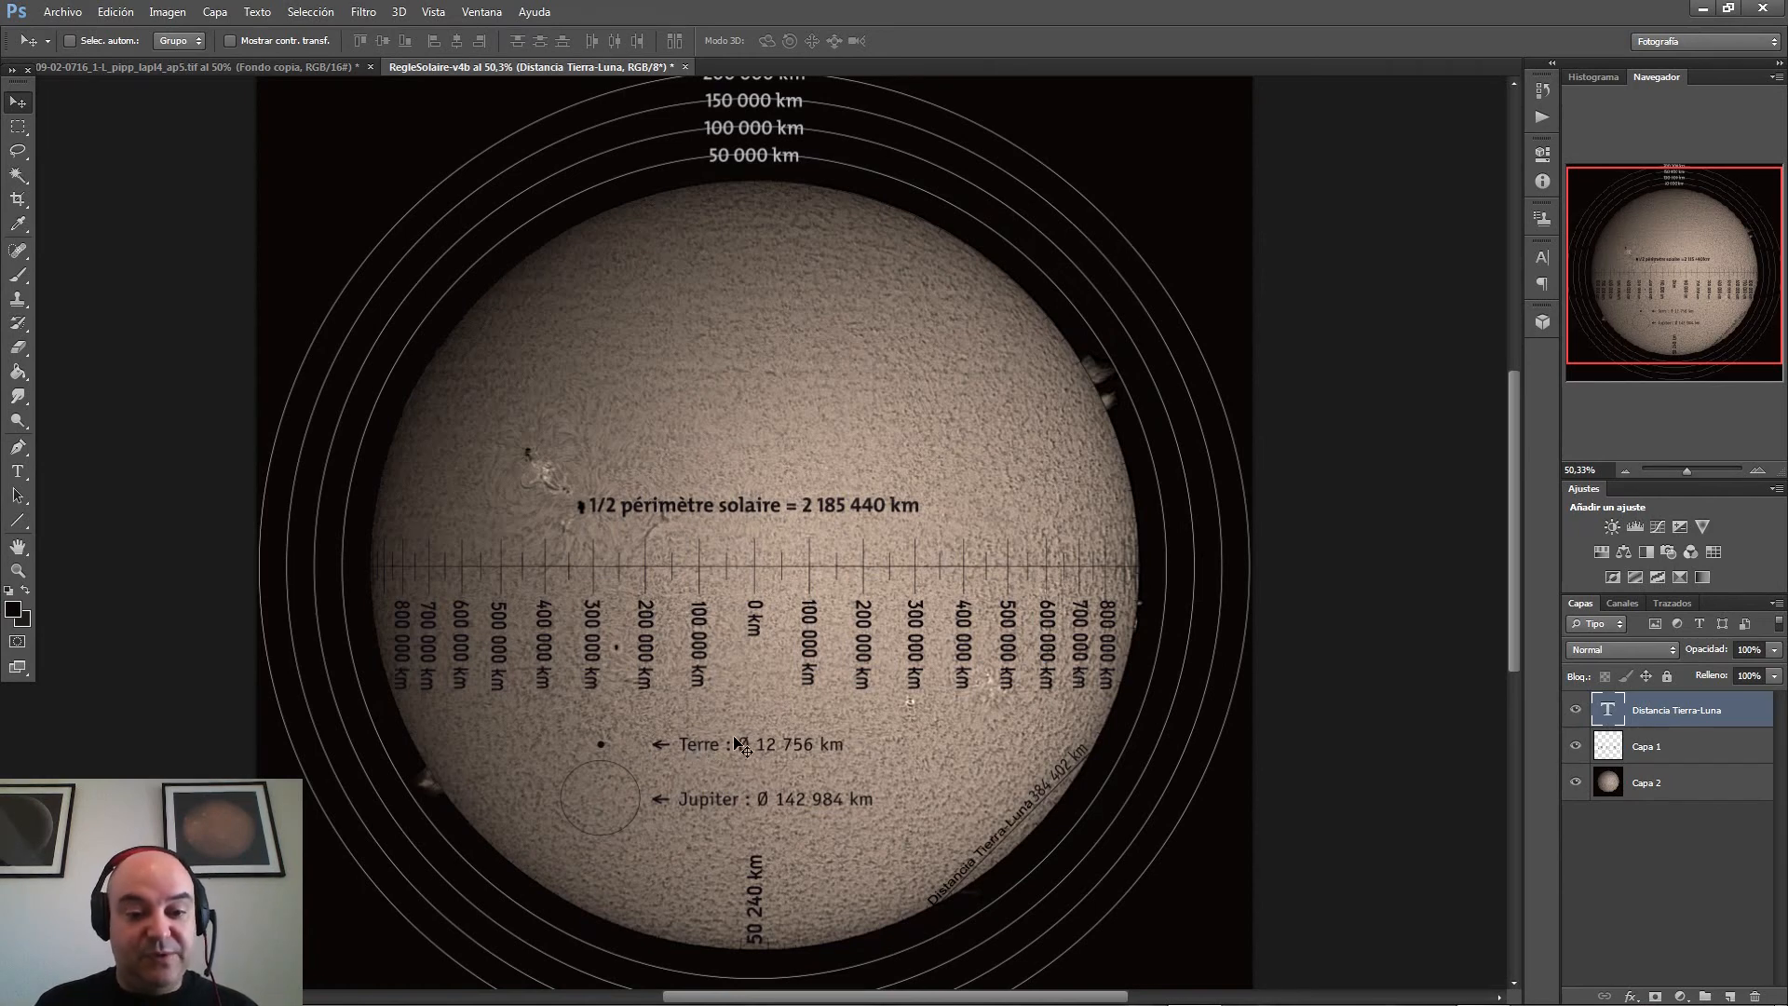
mouse_move(682, 558)
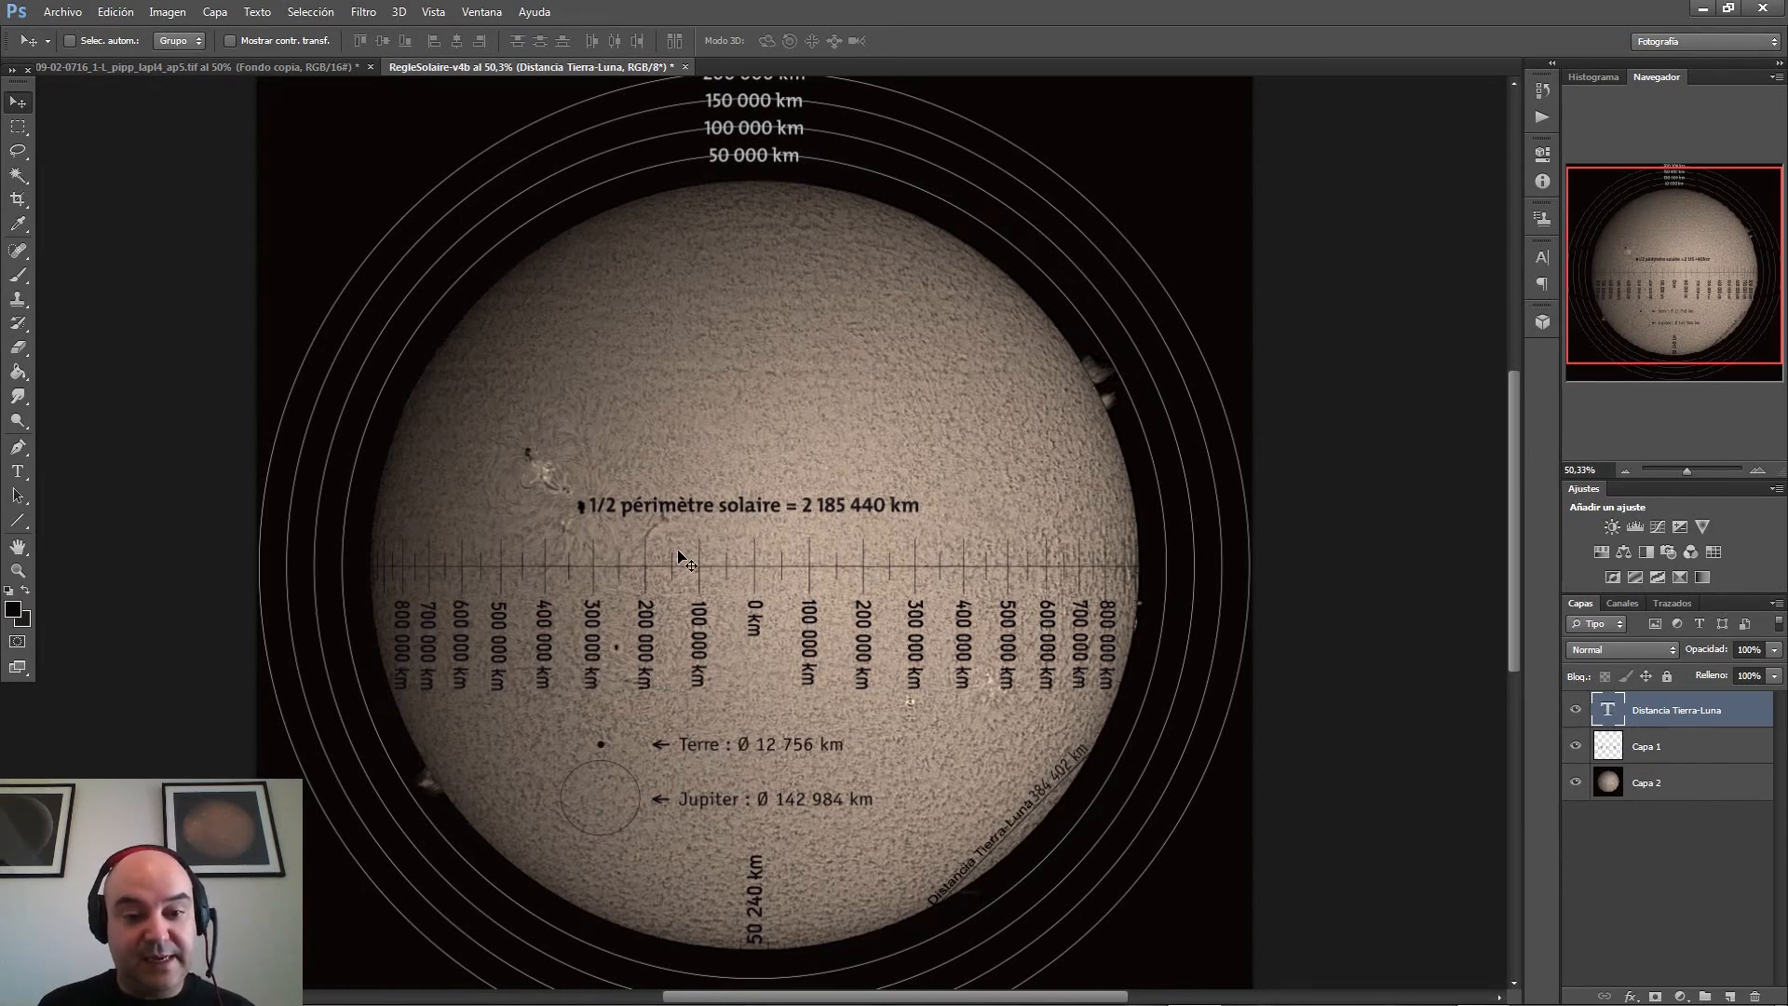
mouse_move(773, 339)
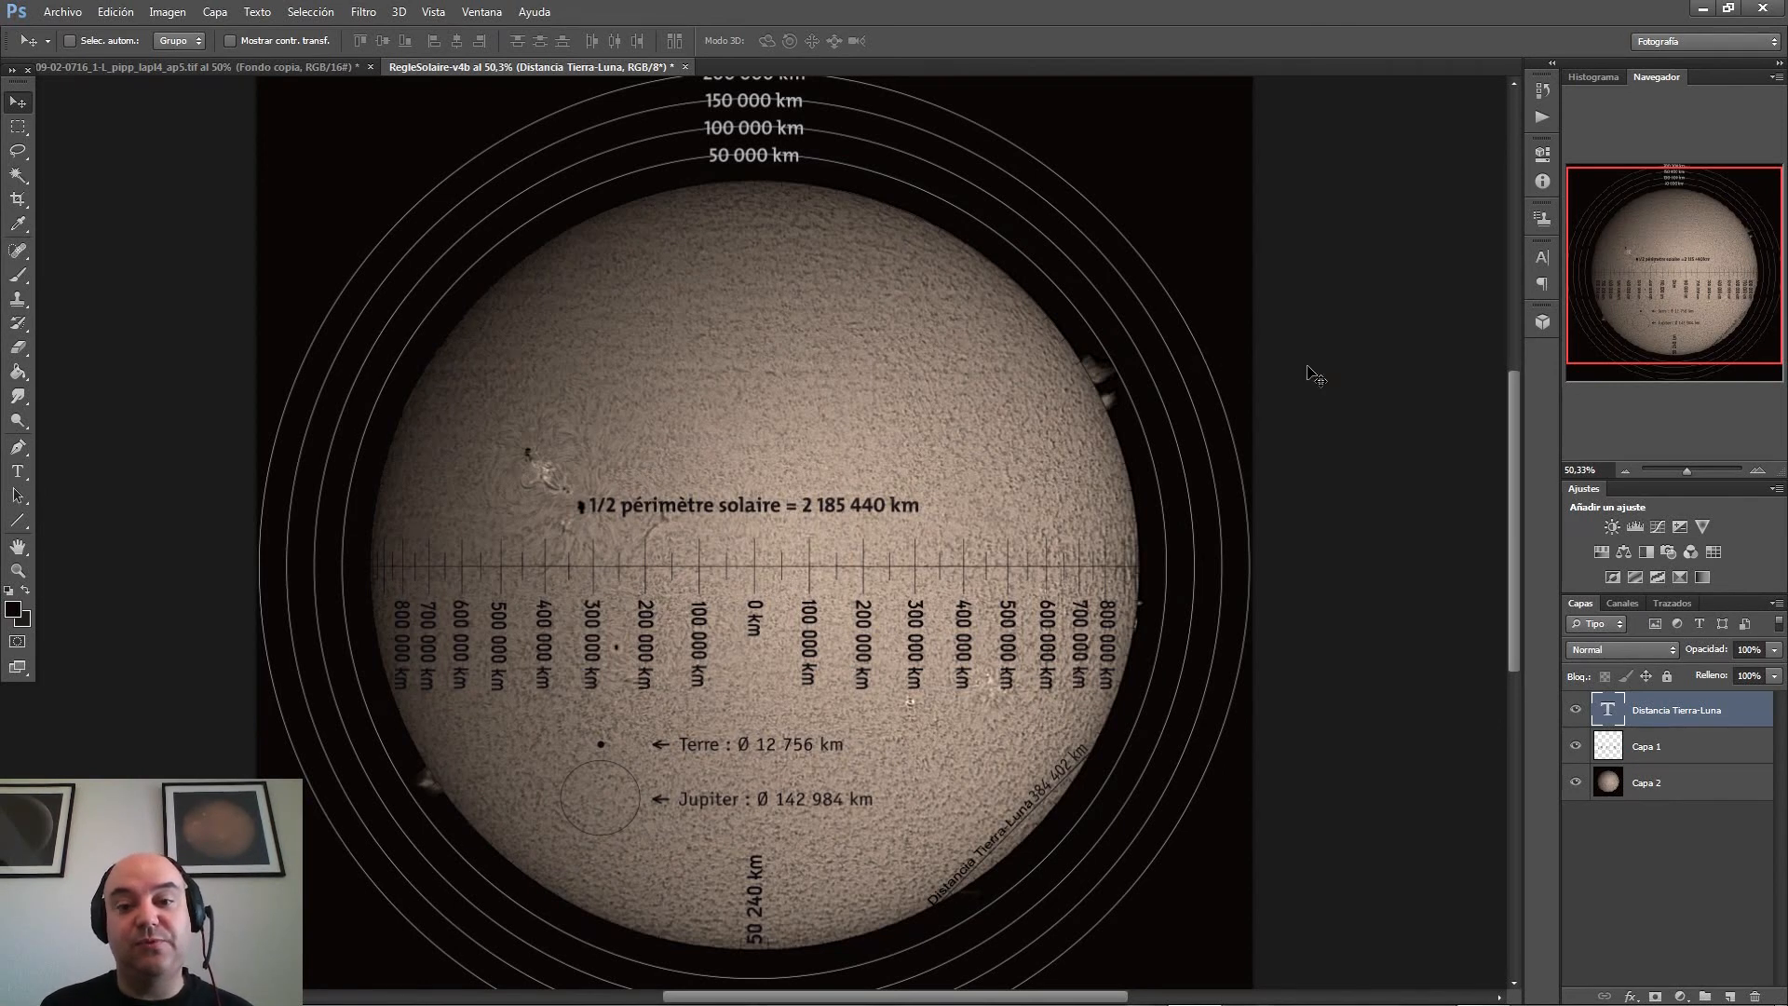
mouse_move(1323, 379)
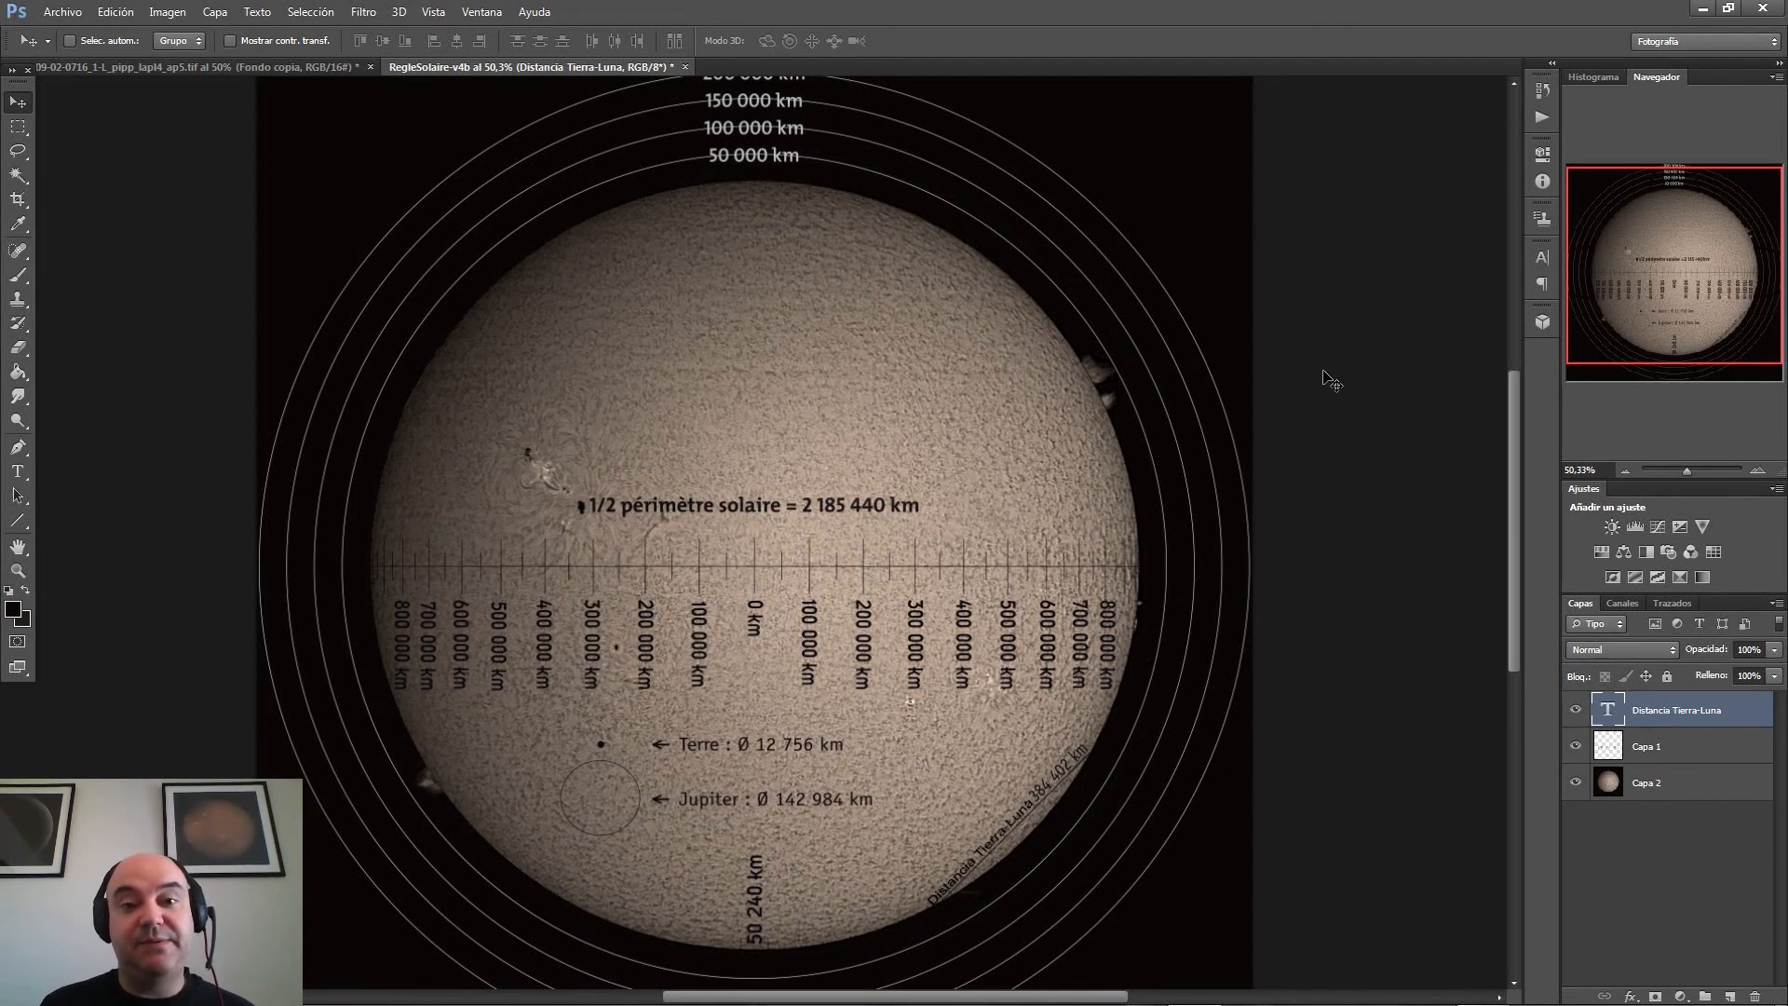